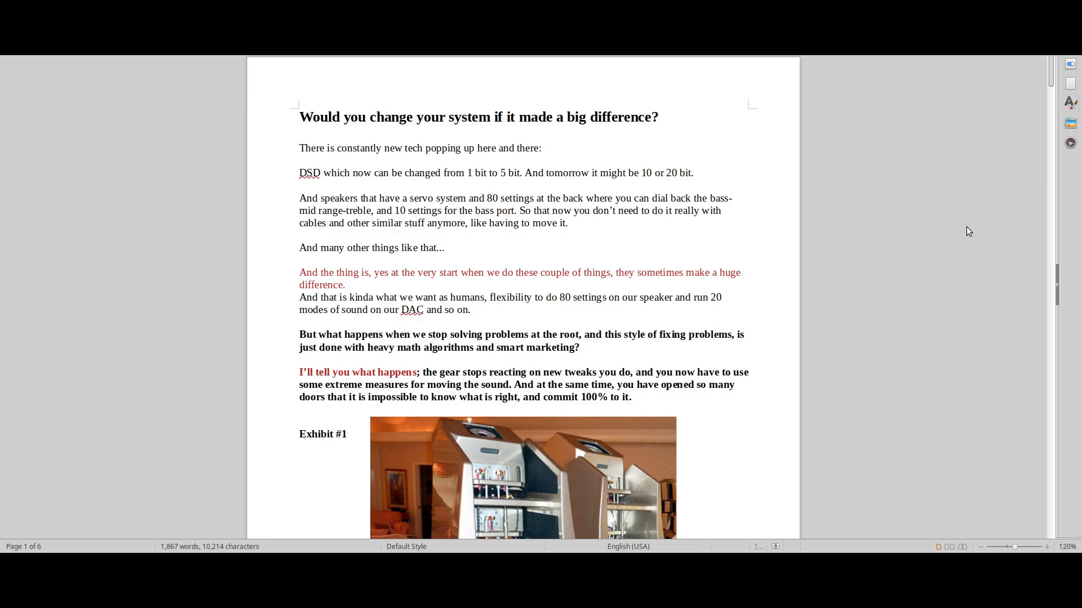
# Step: Place the cursor after the speakers paragraph and scroll past the Exhibit #1 photo into page 2
pyautogui.click(567, 223)
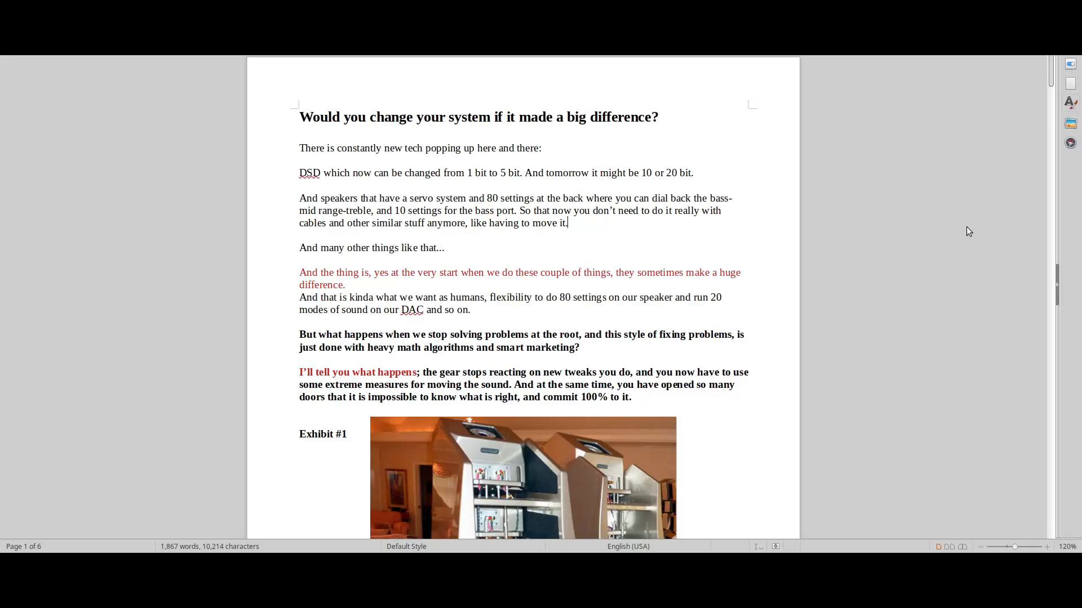
pyautogui.moveTo(949, 234)
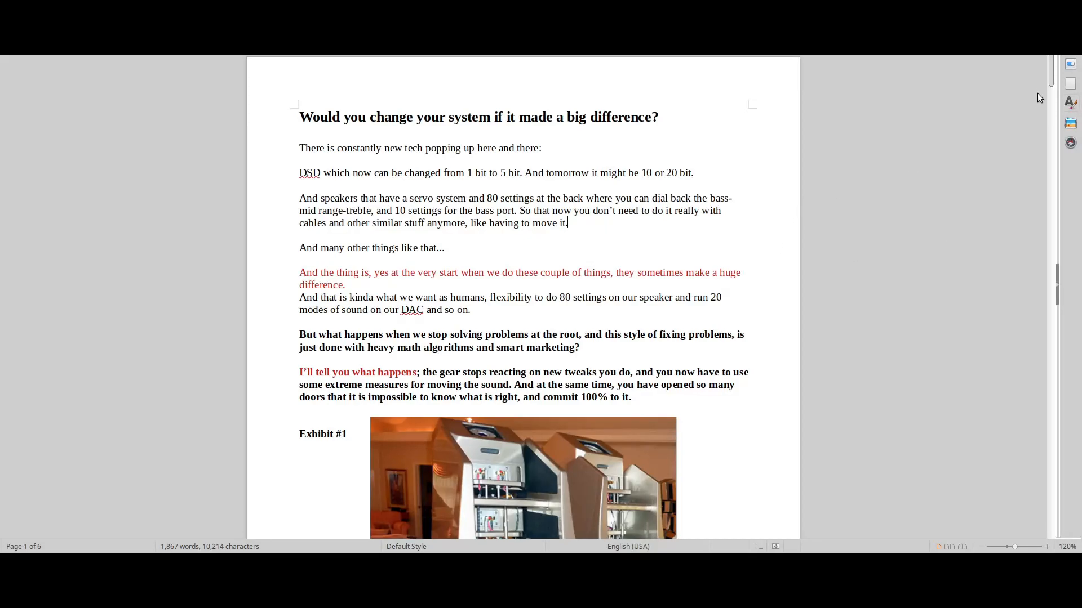
pyautogui.moveTo(1008, 113)
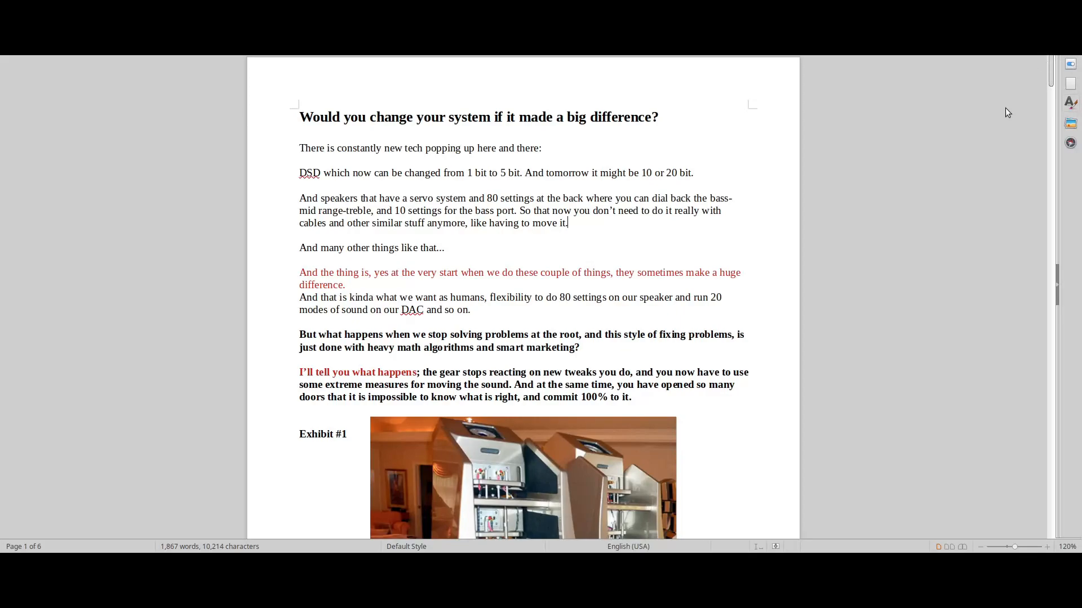
pyautogui.scroll(-3)
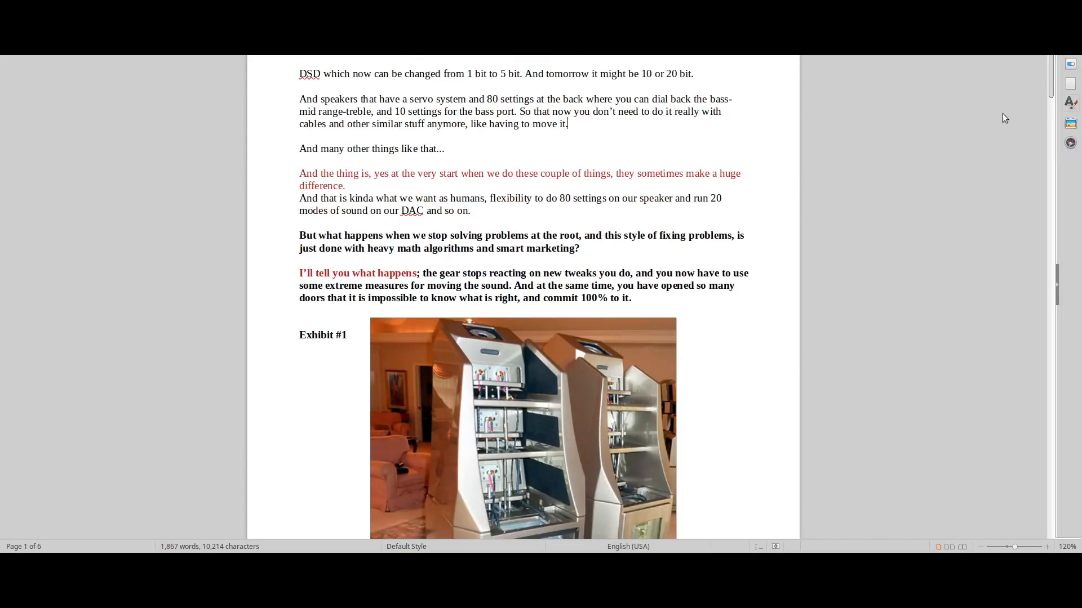
pyautogui.scroll(-3)
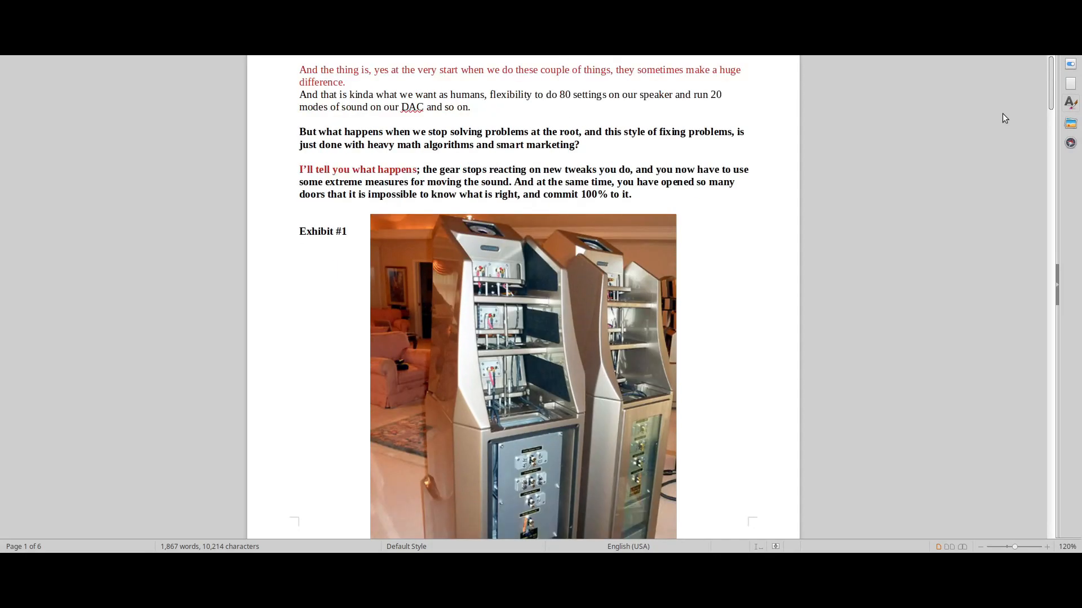
pyautogui.scroll(-3)
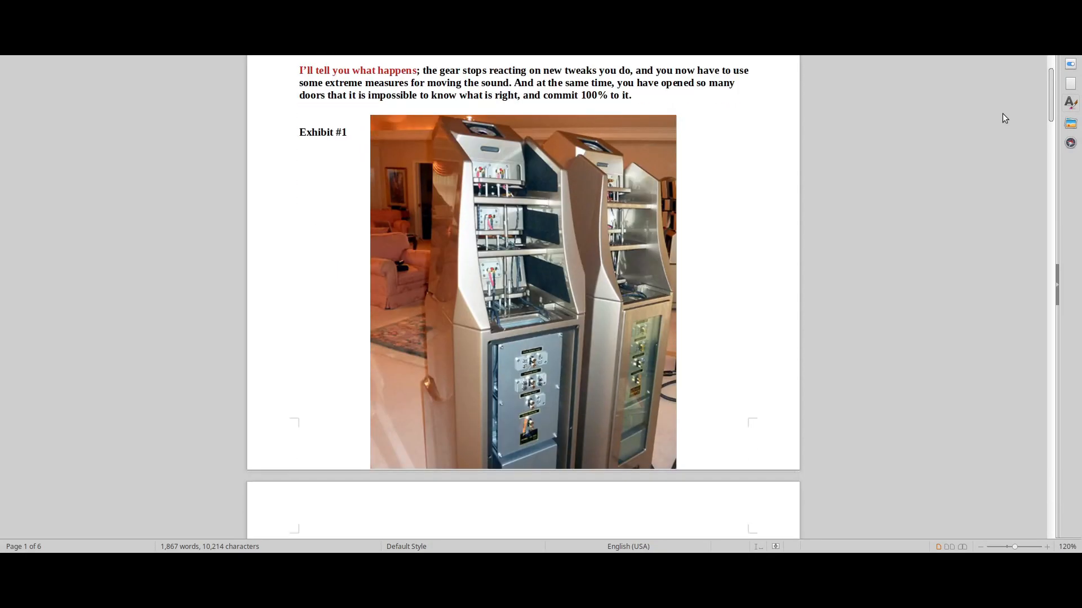
pyautogui.scroll(-3)
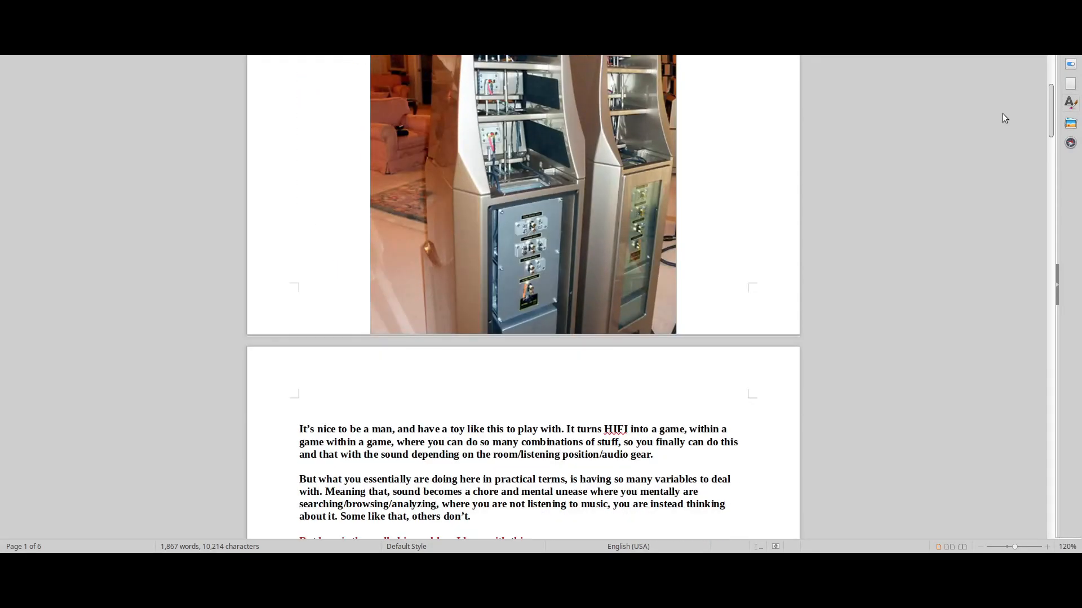
pyautogui.scroll(-3)
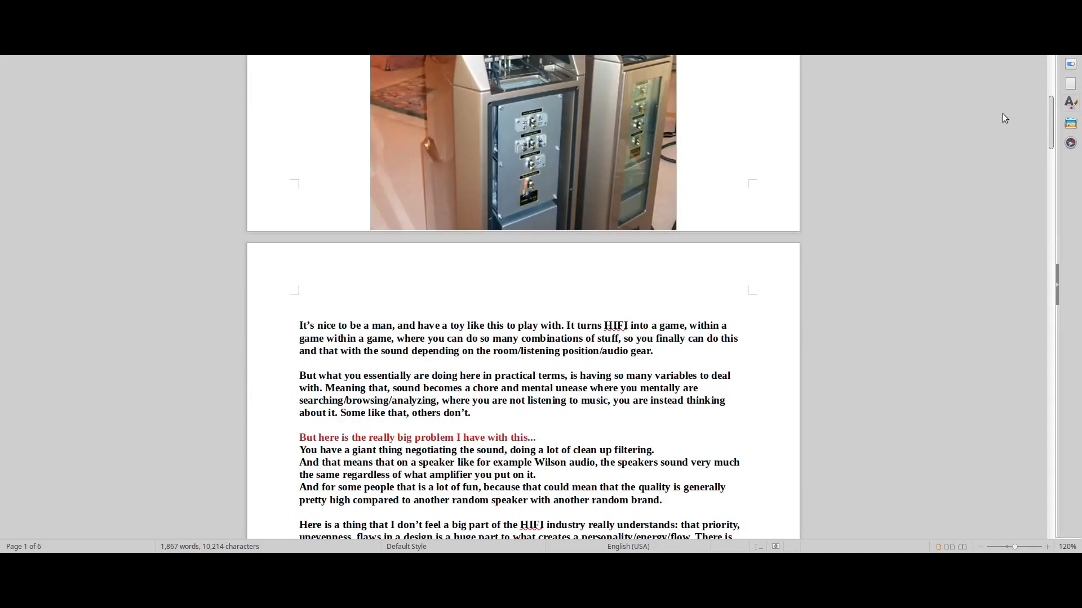
pyautogui.scroll(-3)
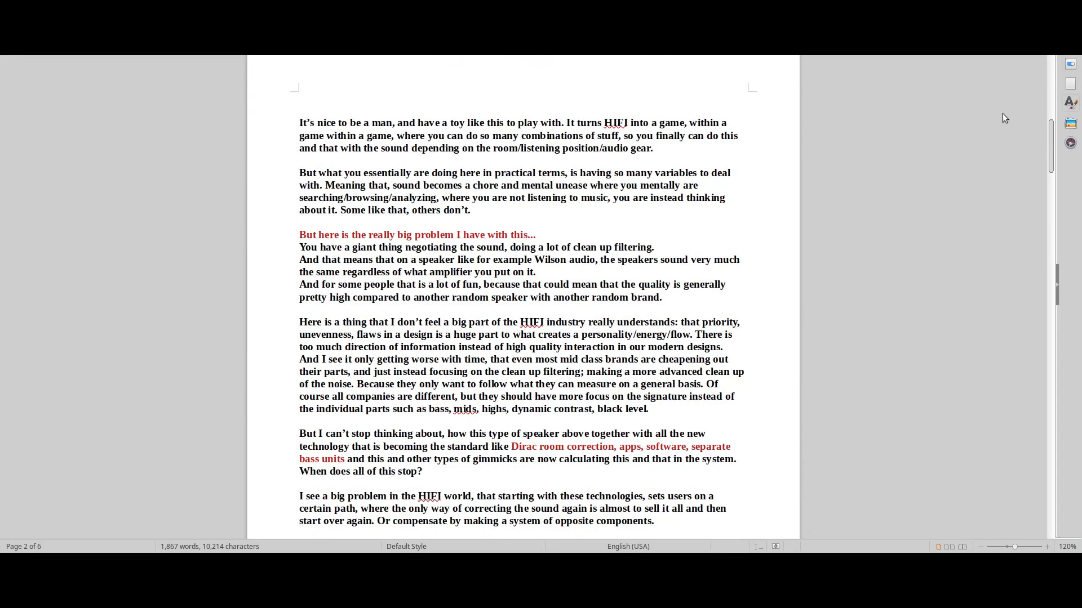
pyautogui.scroll(-3)
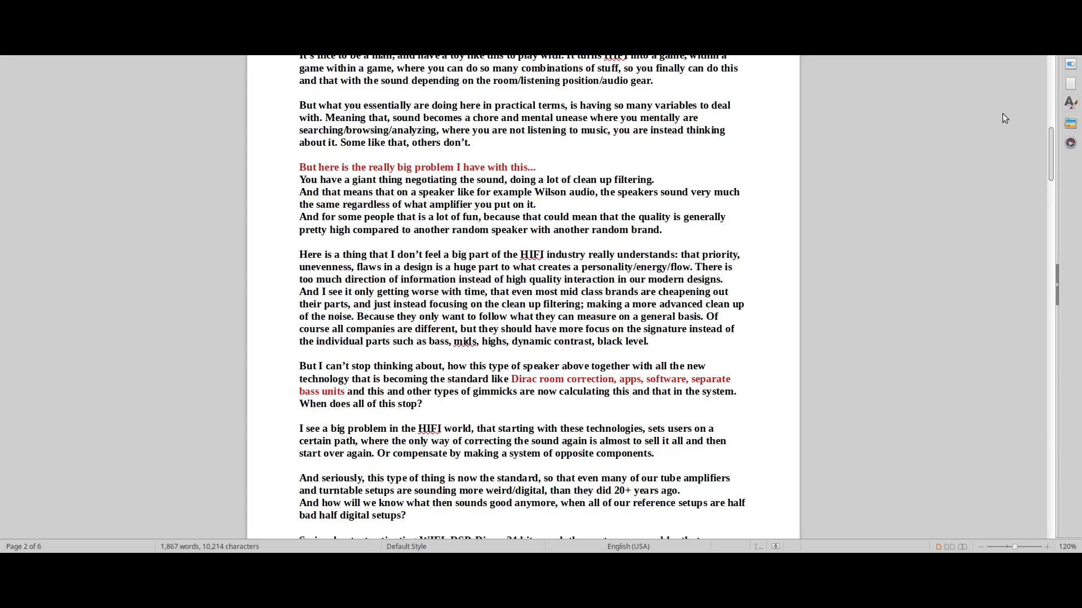
pyautogui.scroll(-3)
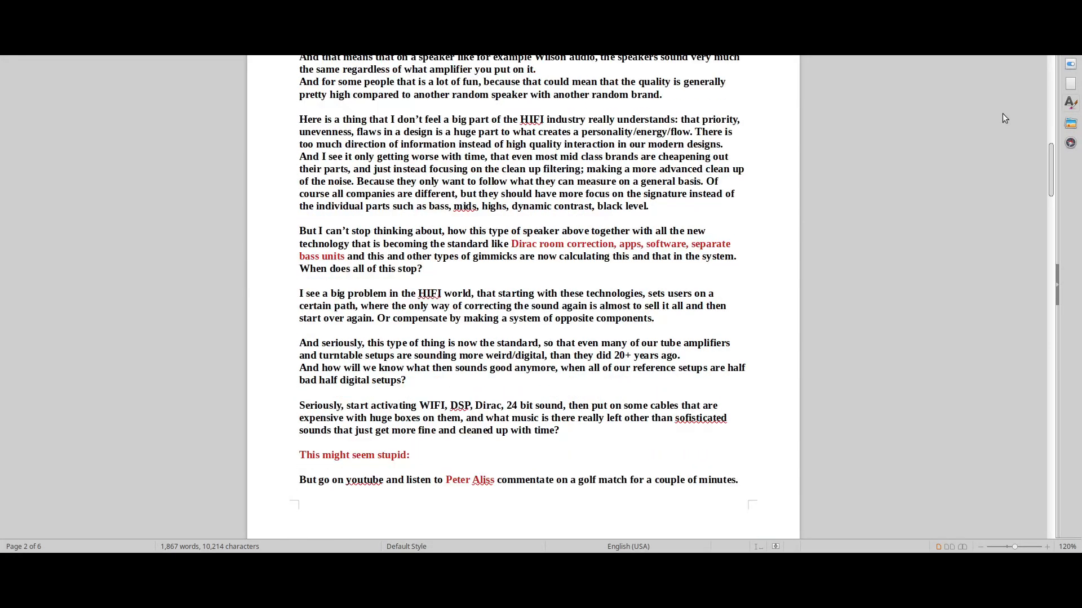
# Step: Scroll through page 2 to page 3's closing paragraph on newer gear's isolated sound
pyautogui.scroll(-3)
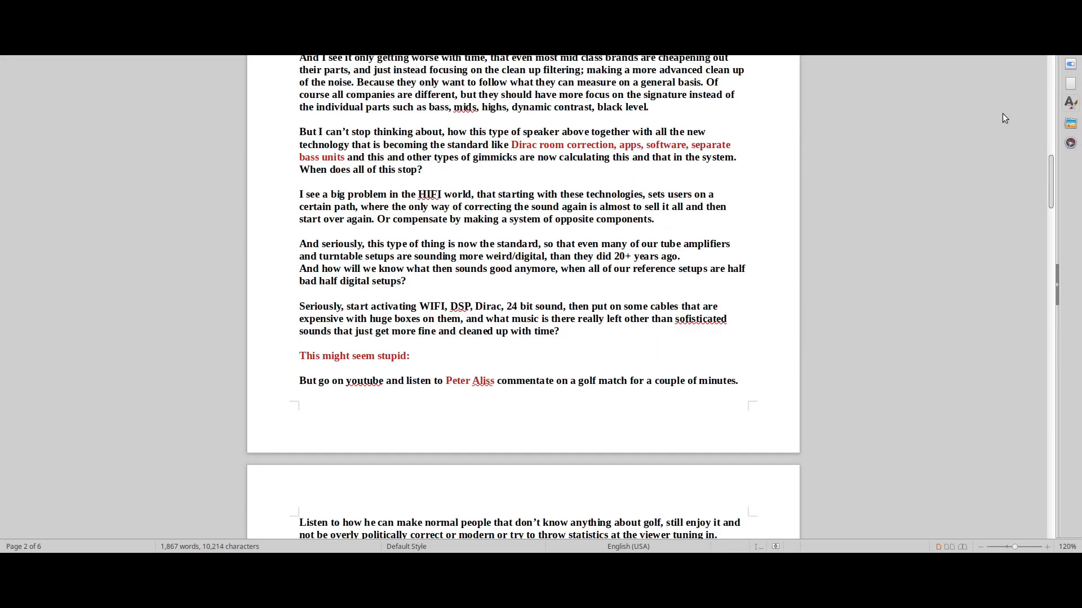
pyautogui.scroll(-3)
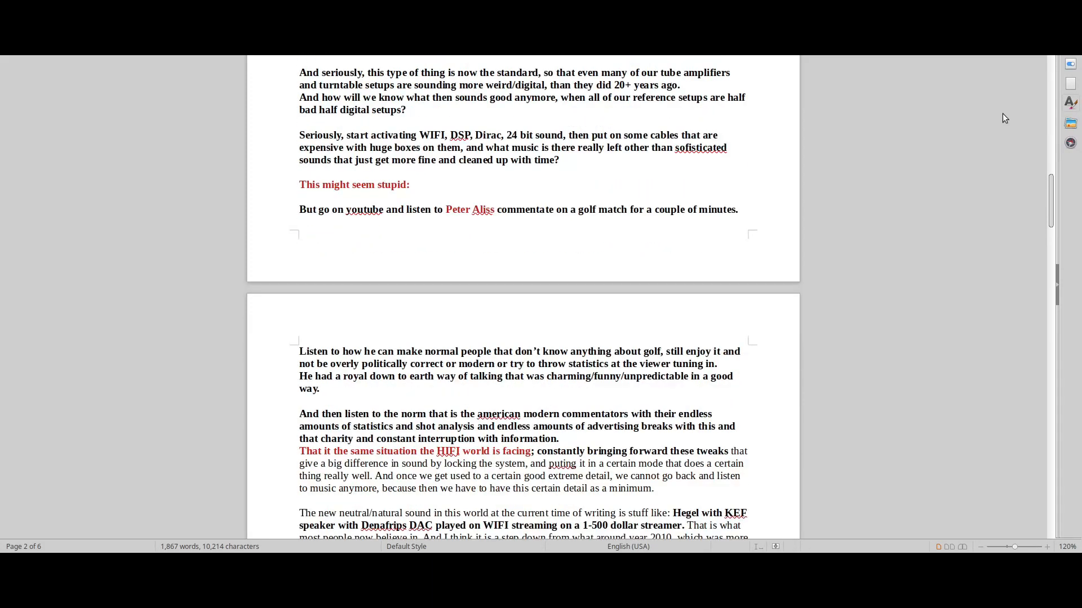
pyautogui.scroll(-3)
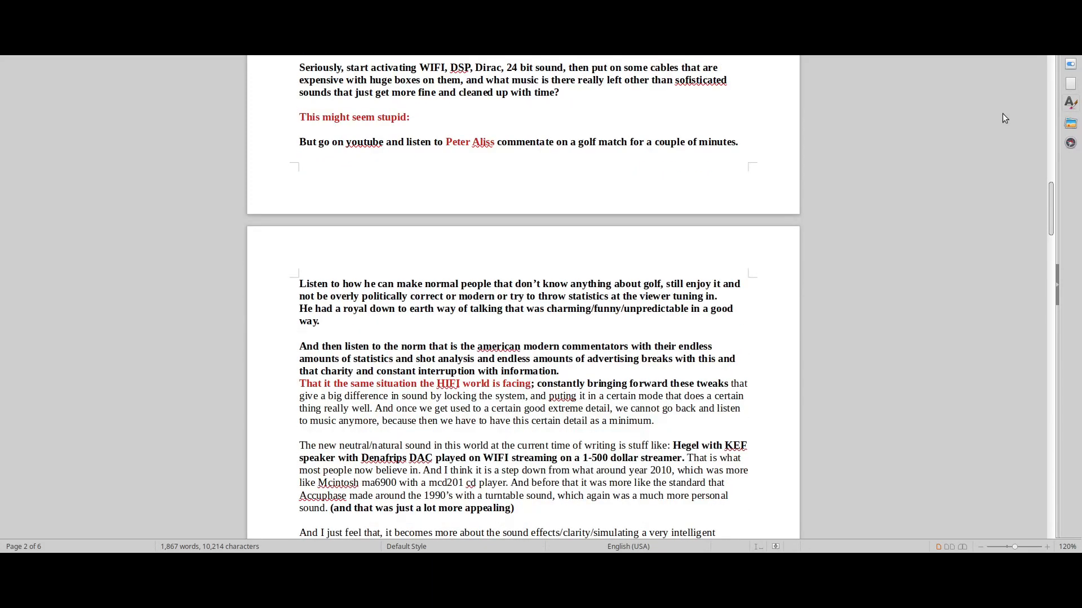
pyautogui.scroll(-3)
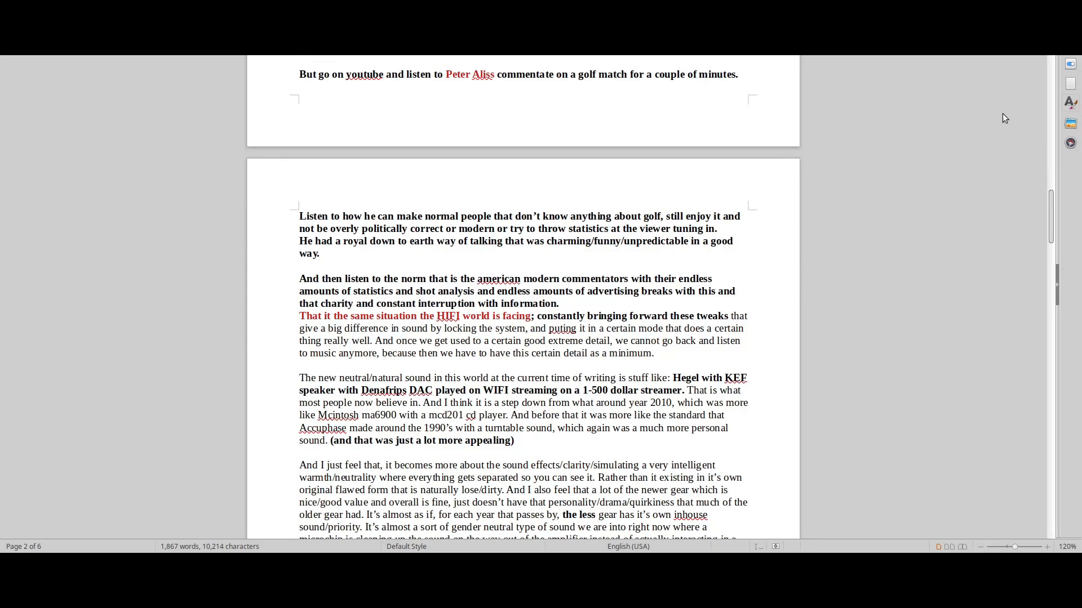
pyautogui.scroll(-3)
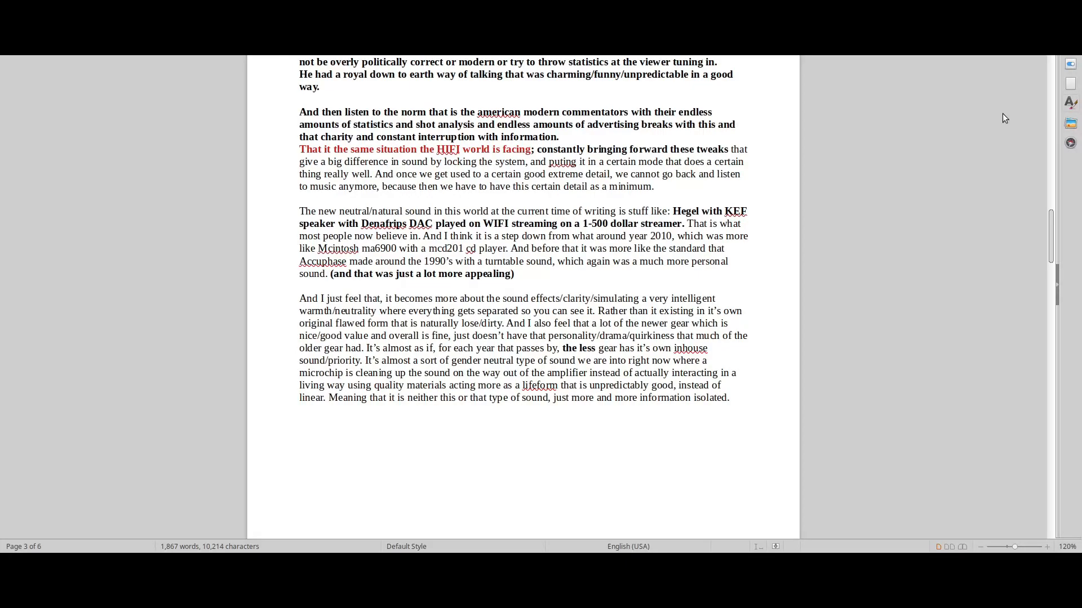
pyautogui.scroll(-3)
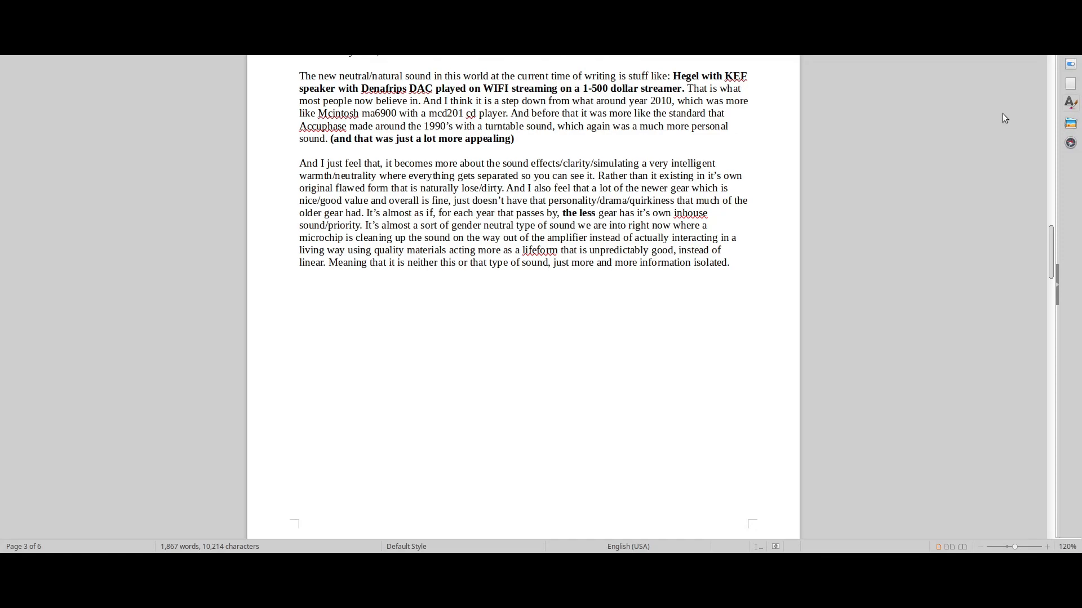
pyautogui.scroll(-3)
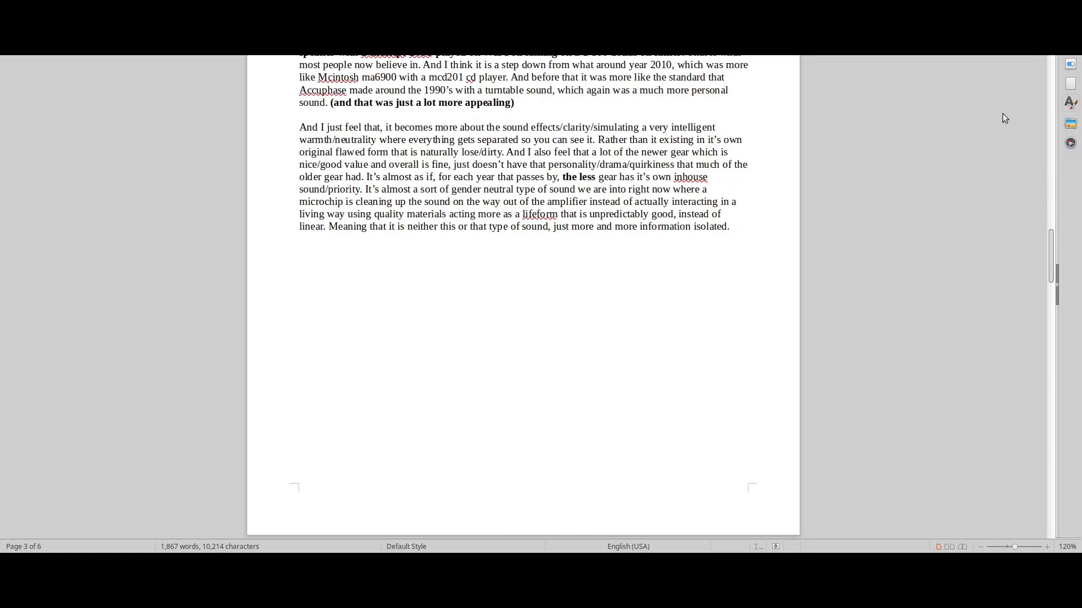
# Step: Scroll through Exhibit #2's alternative-system text on page 4 until the power plug photo appears
pyautogui.scroll(-3)
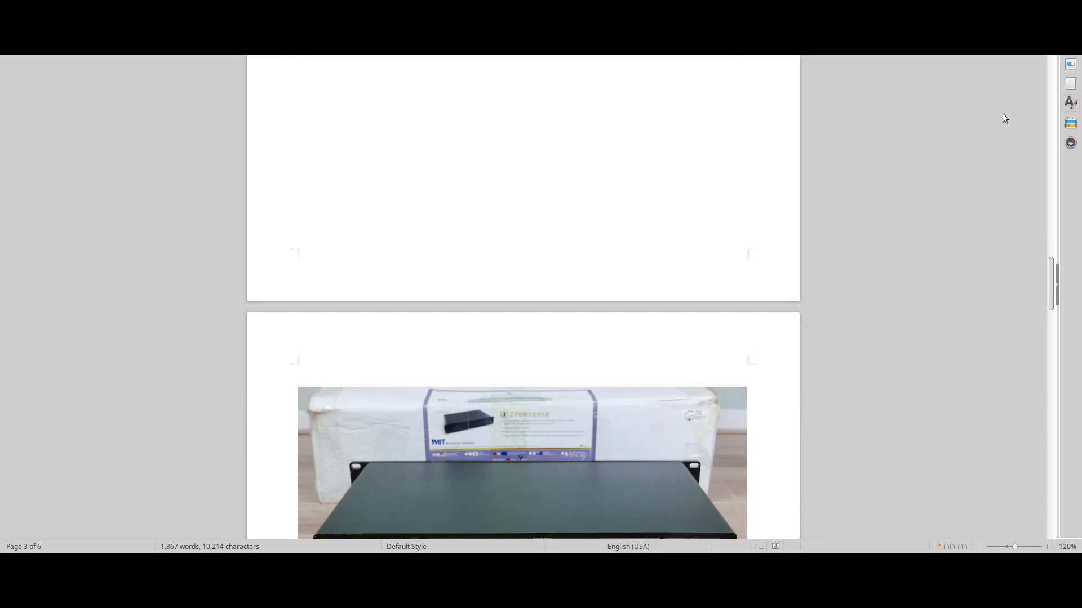
pyautogui.scroll(-3)
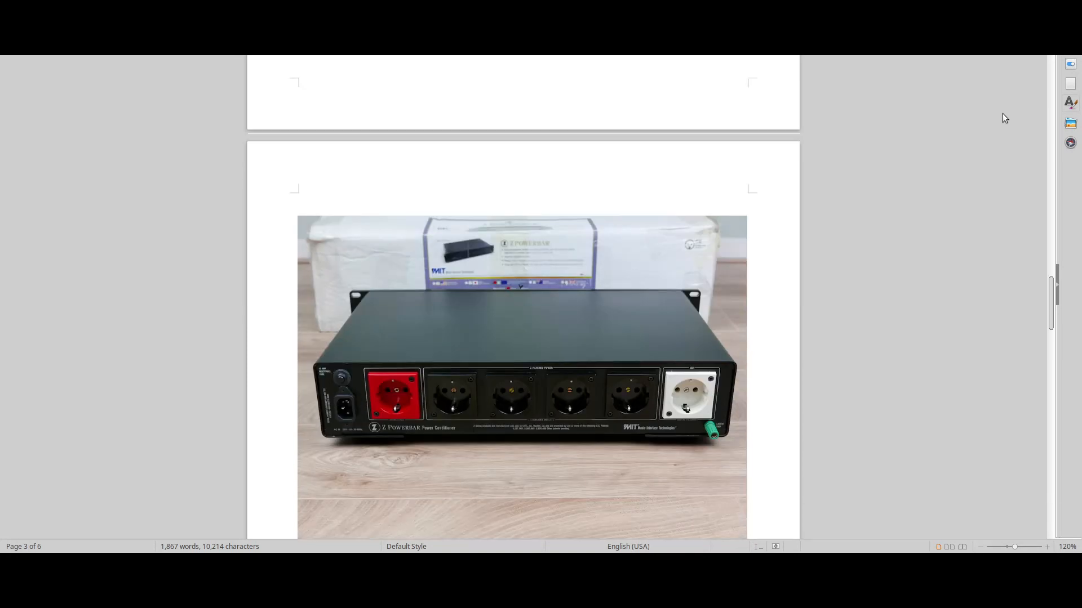
pyautogui.scroll(-3)
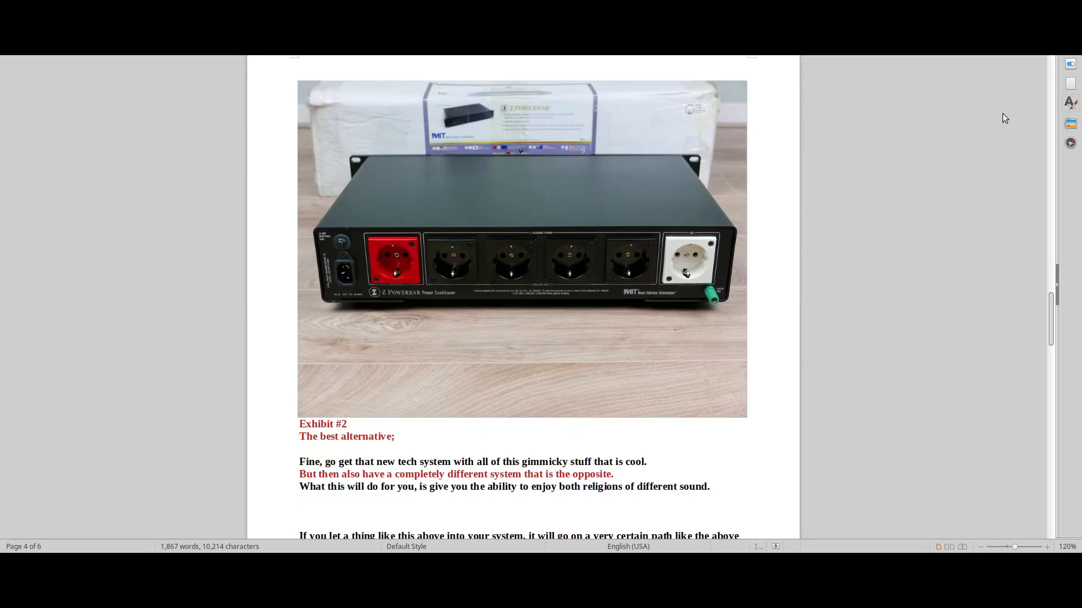
pyautogui.scroll(-3)
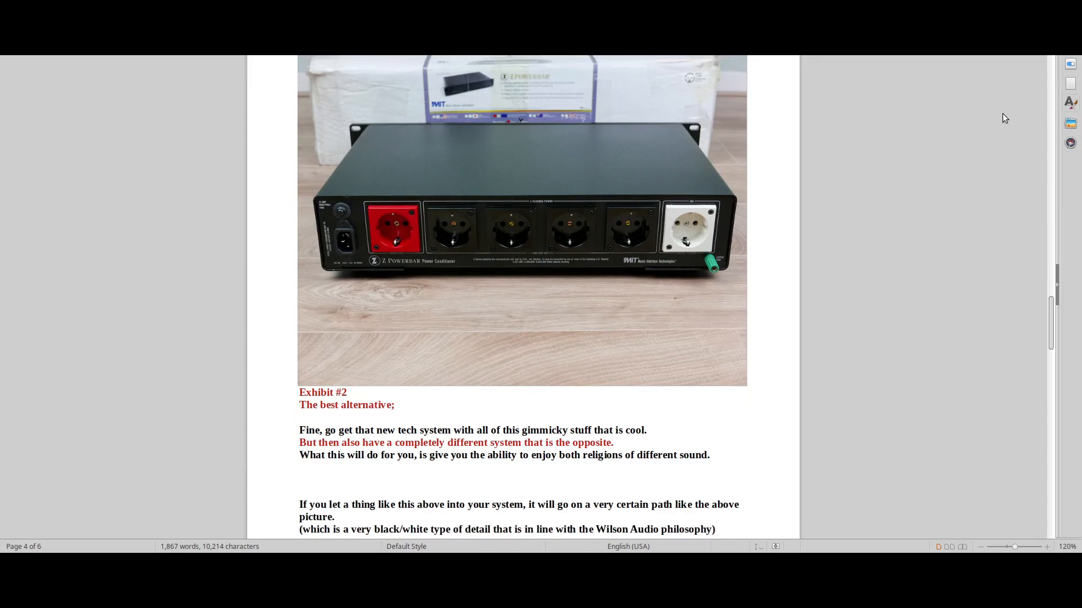
pyautogui.scroll(-3)
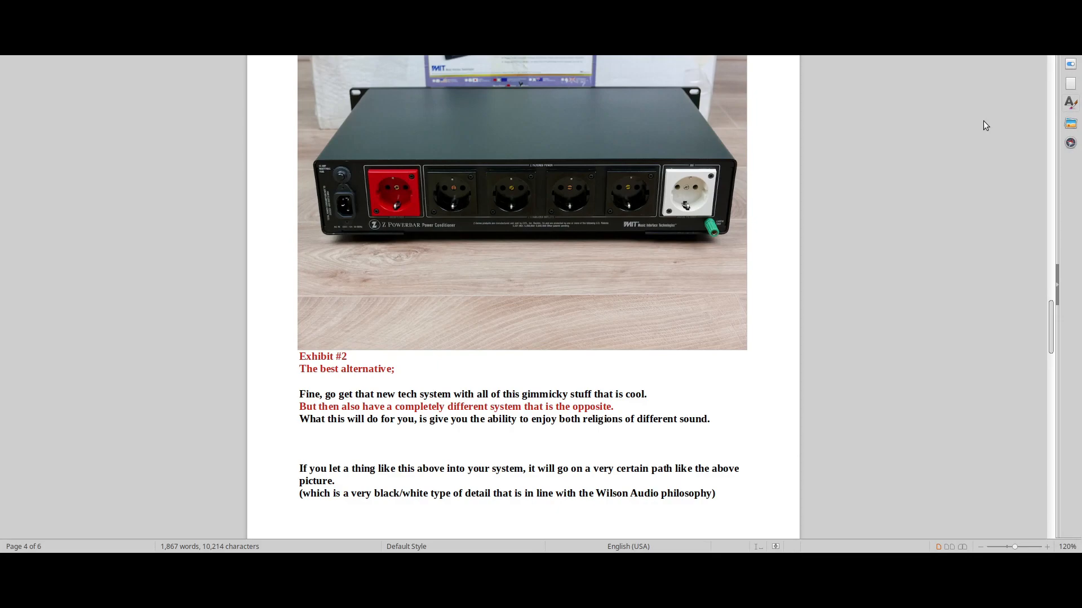
pyautogui.scroll(-3)
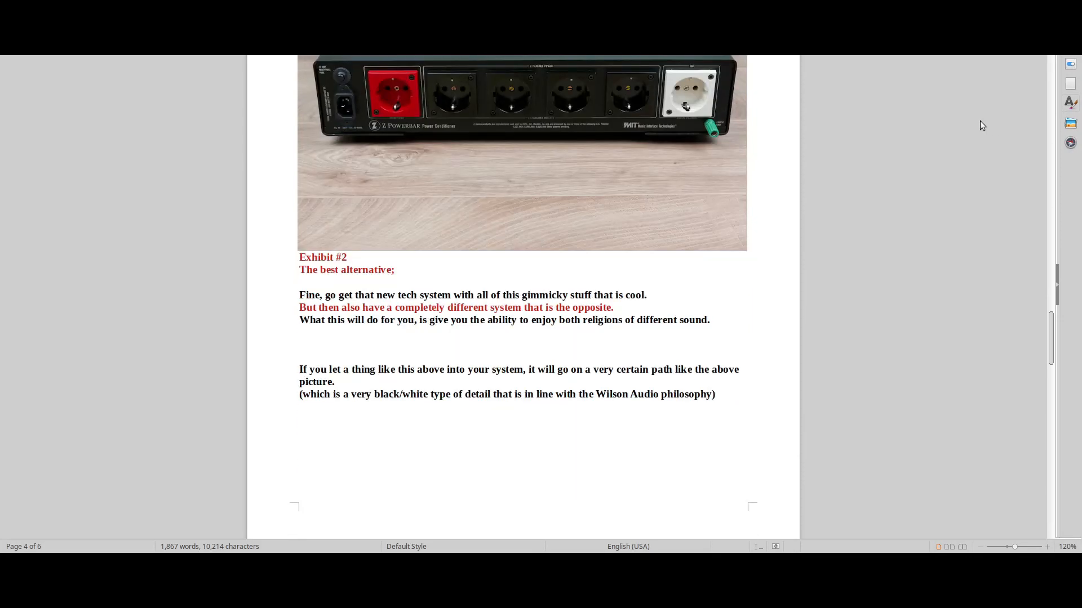
pyautogui.scroll(-3)
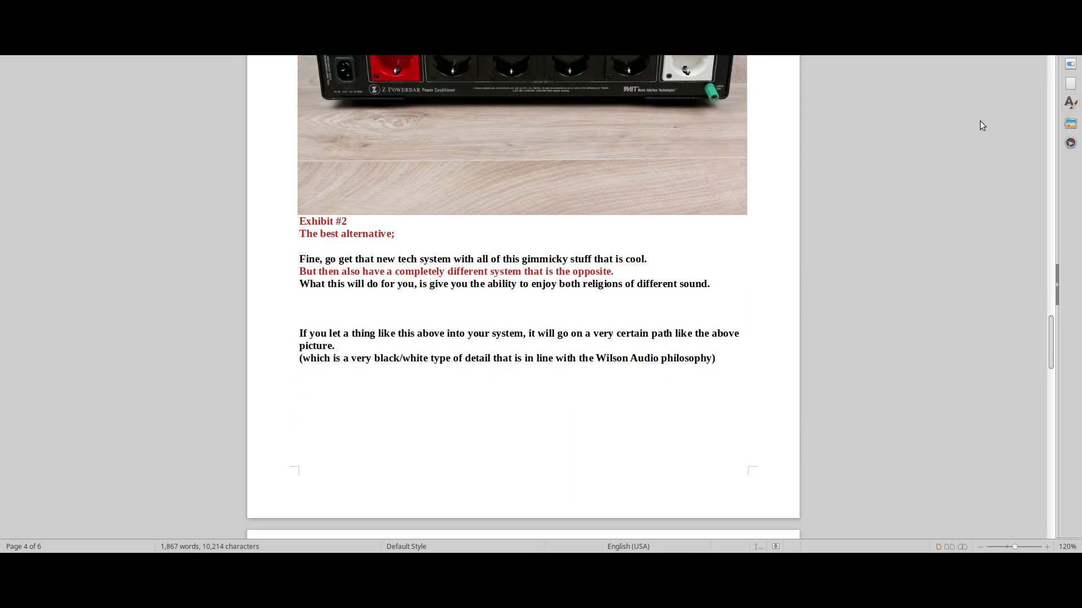
pyautogui.scroll(-3)
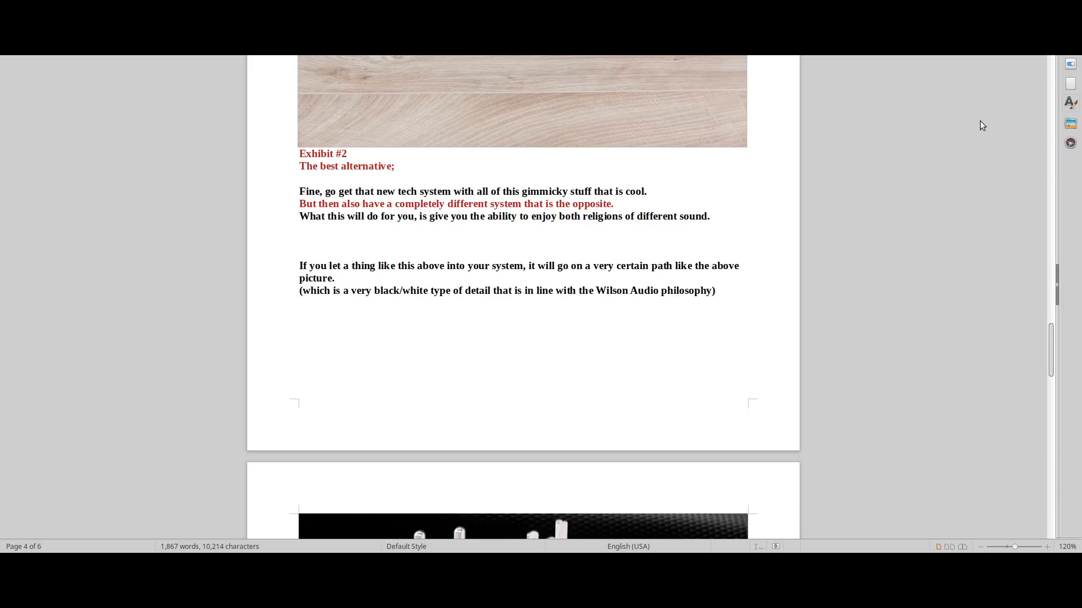
pyautogui.scroll(-3)
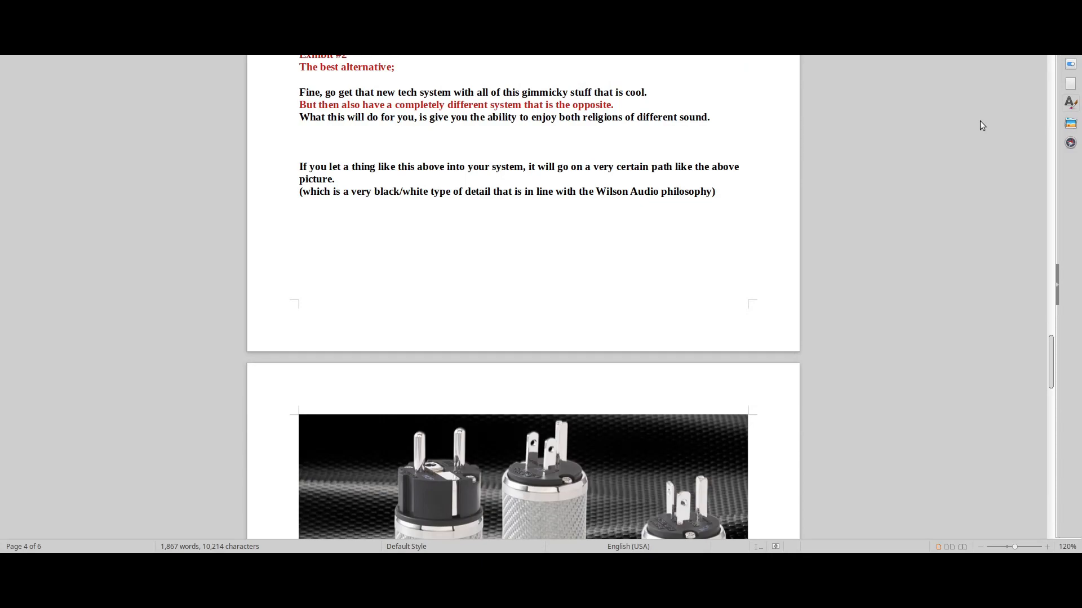
pyautogui.scroll(-3)
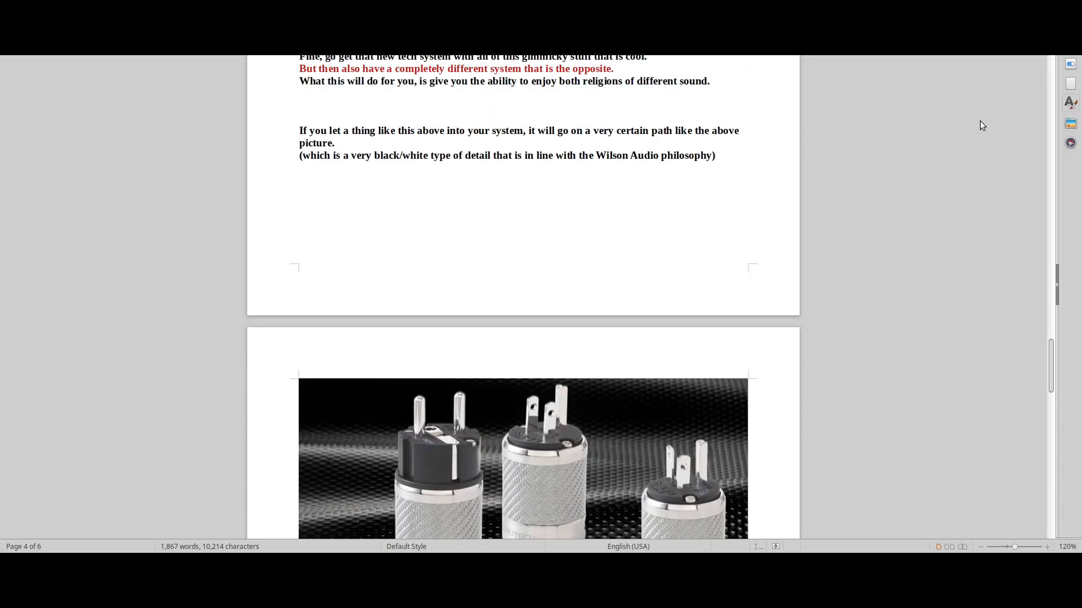
pyautogui.scroll(-3)
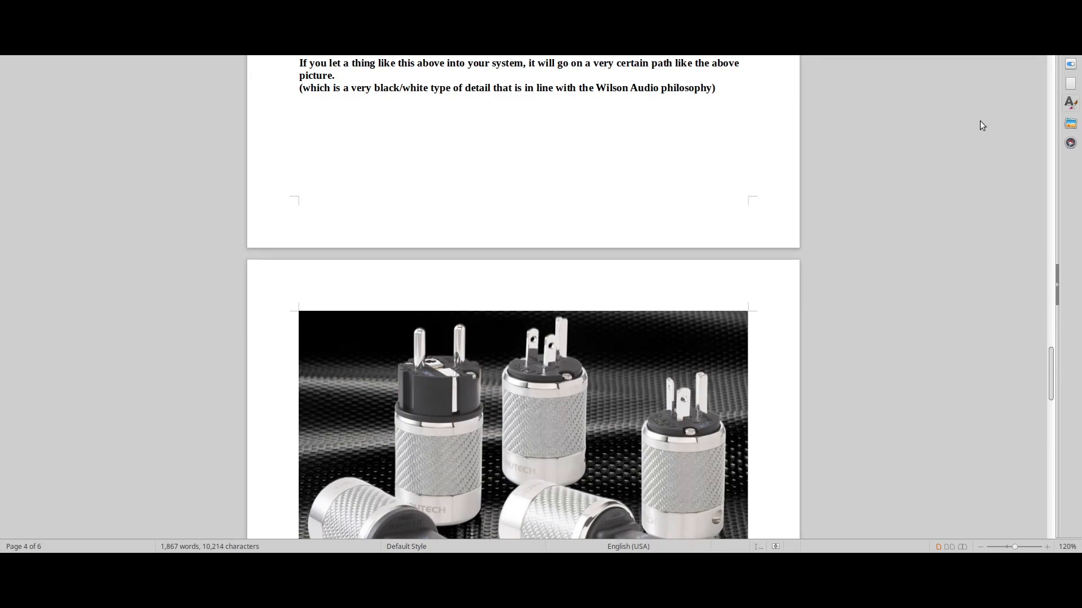
# Step: Scroll through Exhibit #3 on pages 5 and 6 to the End note, then return to page 1
pyautogui.scroll(-3)
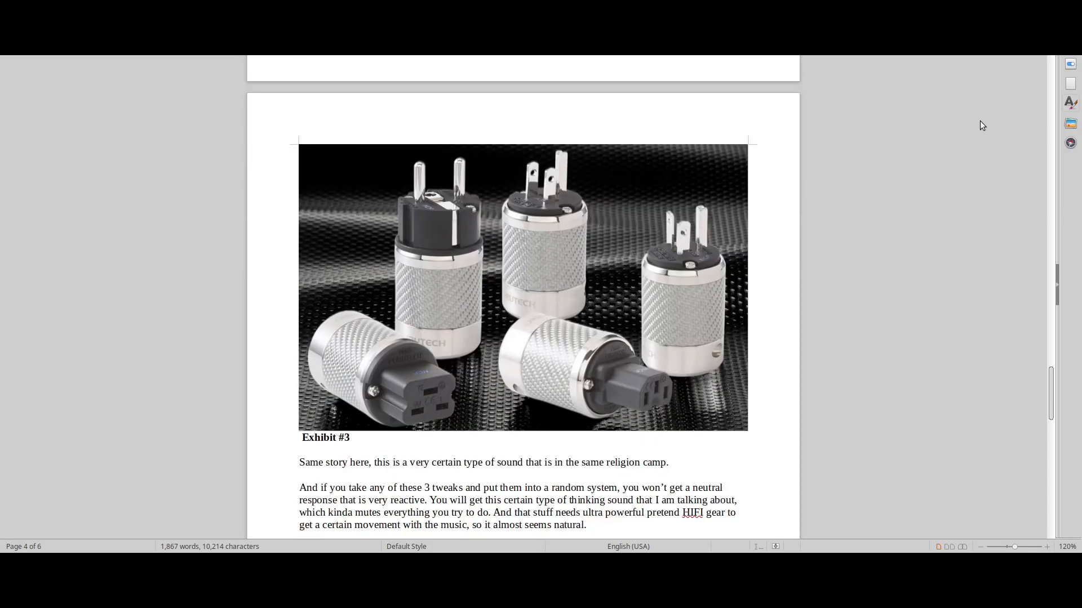
pyautogui.scroll(-3)
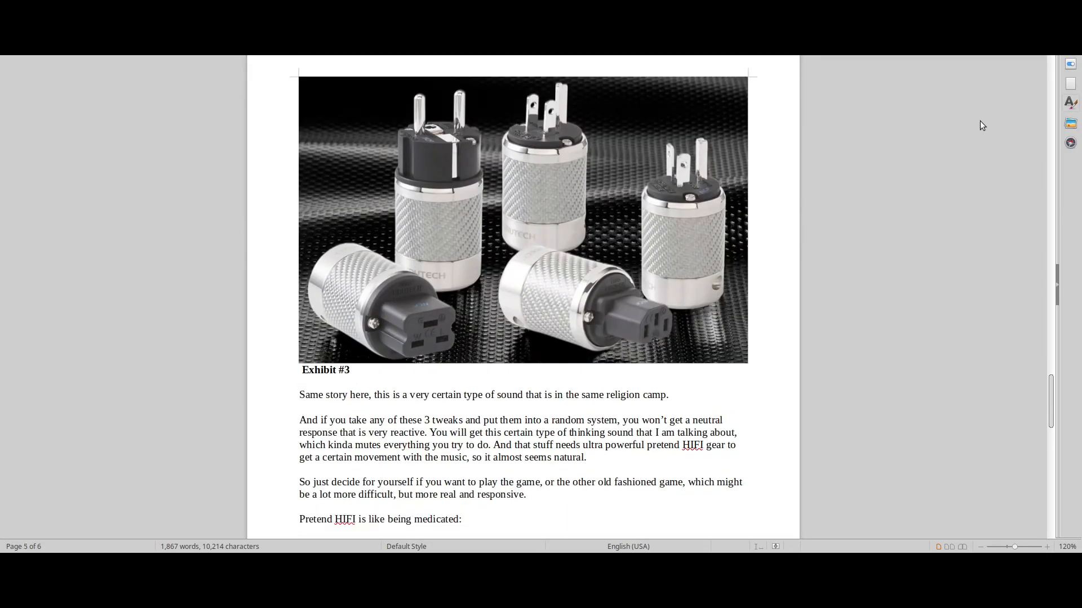
pyautogui.scroll(-3)
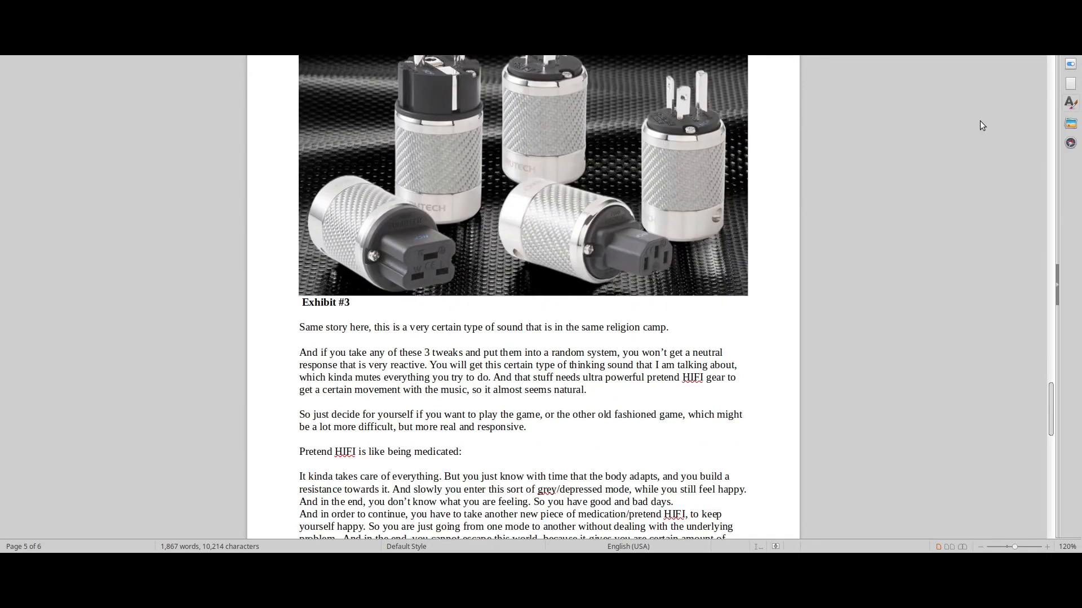
pyautogui.scroll(-3)
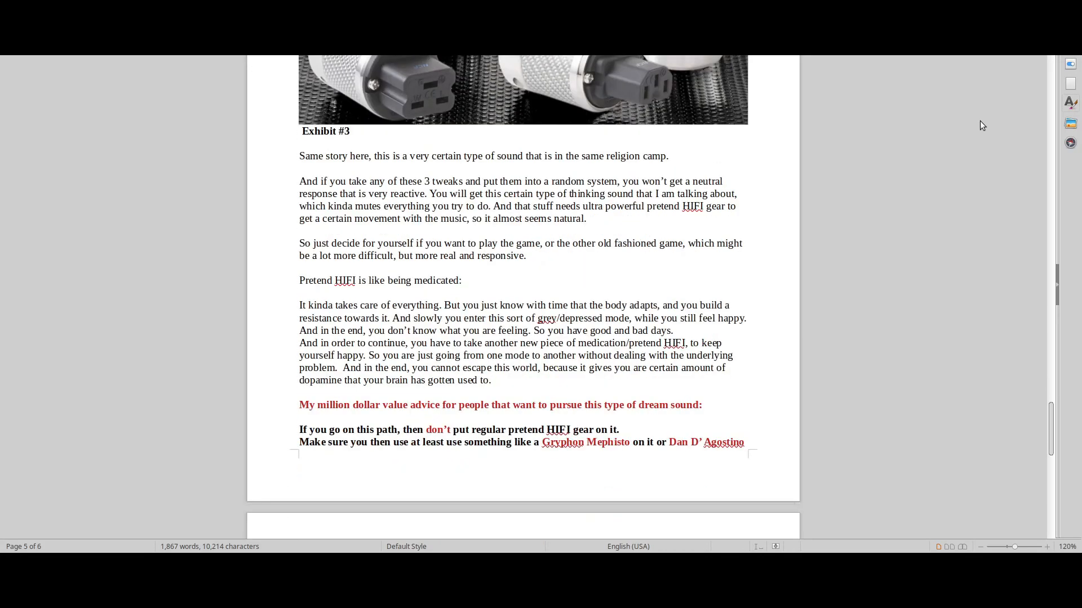
pyautogui.scroll(-3)
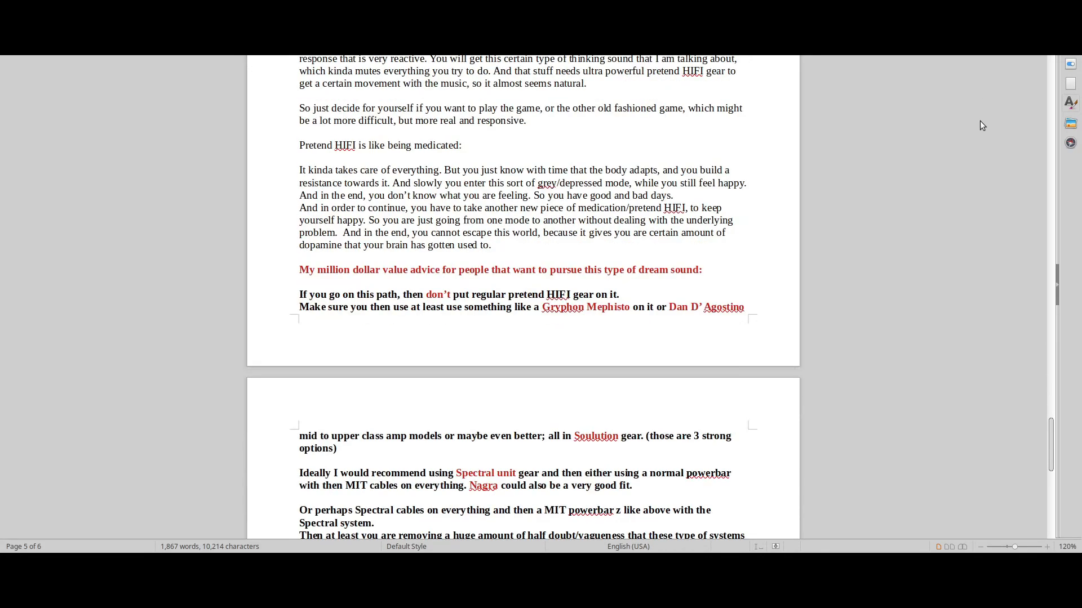
pyautogui.scroll(-3)
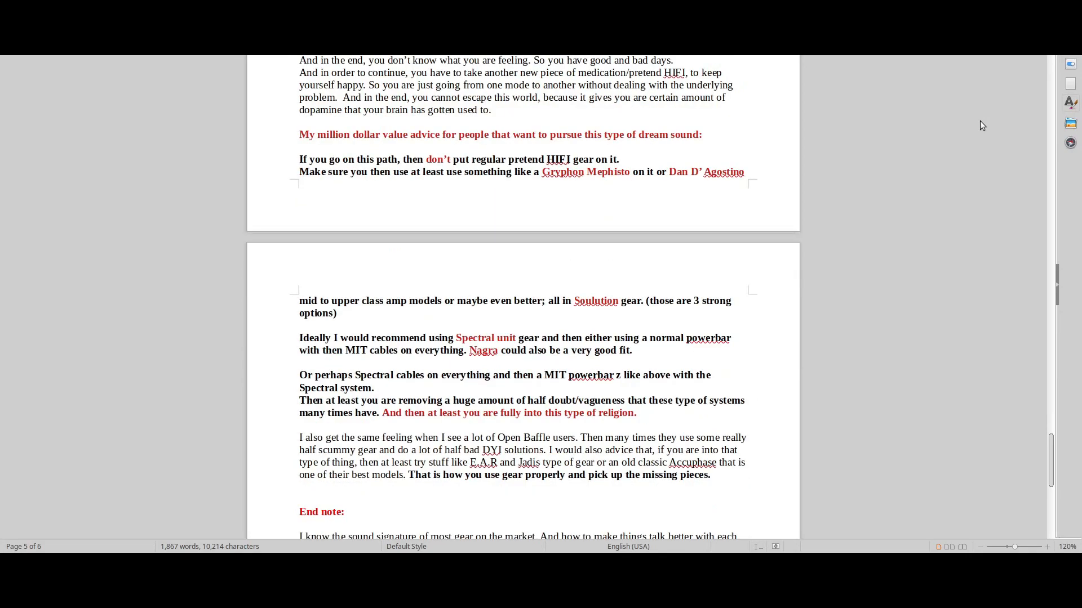
pyautogui.scroll(-3)
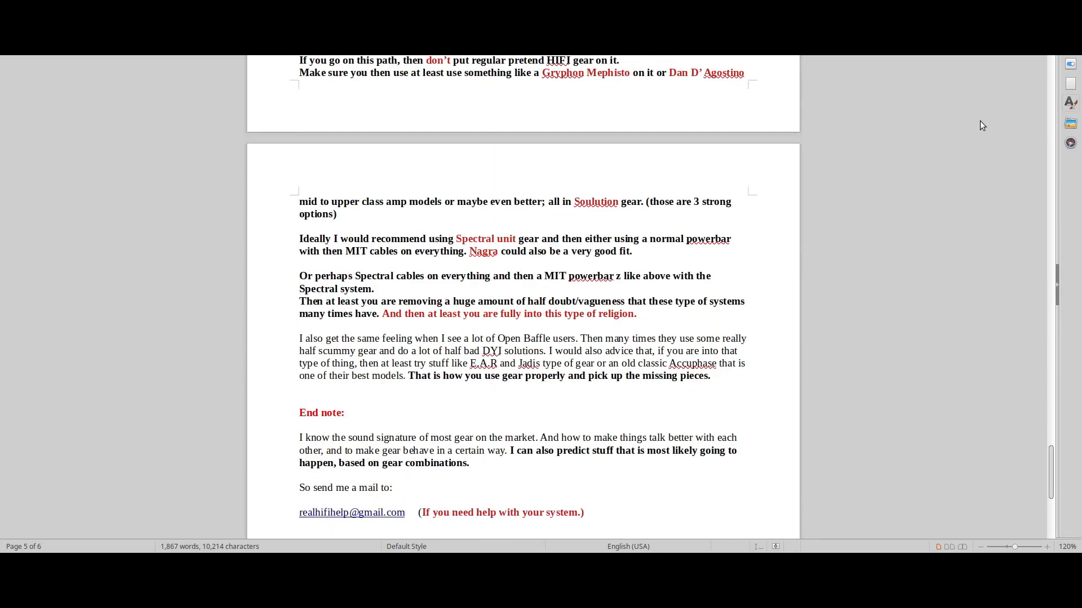
pyautogui.scroll(-3)
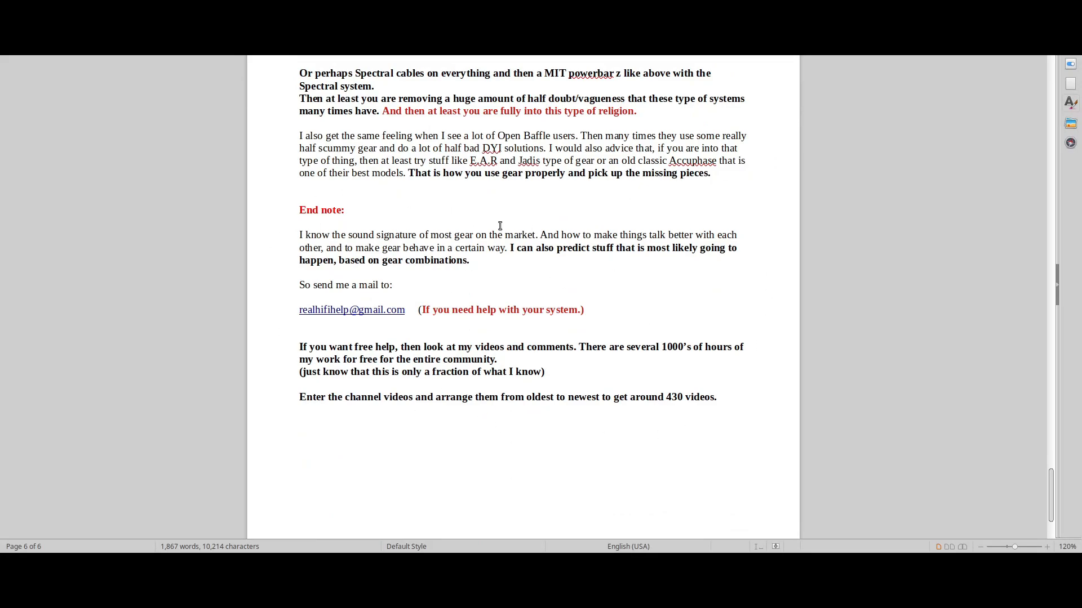
pyautogui.moveTo(1055, 523)
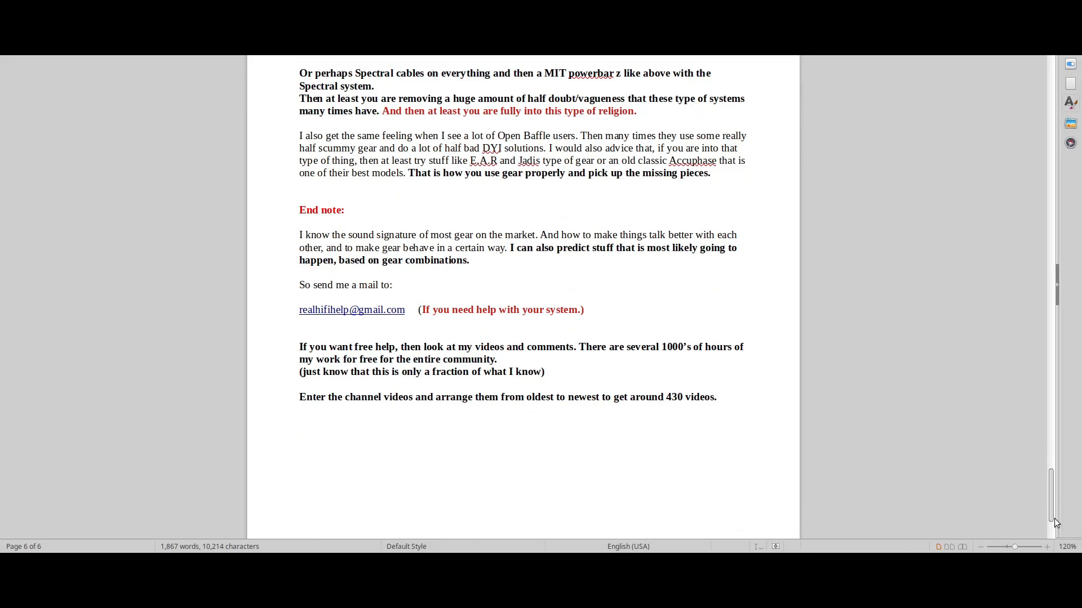
pyautogui.scroll(3)
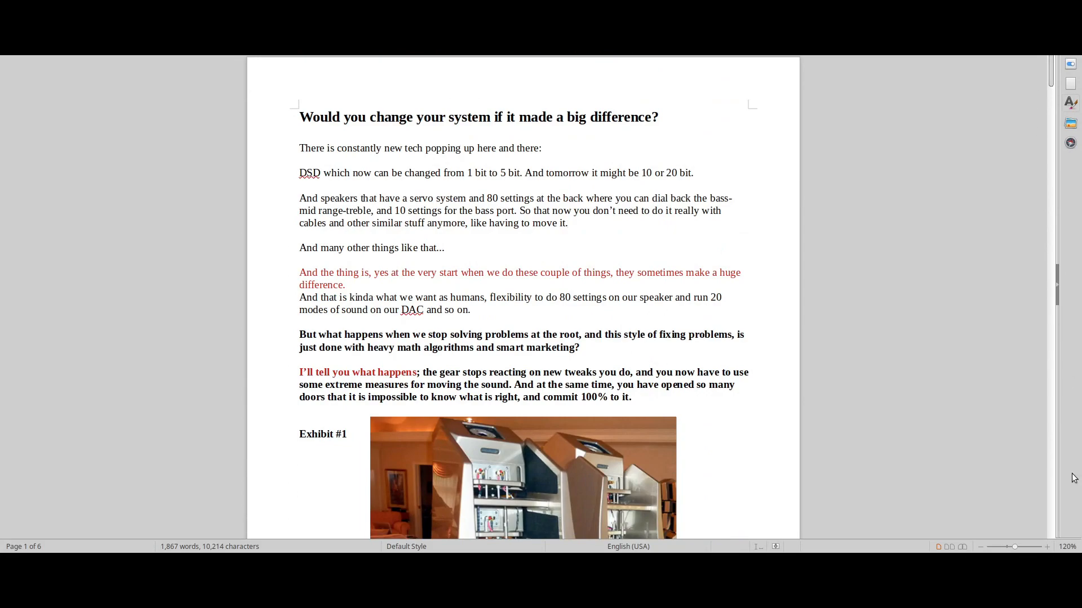
# Step: Zoom the document to 160% and scroll past the Exhibit #1 photo to page 2's opening paragraph
pyautogui.click(1047, 546)
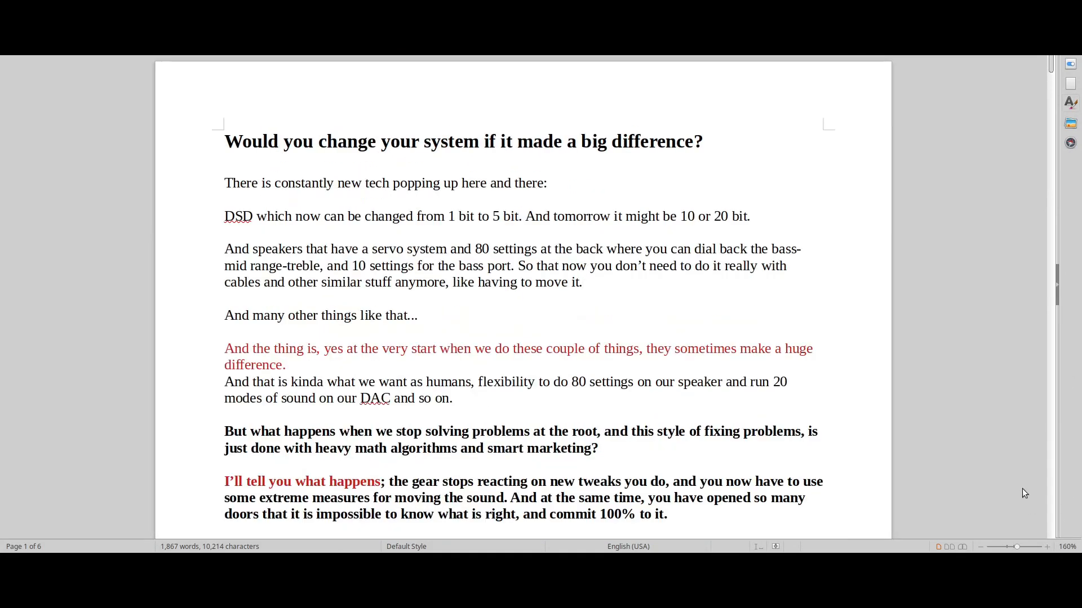
pyautogui.scroll(-3)
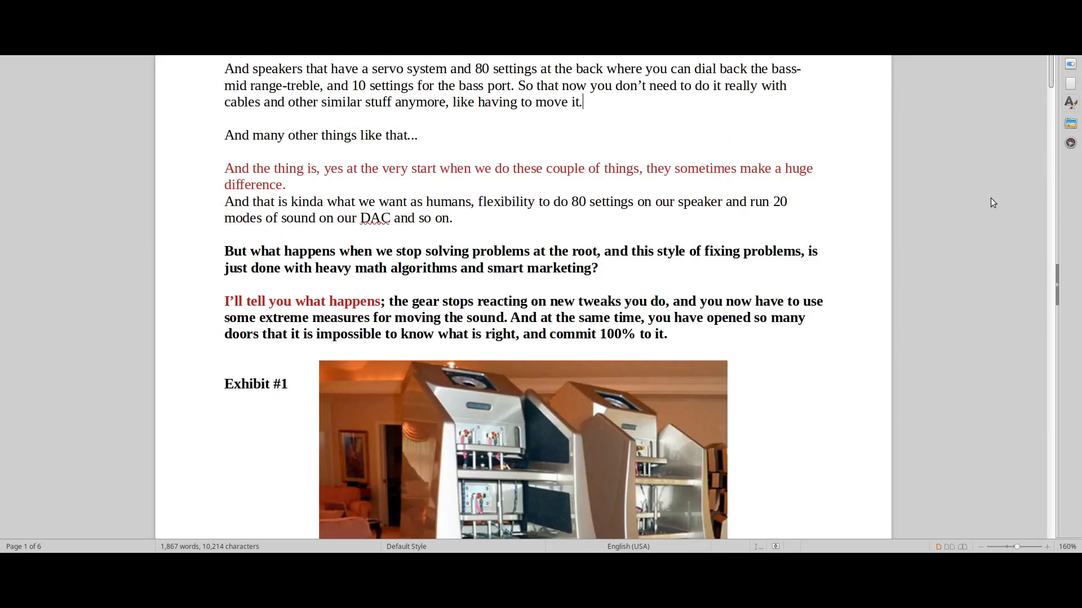
pyautogui.scroll(-3)
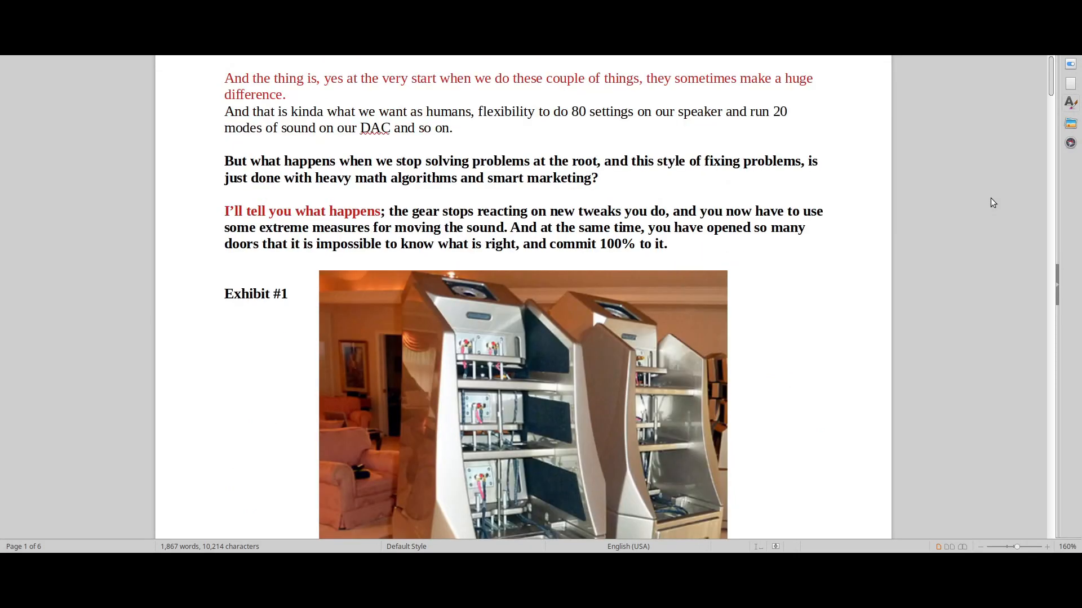
pyautogui.scroll(-3)
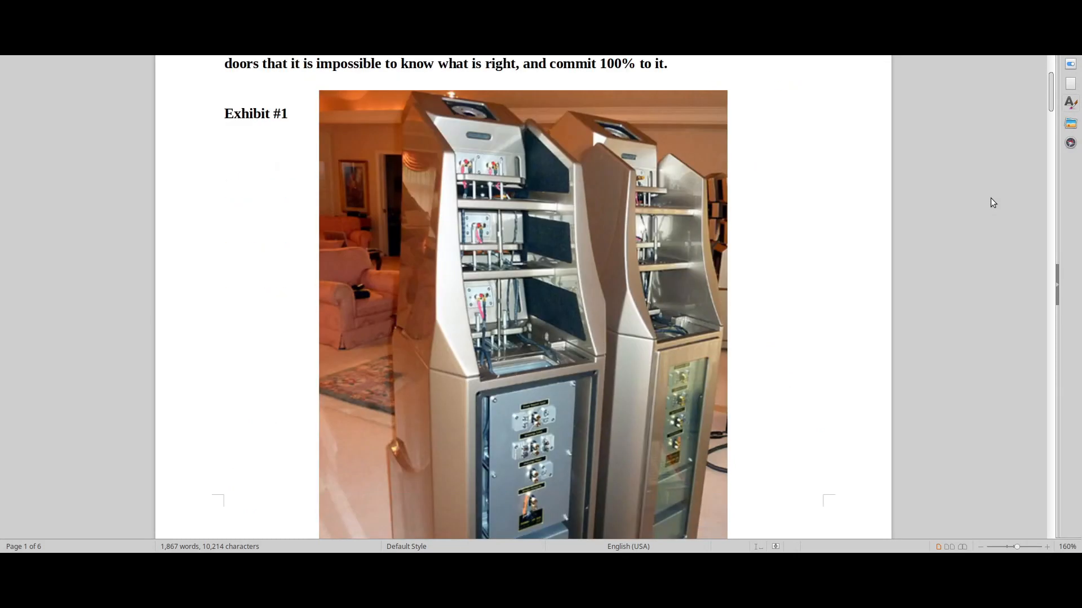
pyautogui.scroll(-3)
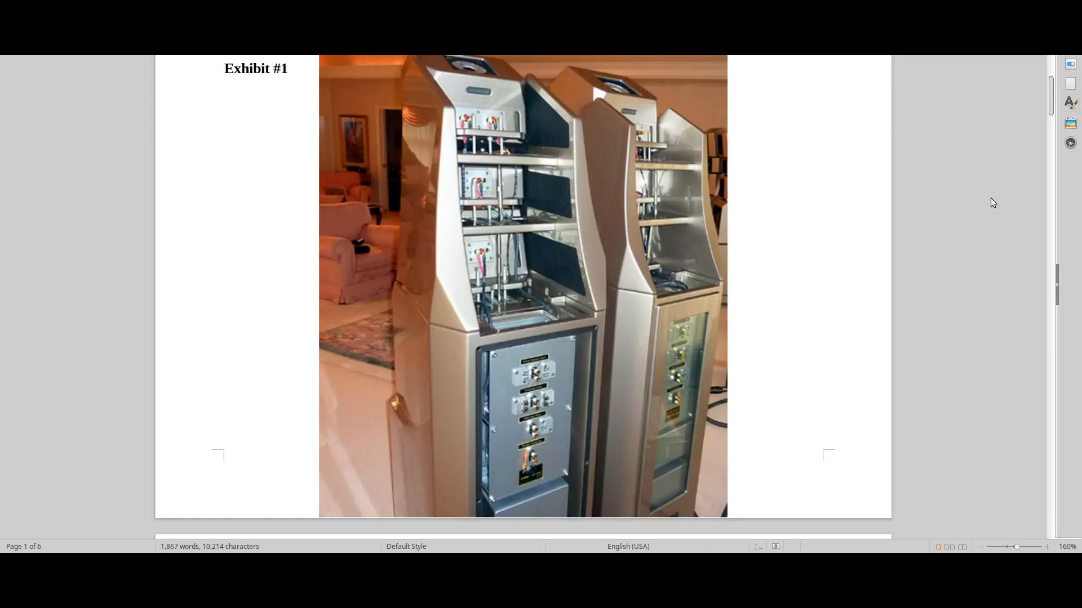
pyautogui.scroll(-3)
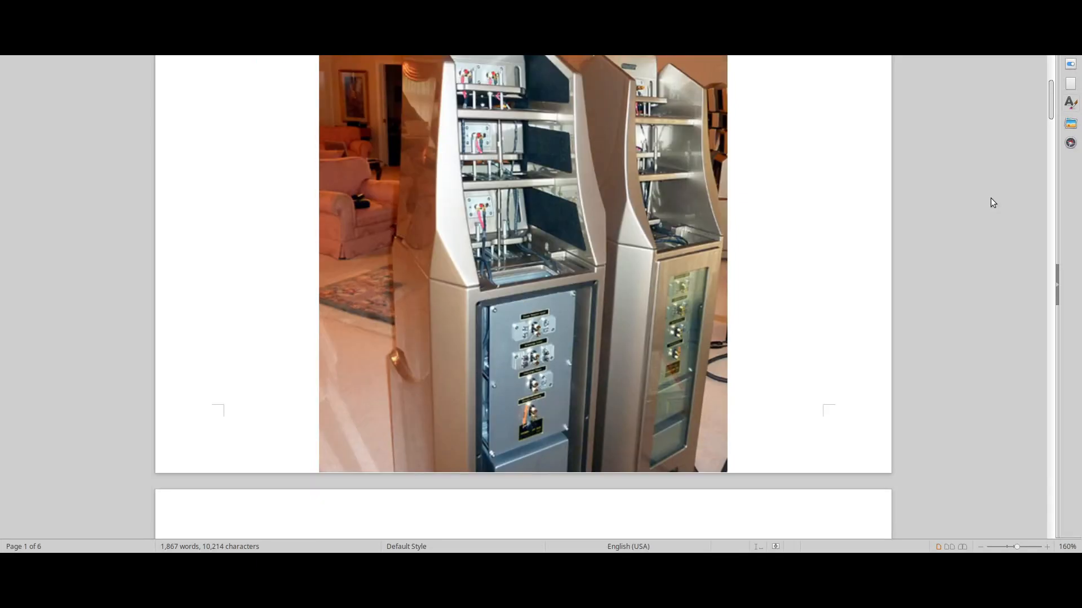
pyautogui.scroll(-3)
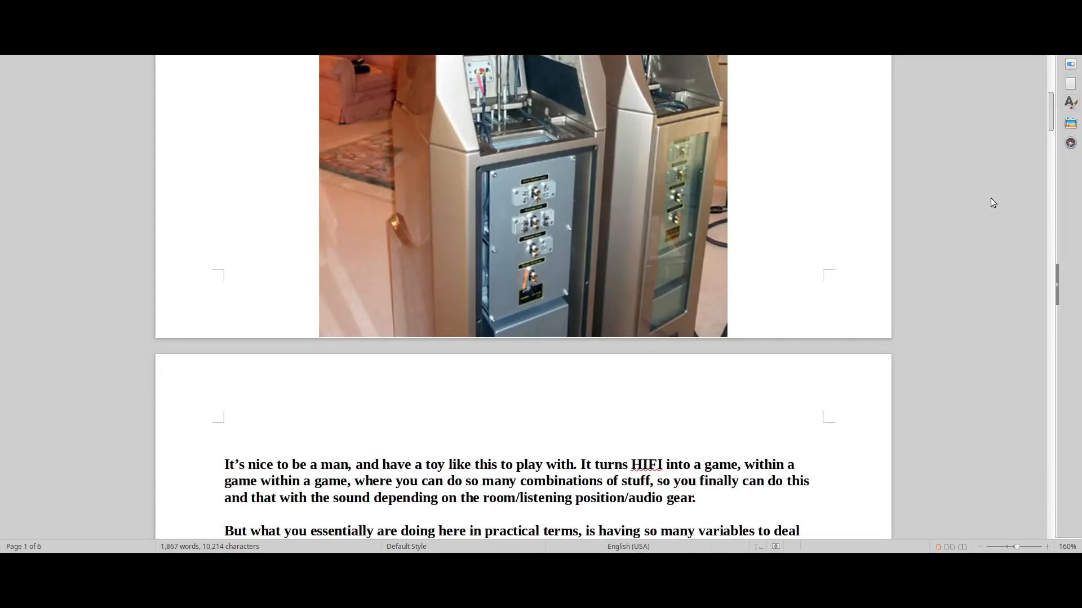
pyautogui.scroll(-3)
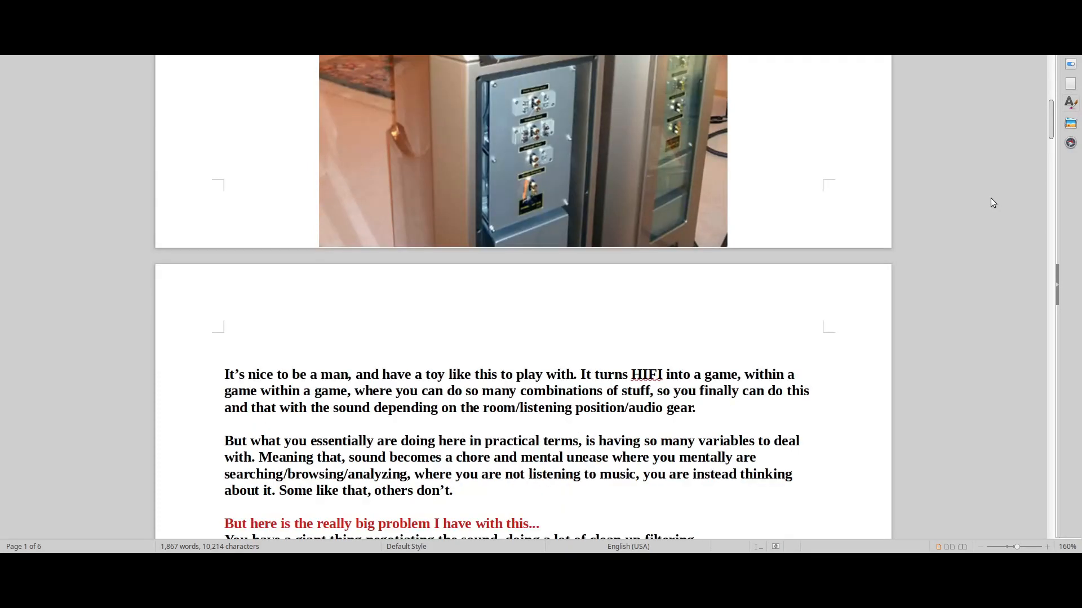
pyautogui.moveTo(564, 108)
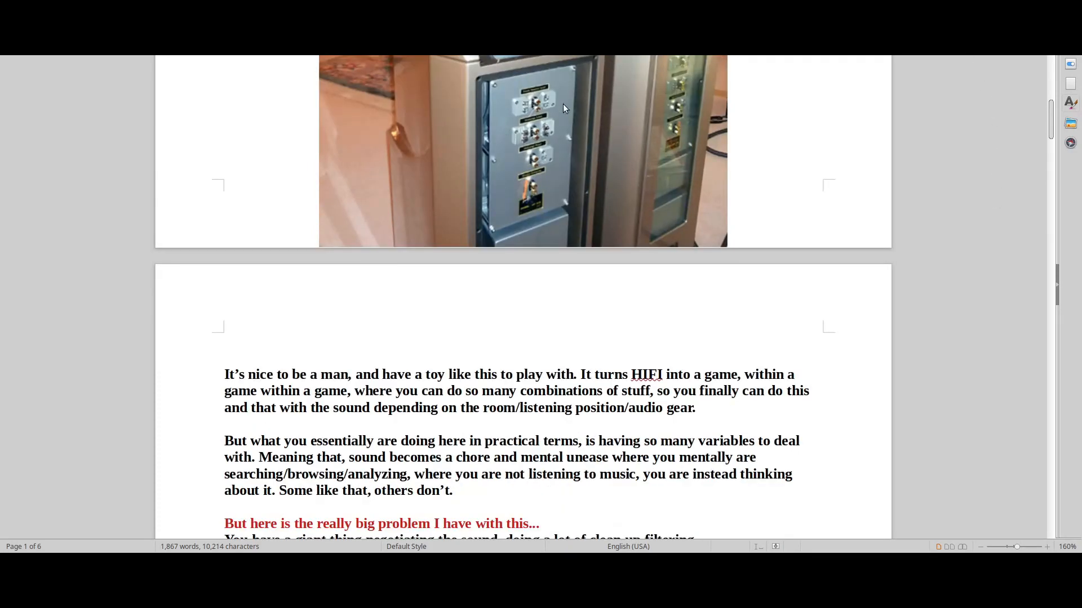
pyautogui.scroll(3)
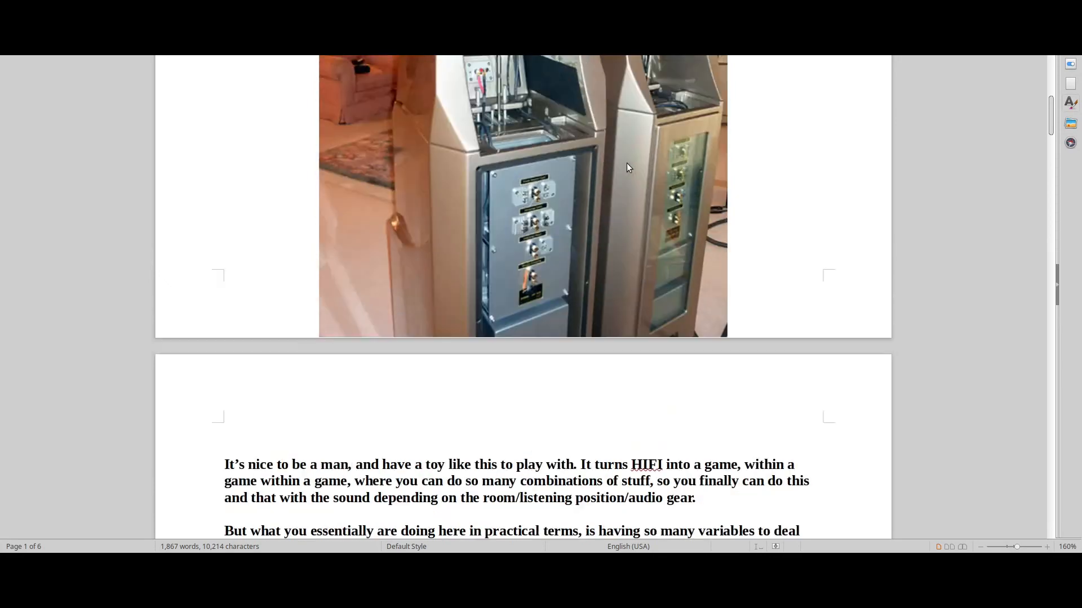
pyautogui.scroll(3)
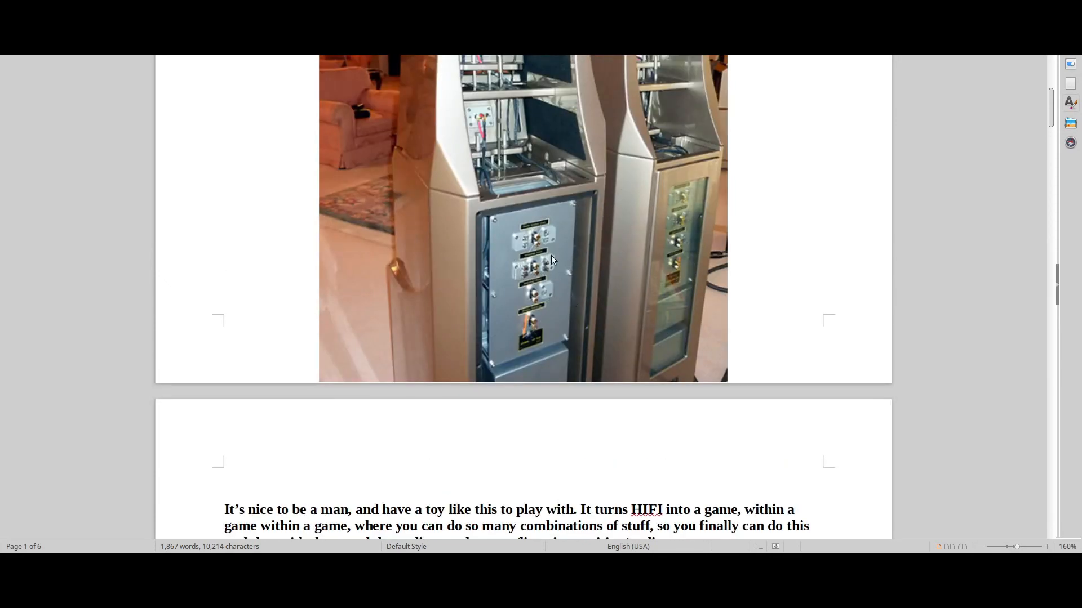
pyautogui.moveTo(595, 260)
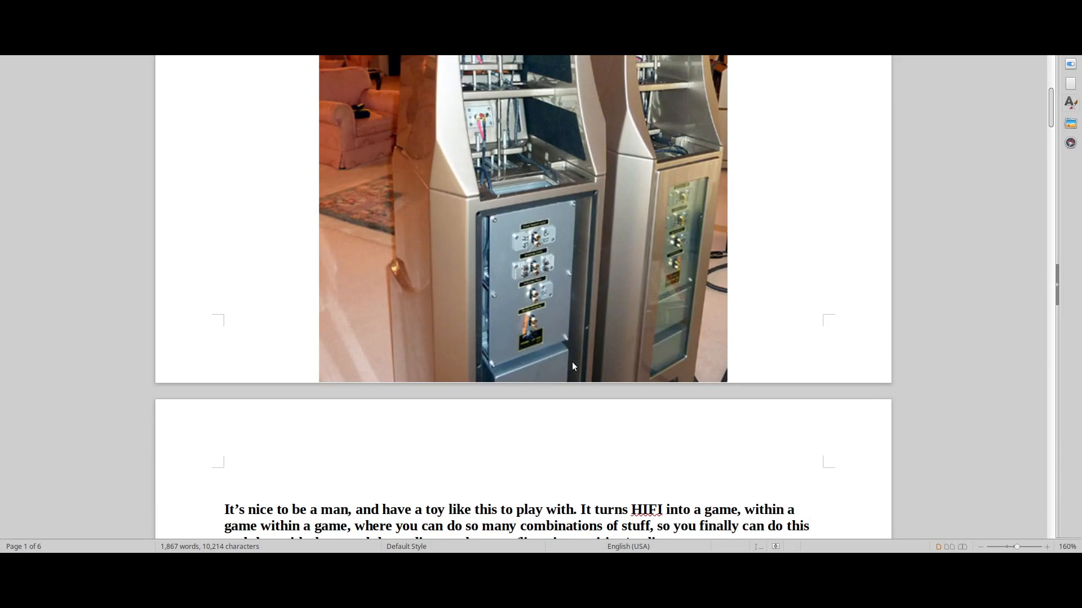
pyautogui.moveTo(600, 298)
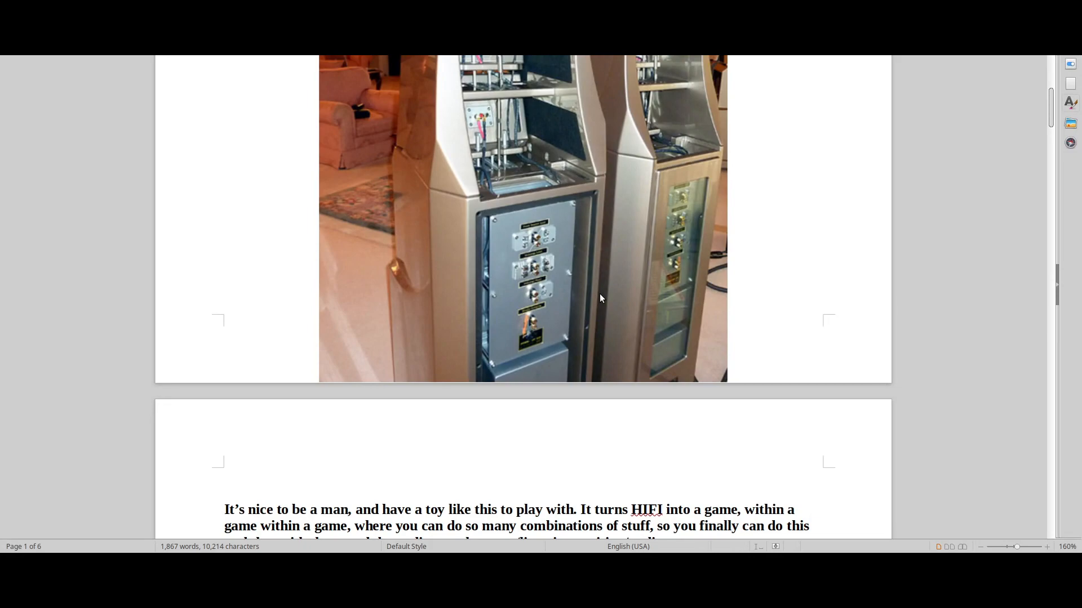
pyautogui.moveTo(483, 119)
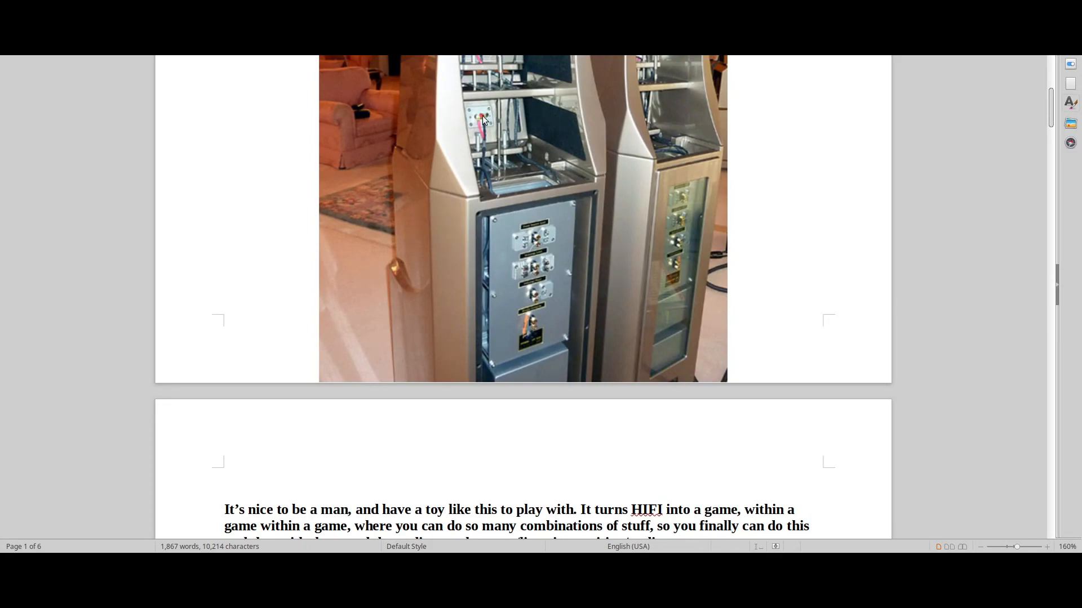
pyautogui.moveTo(583, 252)
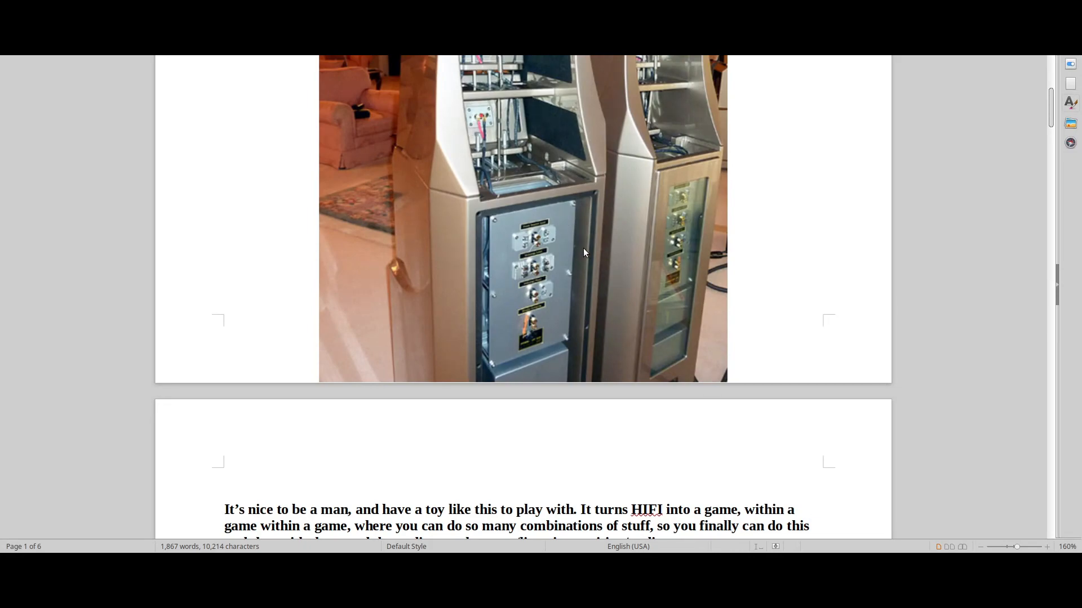
pyautogui.moveTo(507, 321)
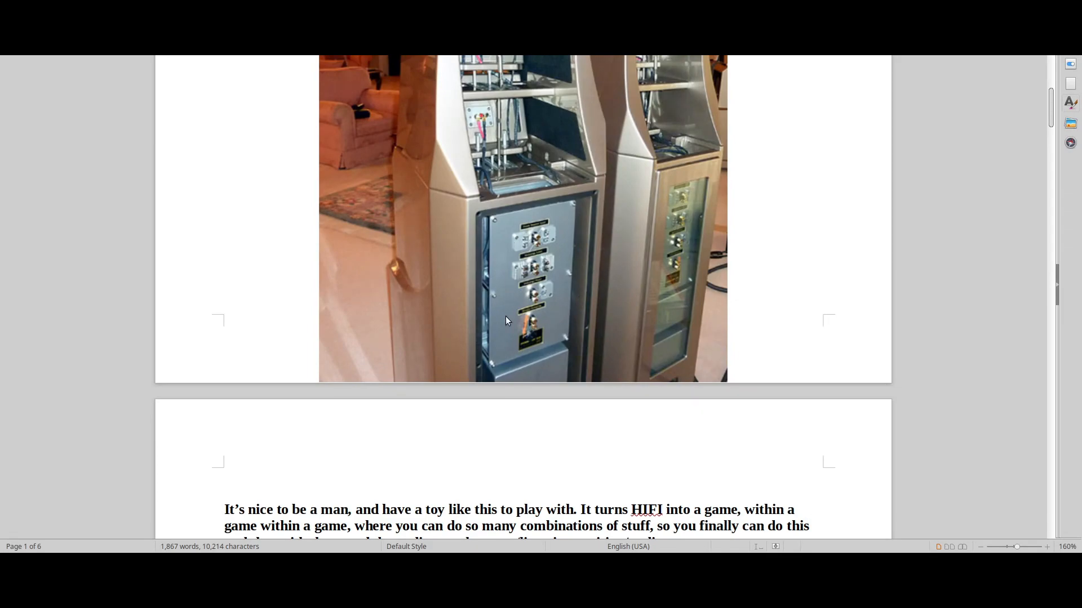
pyautogui.moveTo(627, 288)
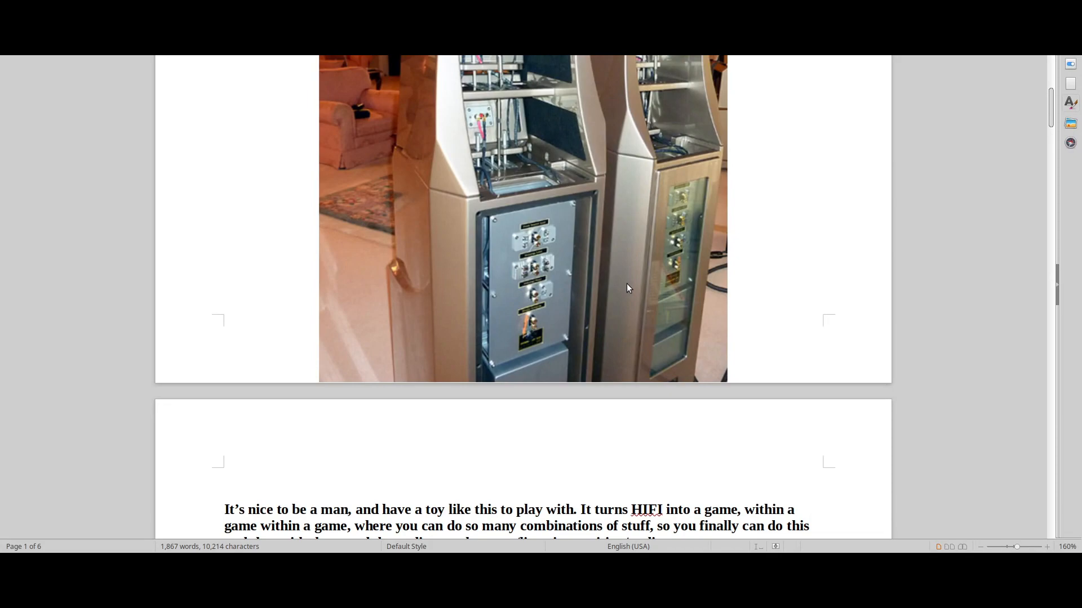
pyautogui.scroll(3)
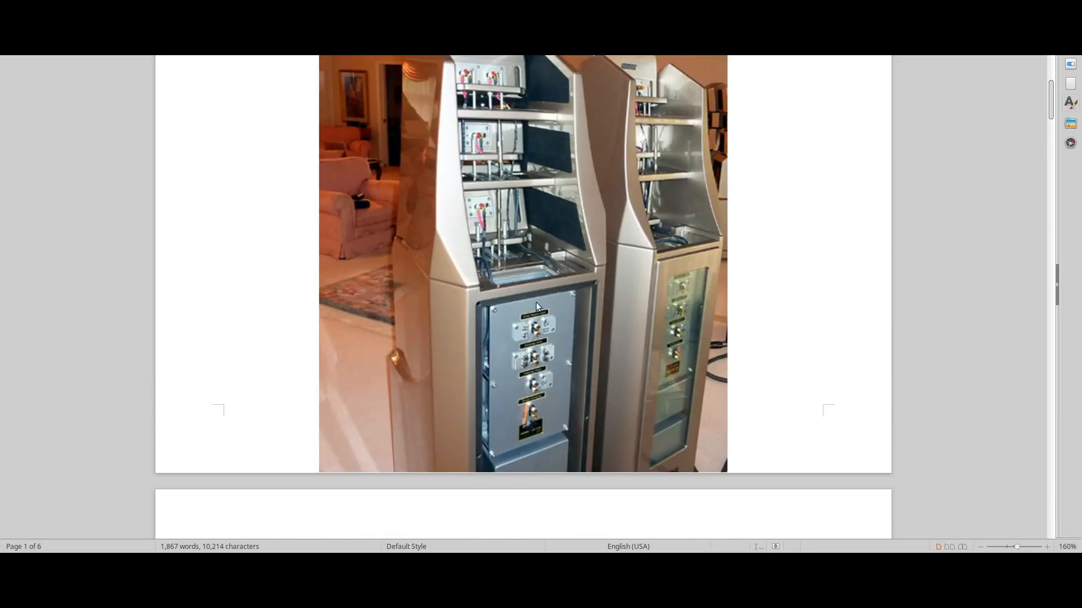
pyautogui.scroll(3)
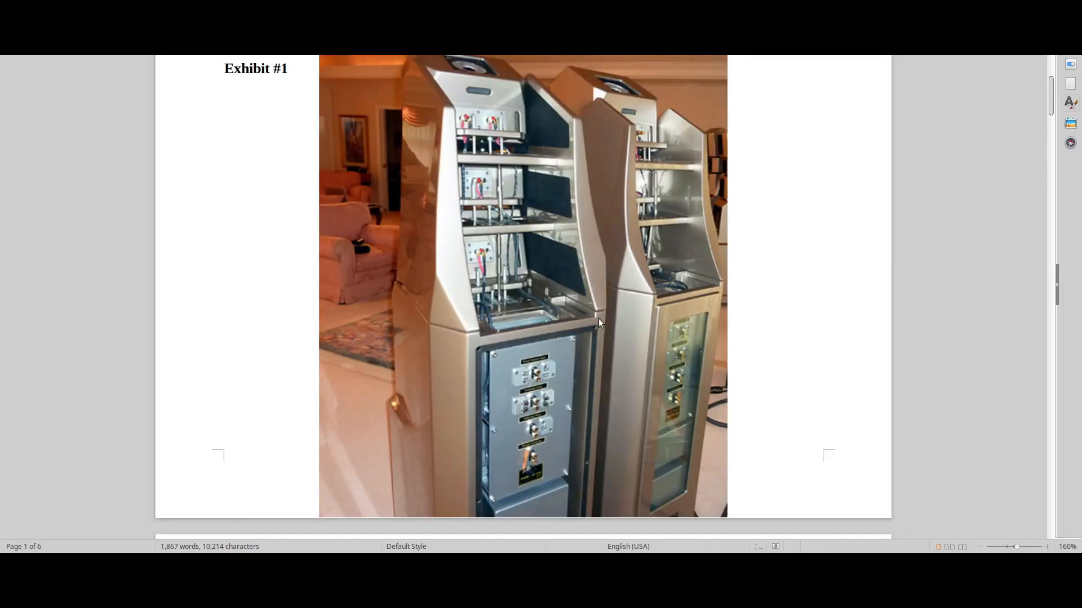
pyautogui.moveTo(516, 211)
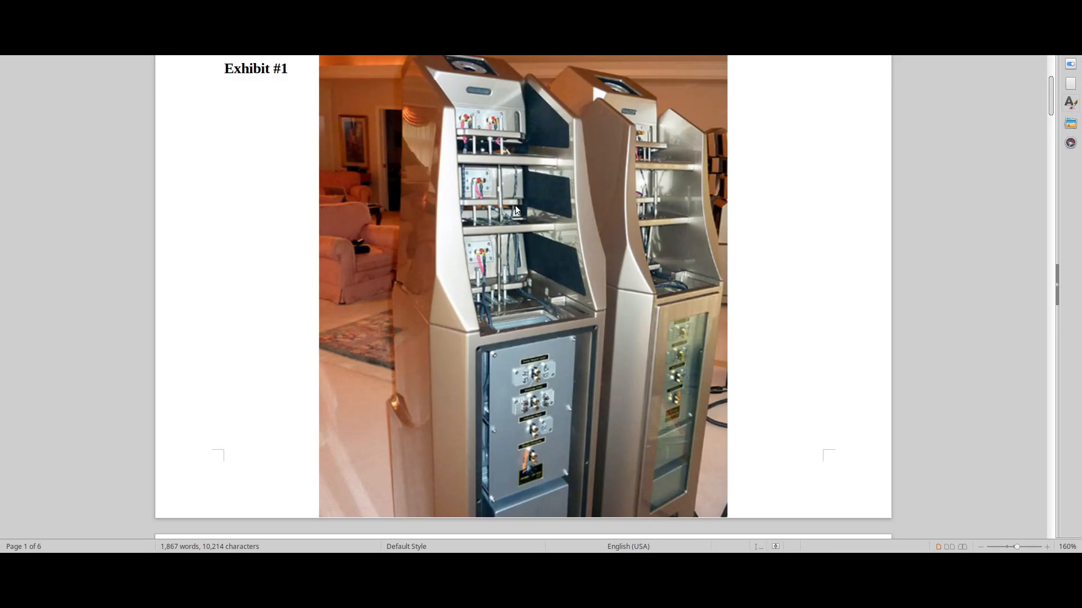
pyautogui.moveTo(666, 290)
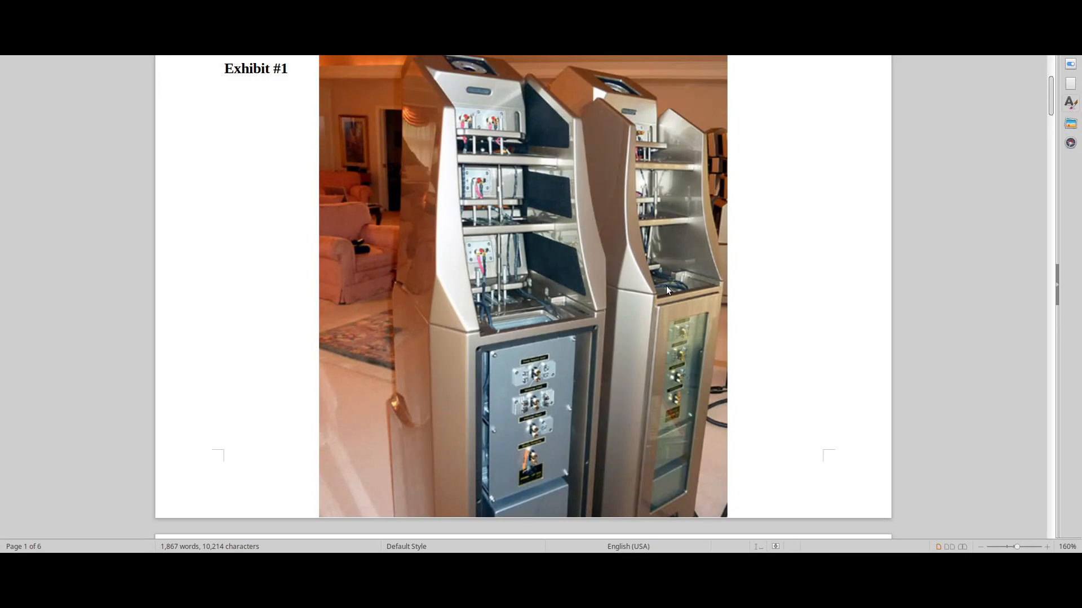
pyautogui.scroll(-3)
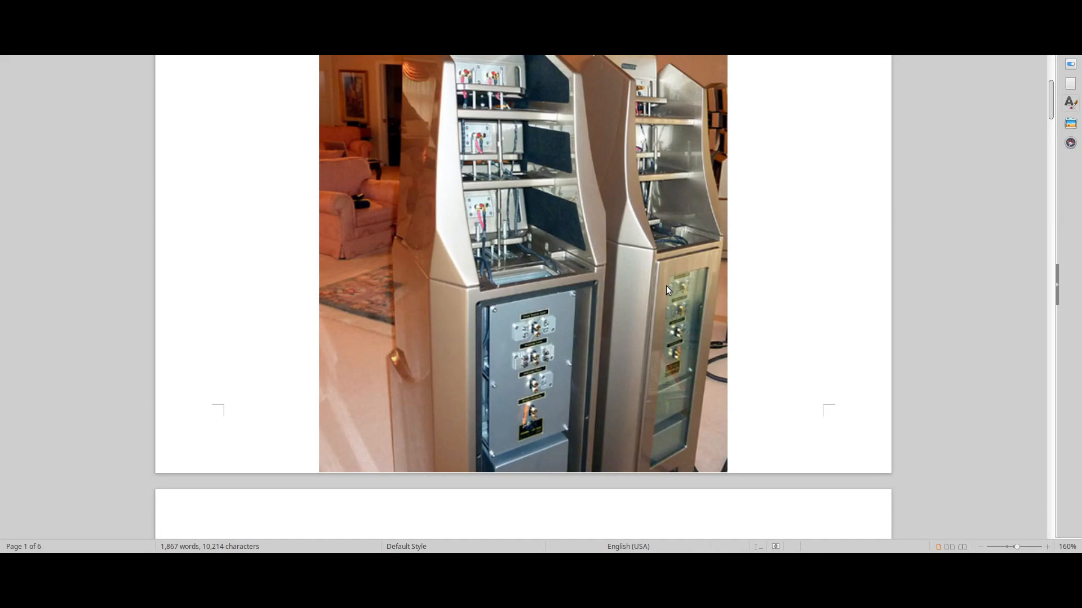
pyautogui.scroll(-3)
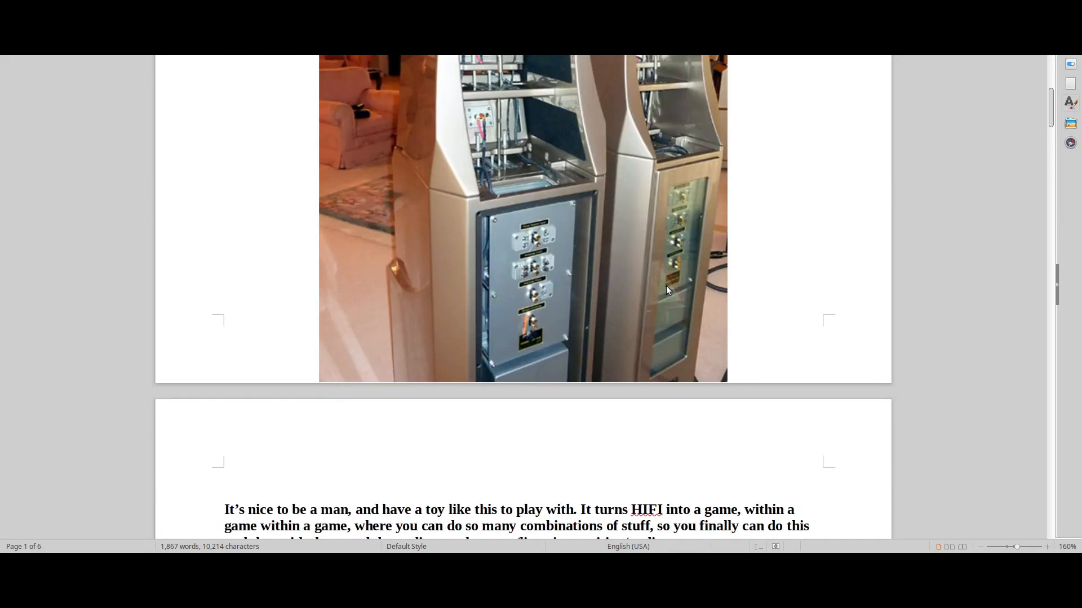
pyautogui.scroll(-3)
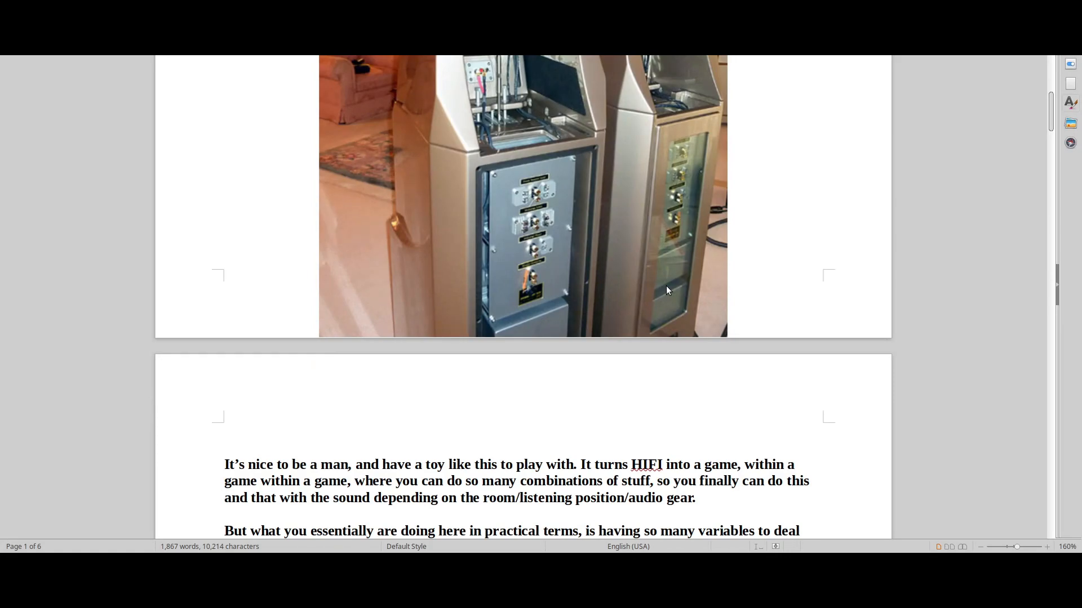
# Step: Scroll from the end of page 1 past the Exhibit #1 photo through page 2
pyautogui.scroll(-3)
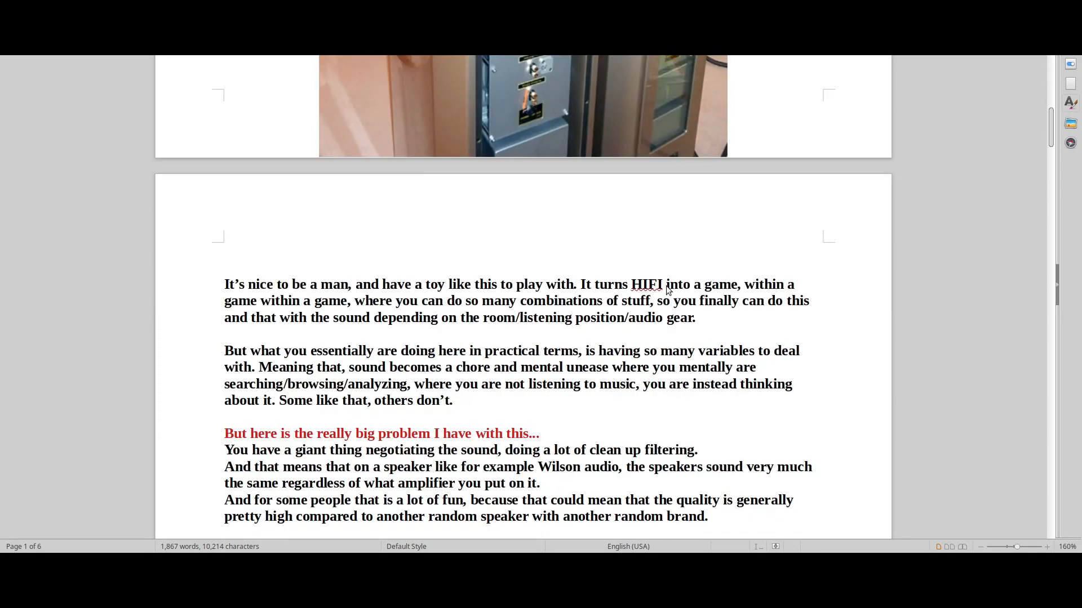
pyautogui.scroll(-3)
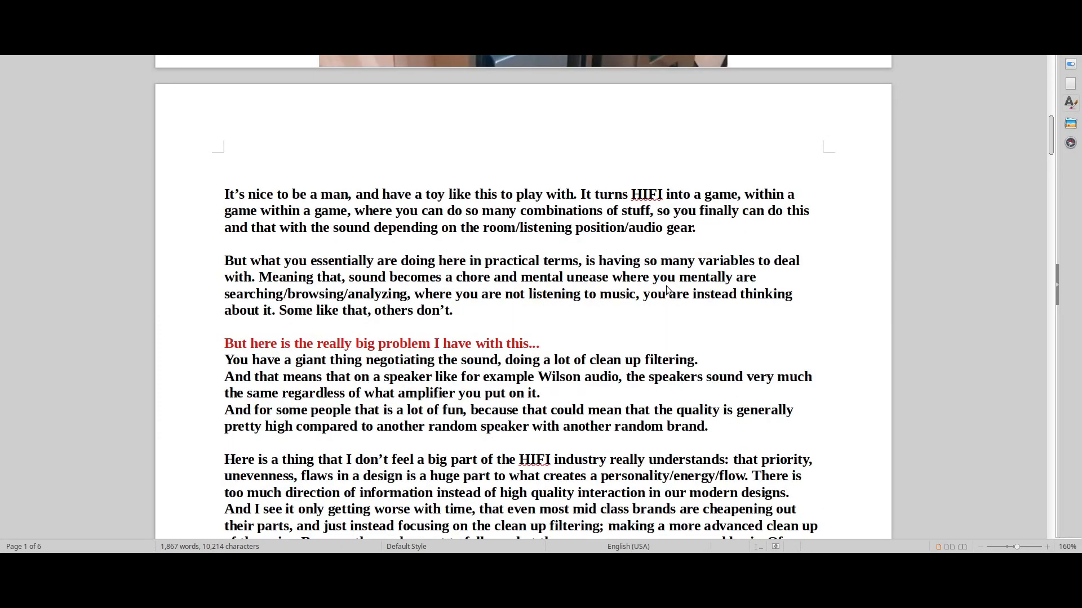
pyautogui.scroll(-3)
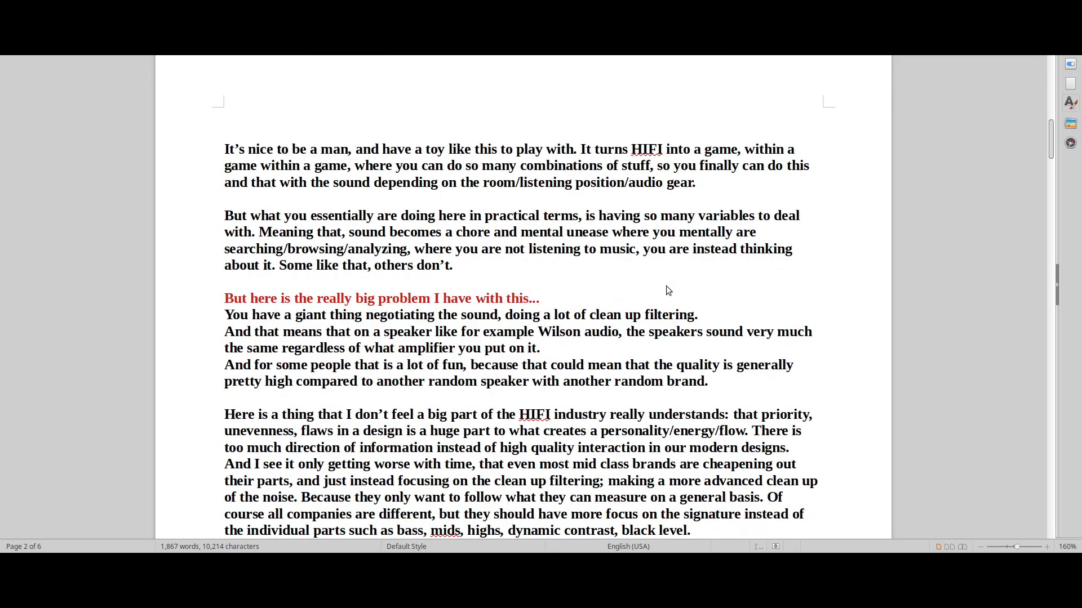
pyautogui.scroll(-3)
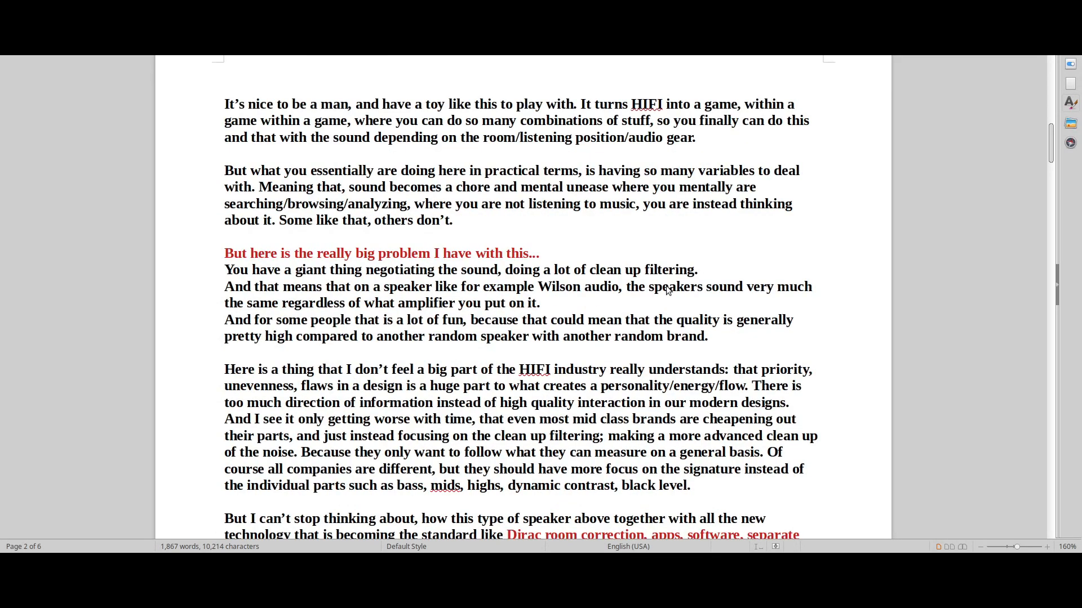
pyautogui.scroll(-3)
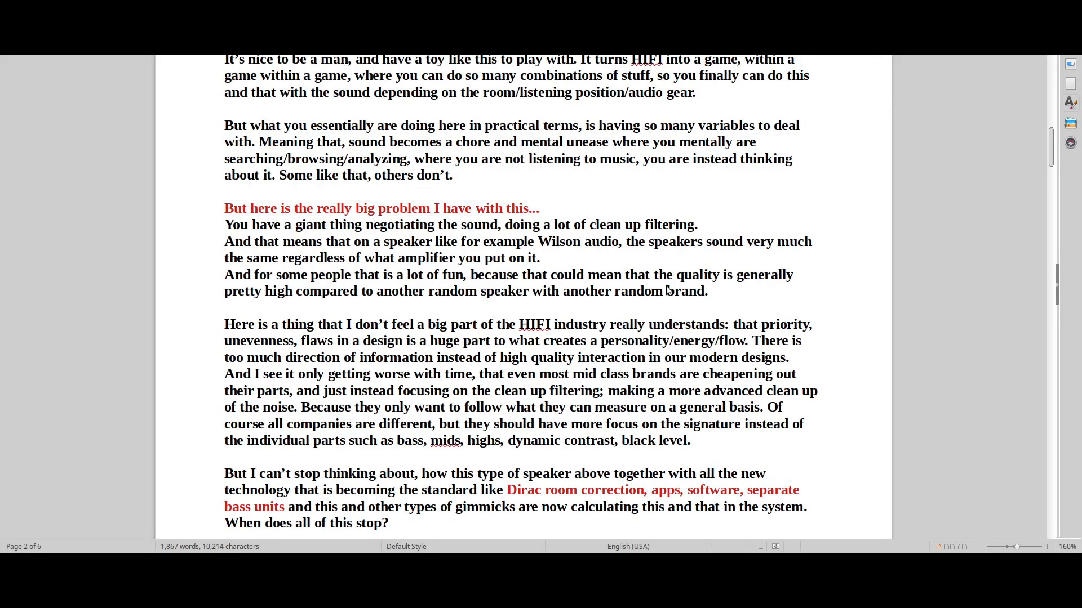
pyautogui.scroll(-3)
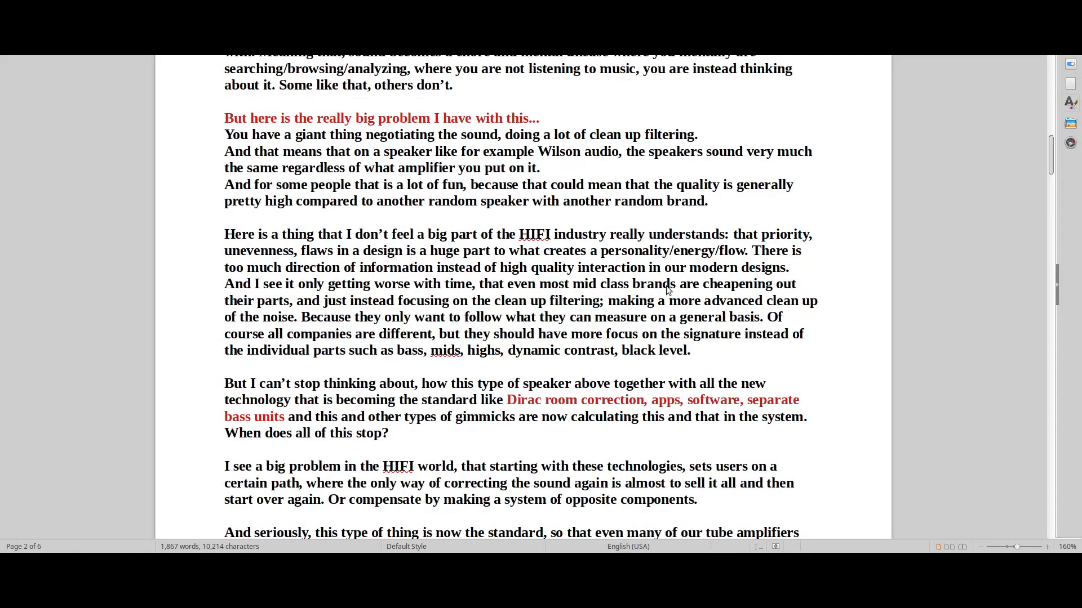
pyautogui.scroll(-3)
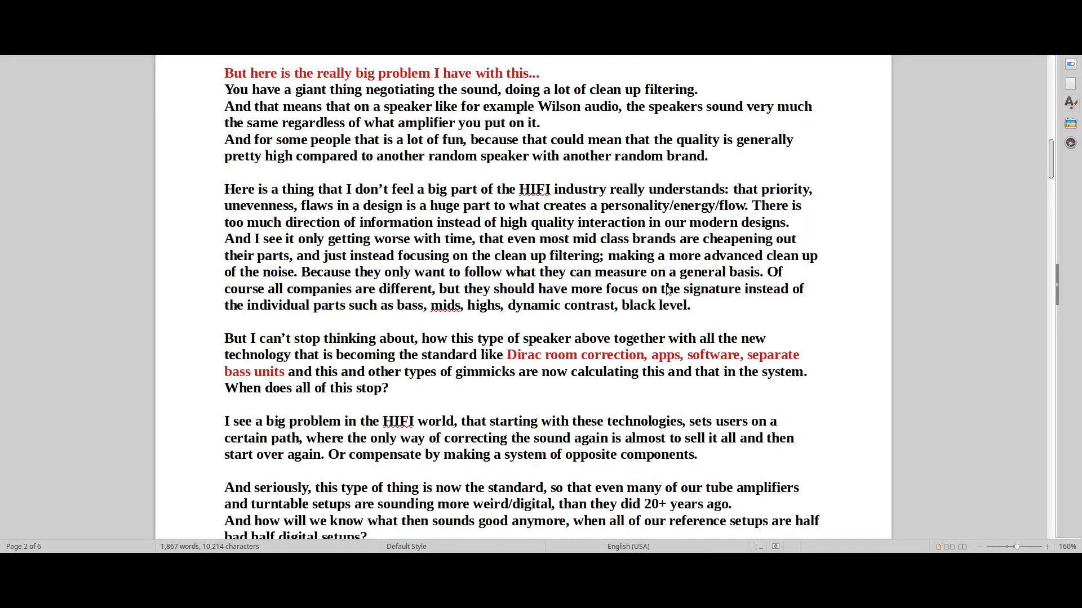
# Step: Scroll past the Peter Alliss commentary passage to page 3's closing isolated-sound paragraph
pyautogui.scroll(-3)
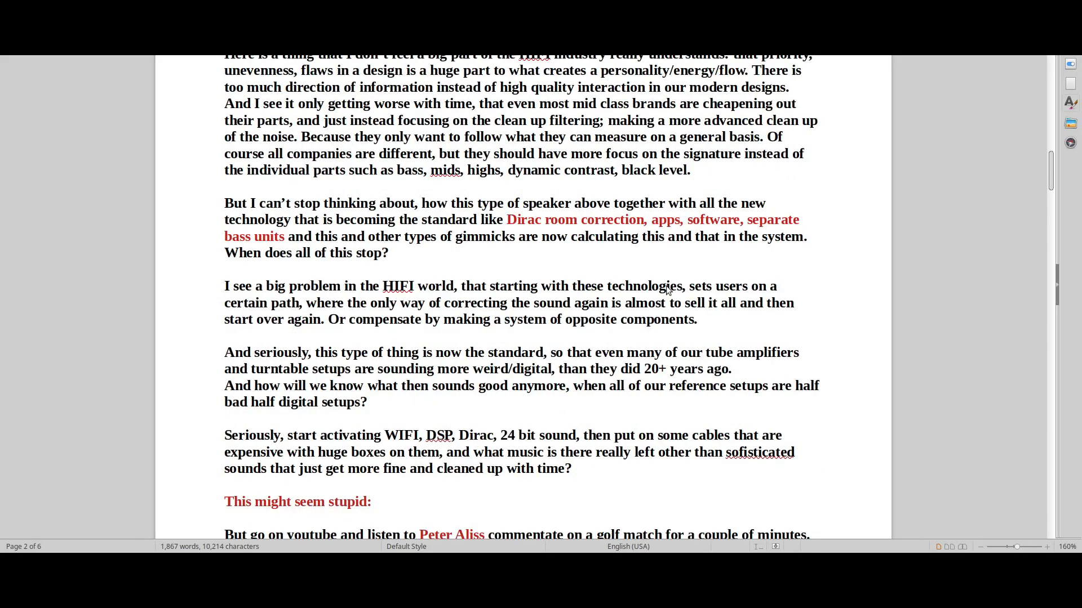
pyautogui.scroll(-3)
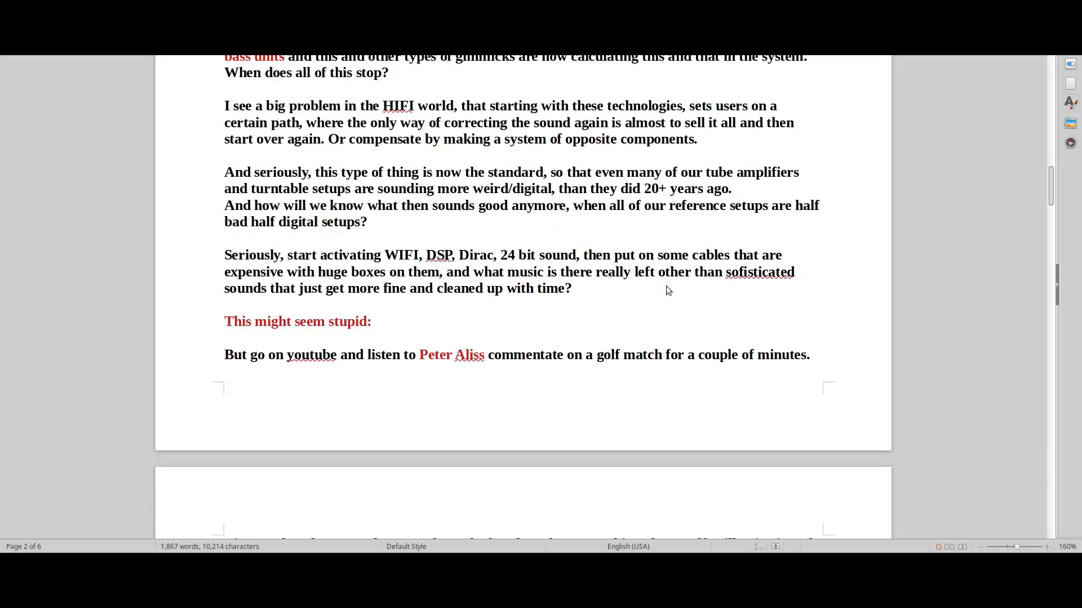
pyautogui.scroll(-3)
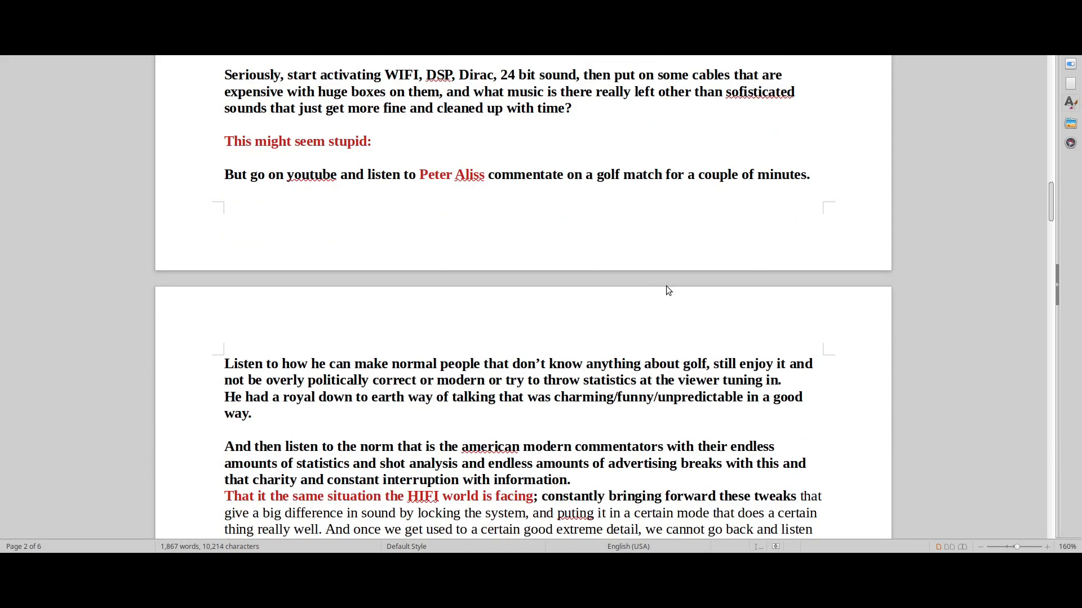
pyautogui.scroll(-3)
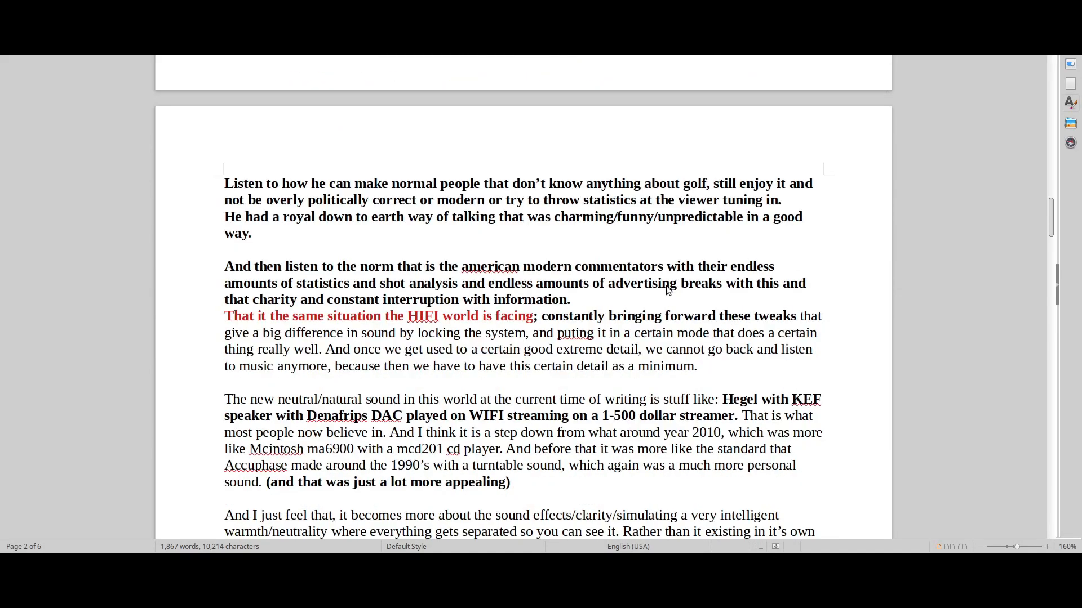
pyautogui.scroll(-3)
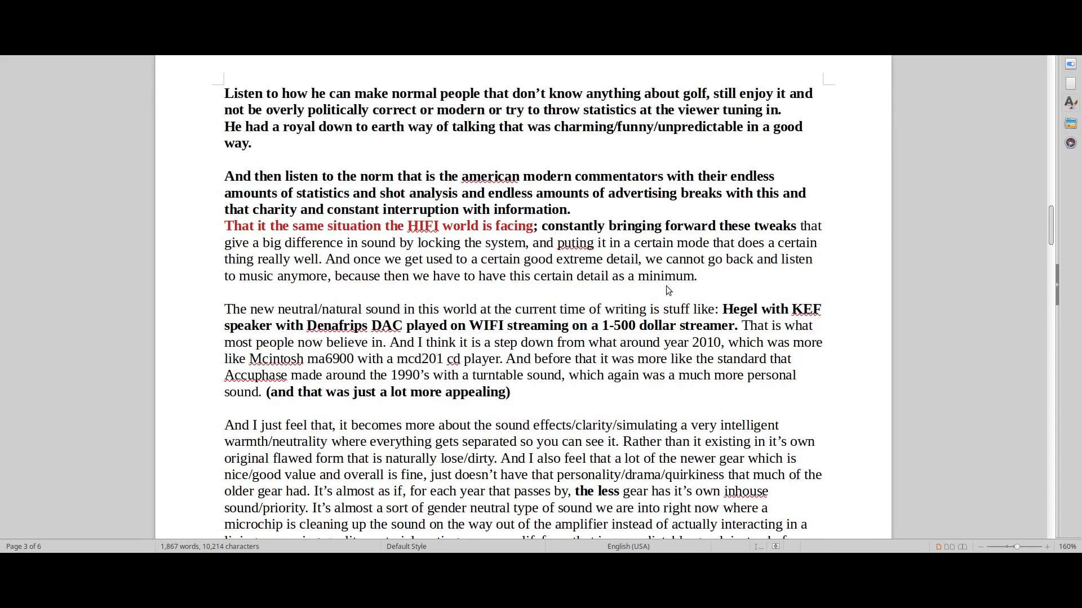
pyautogui.scroll(-3)
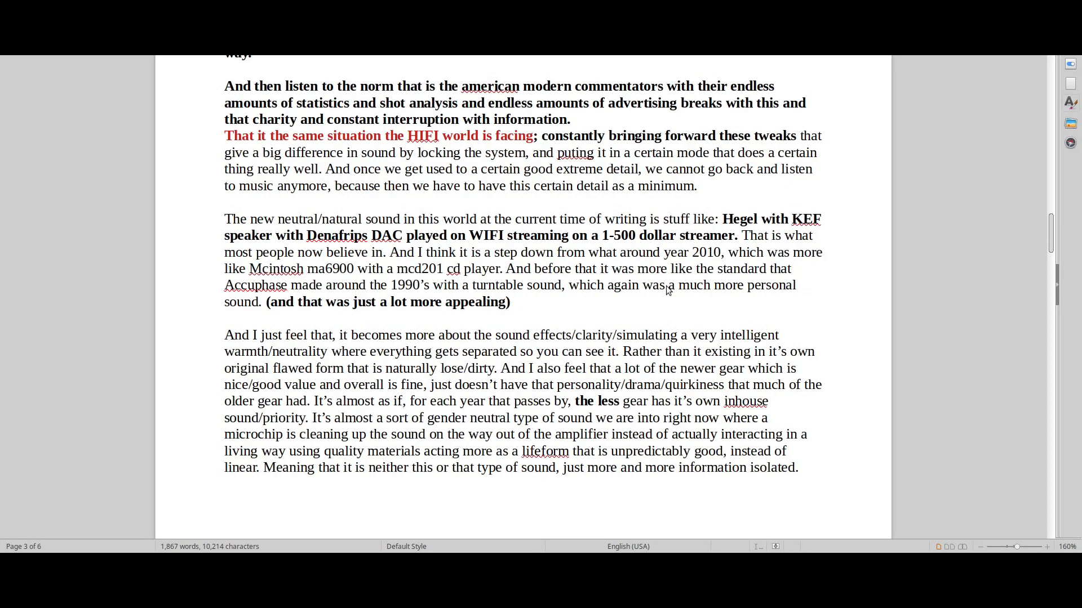
pyautogui.scroll(-3)
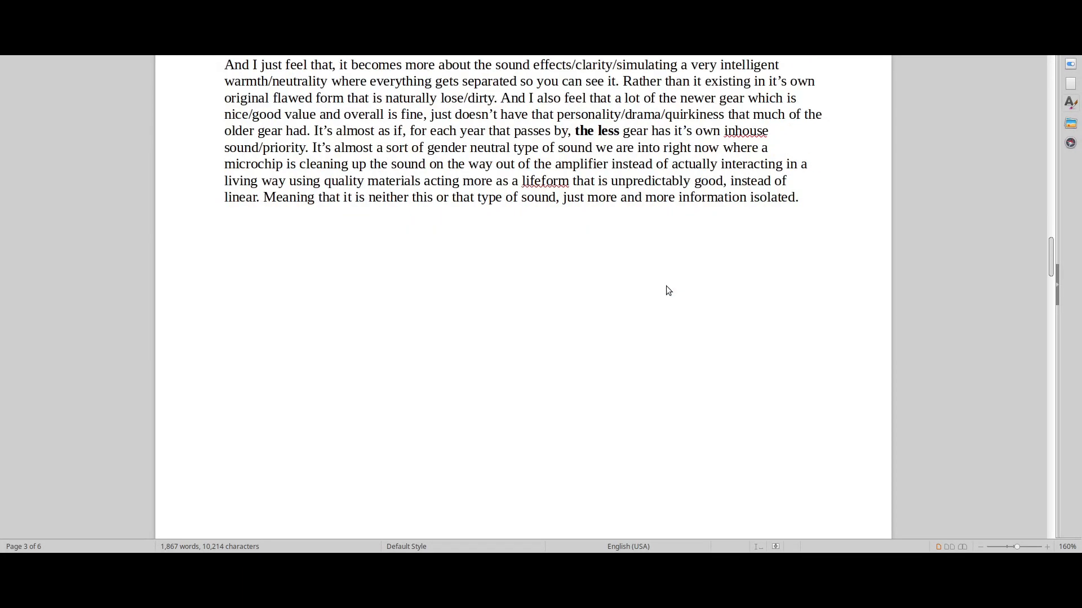
# Step: Scroll past the Exhibit #2 power conditioner photo to page 4's Wilson Audio philosophy line
pyautogui.scroll(-3)
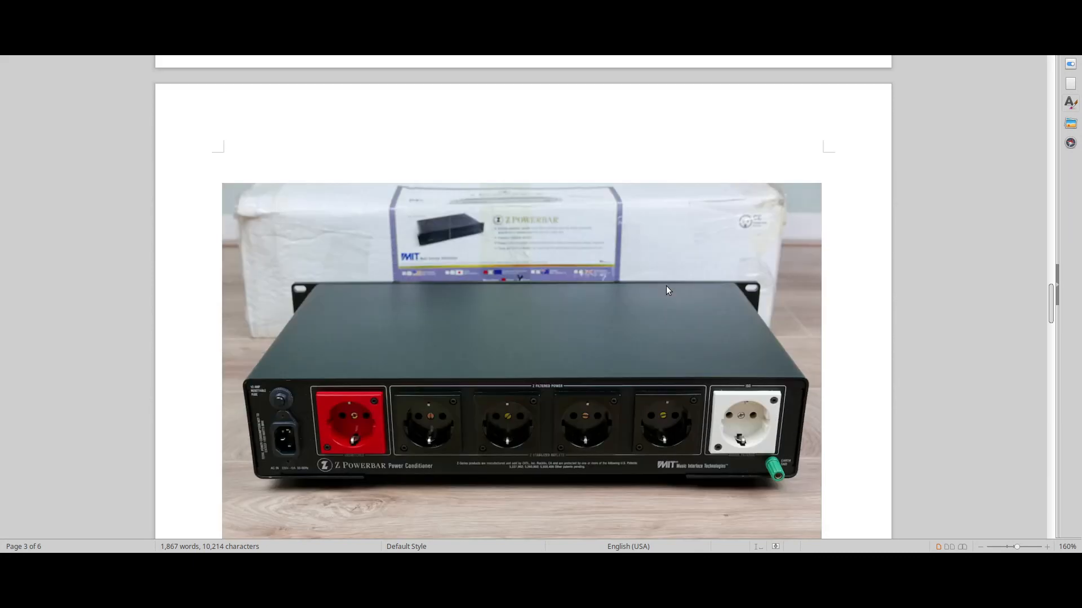
pyautogui.scroll(-3)
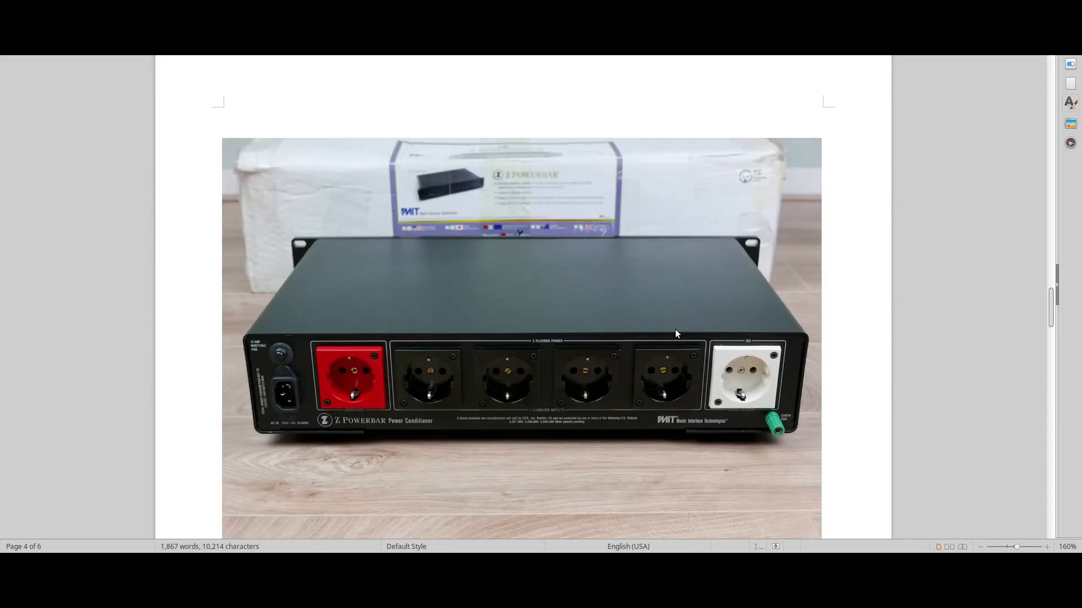
pyautogui.moveTo(793, 181)
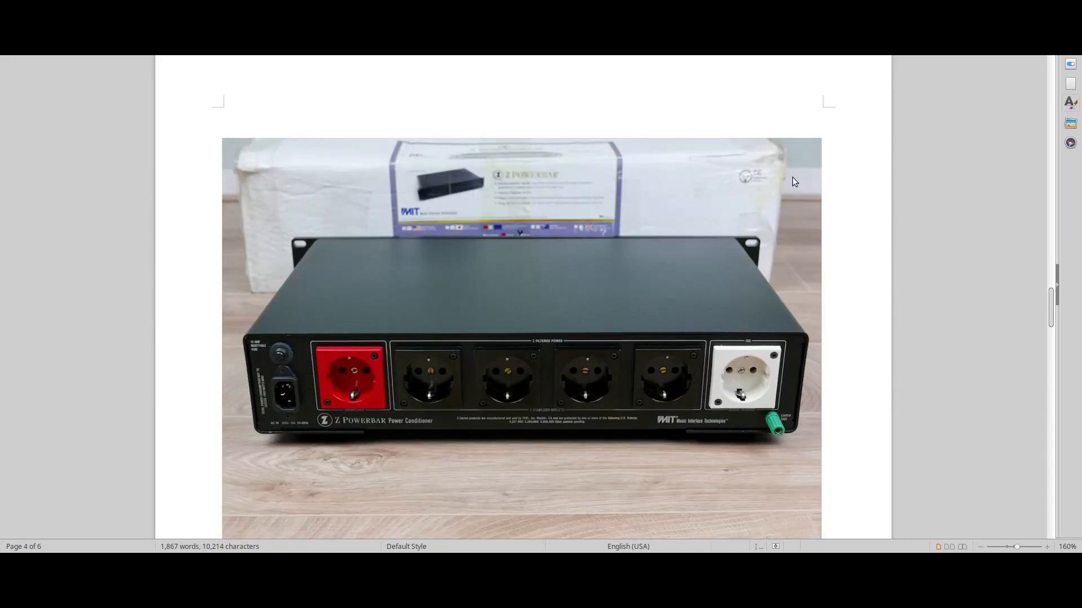
pyautogui.scroll(-3)
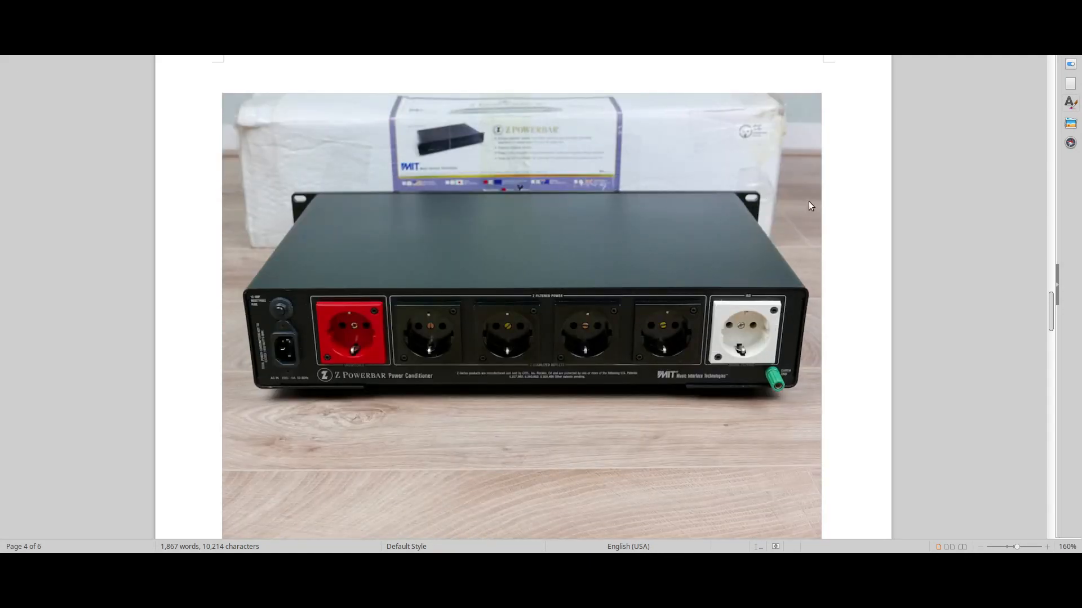
pyautogui.moveTo(798, 176)
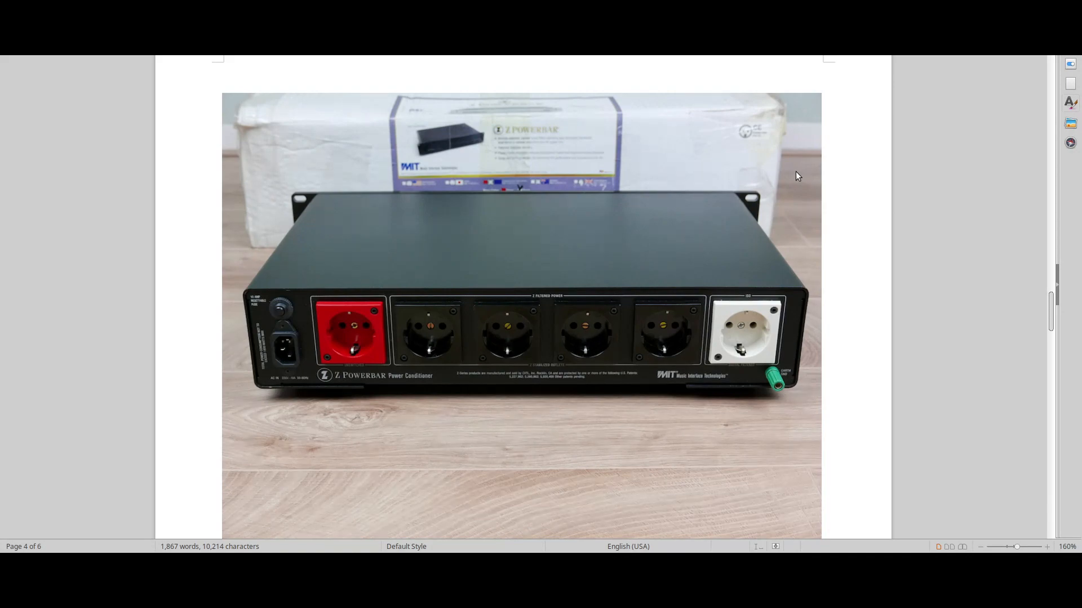
pyautogui.scroll(-3)
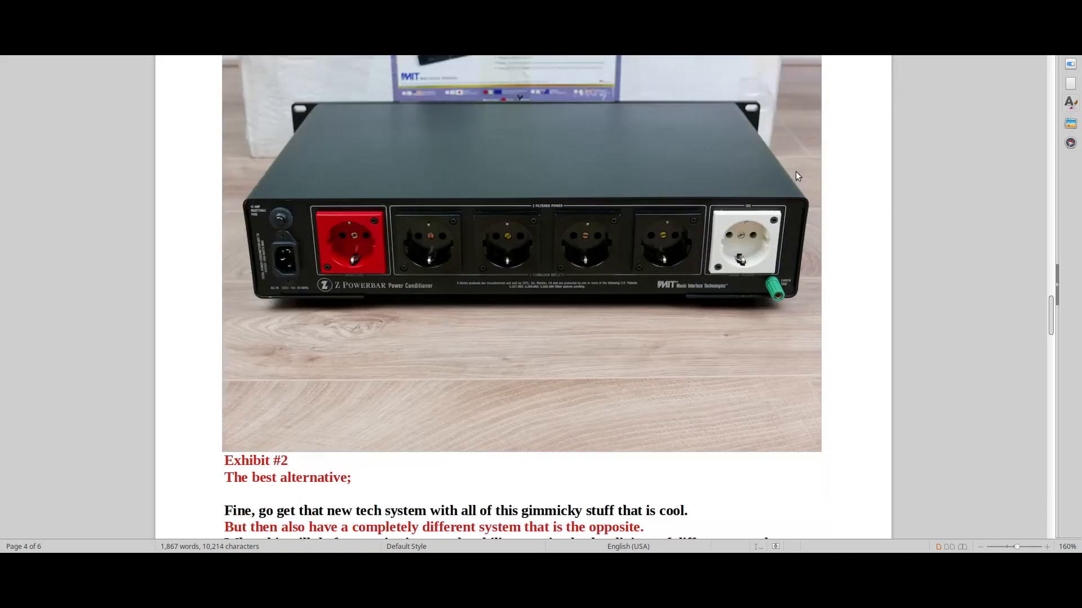
pyautogui.scroll(-3)
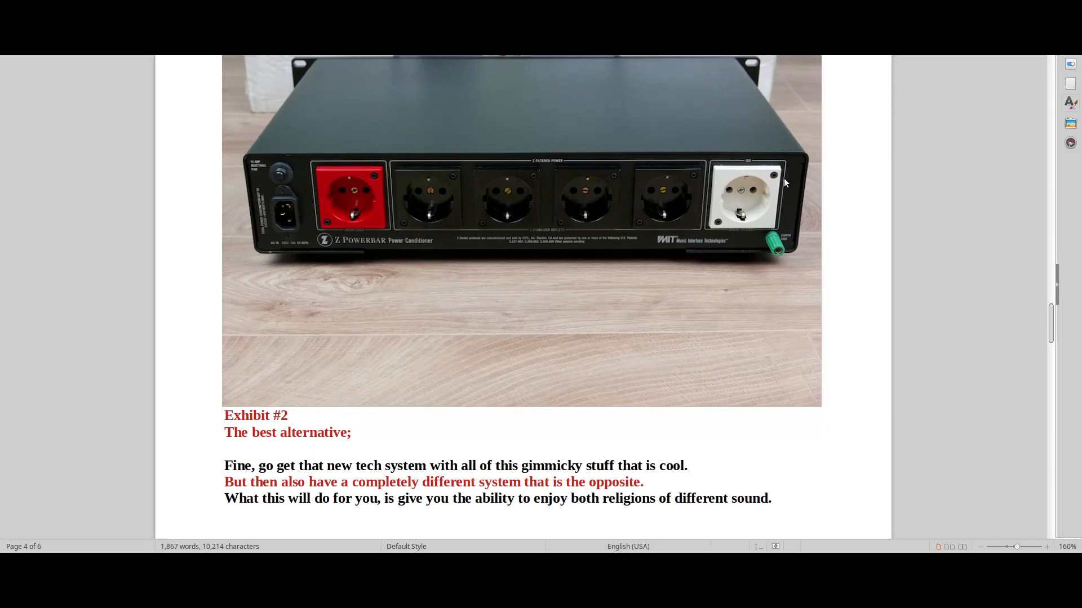
pyautogui.scroll(-3)
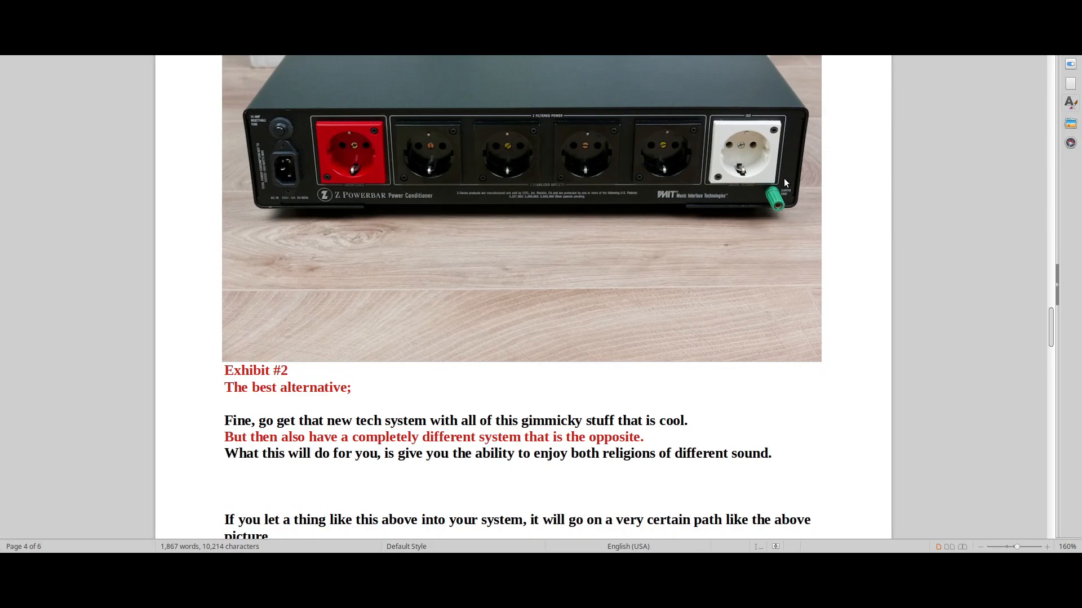
pyautogui.moveTo(293, 193)
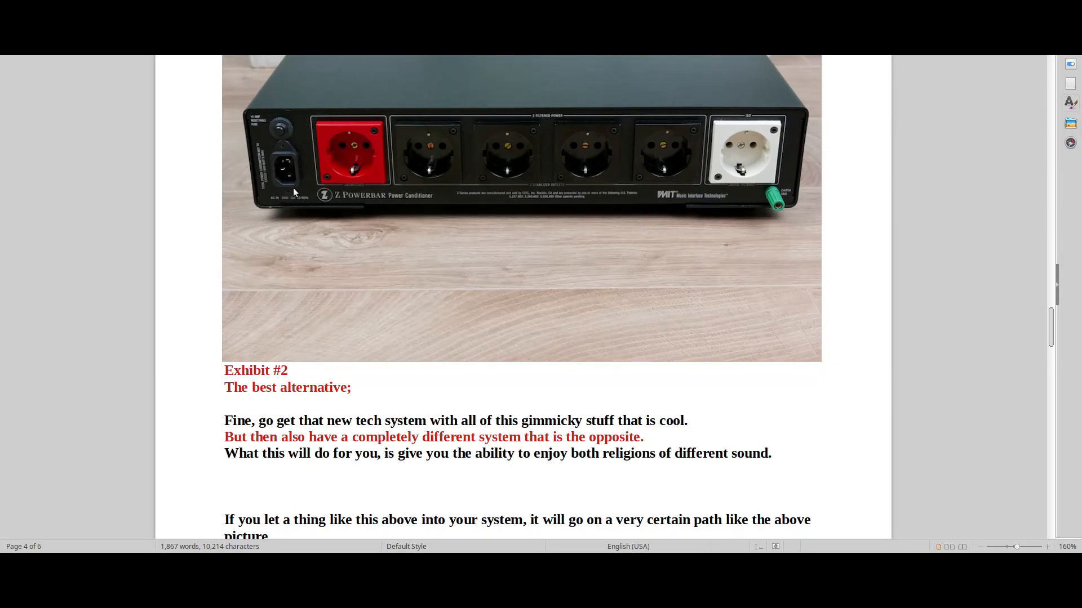
pyautogui.moveTo(288, 199)
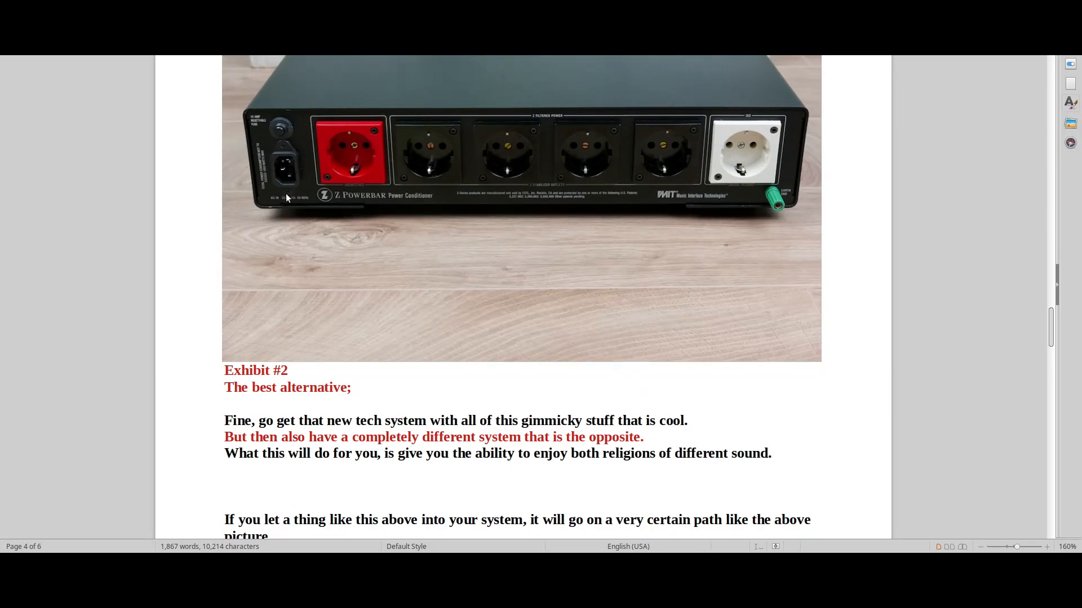
pyautogui.moveTo(287, 154)
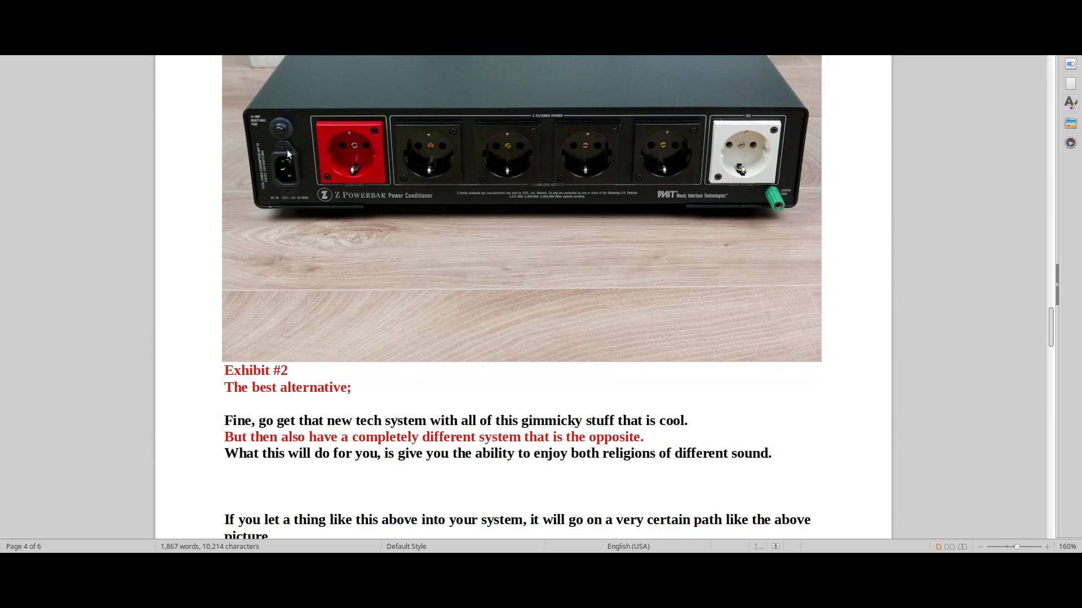
pyautogui.scroll(-3)
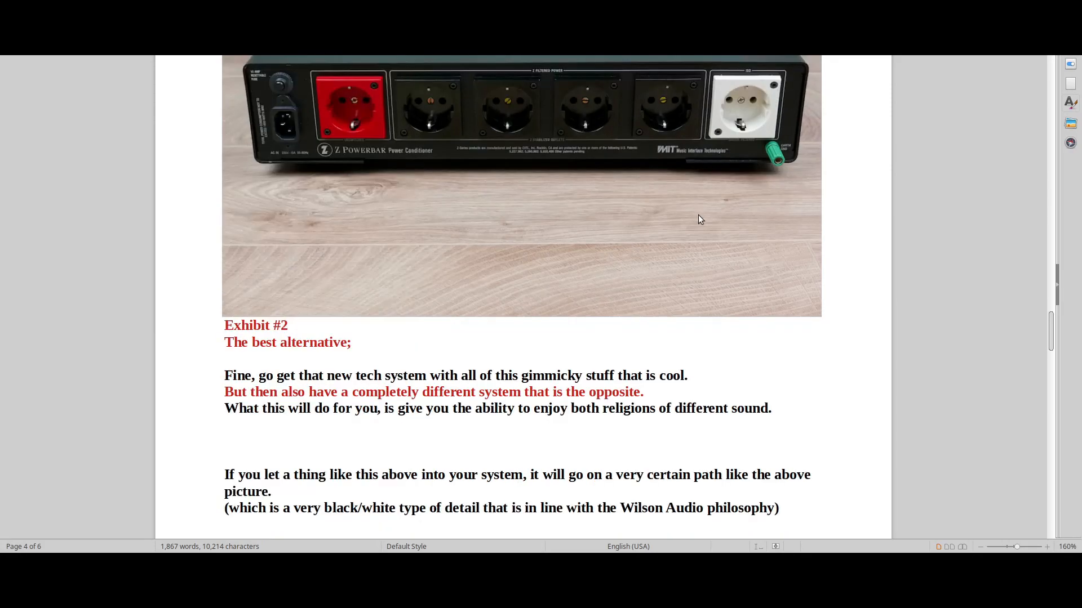
pyautogui.scroll(-3)
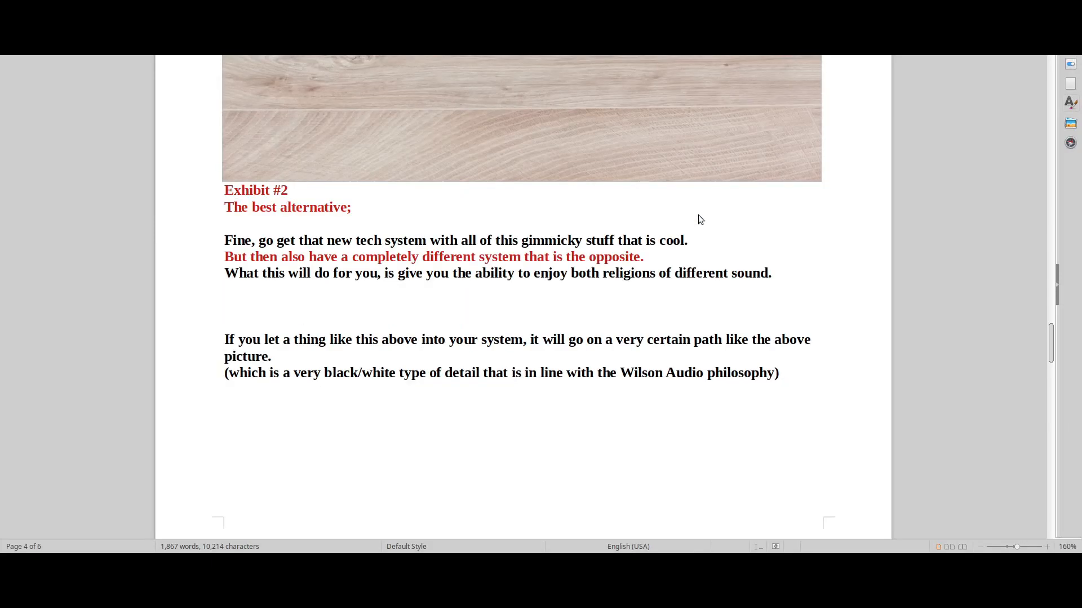
# Step: Scroll onto page 5 through the Exhibit #3 plug photo to the Gryphon Mephisto advice line
pyautogui.scroll(-3)
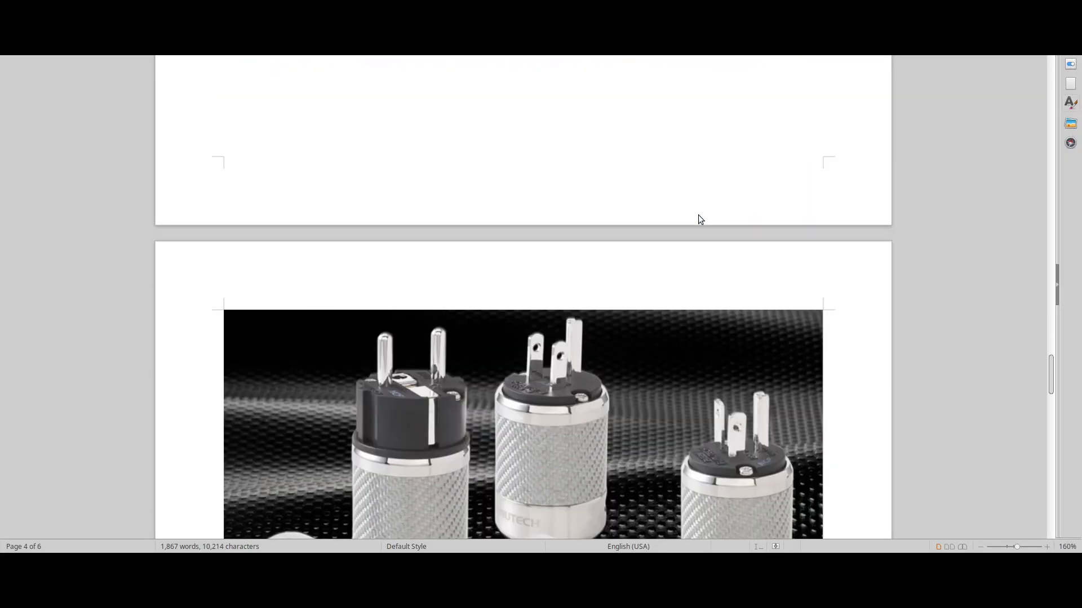
pyautogui.scroll(-3)
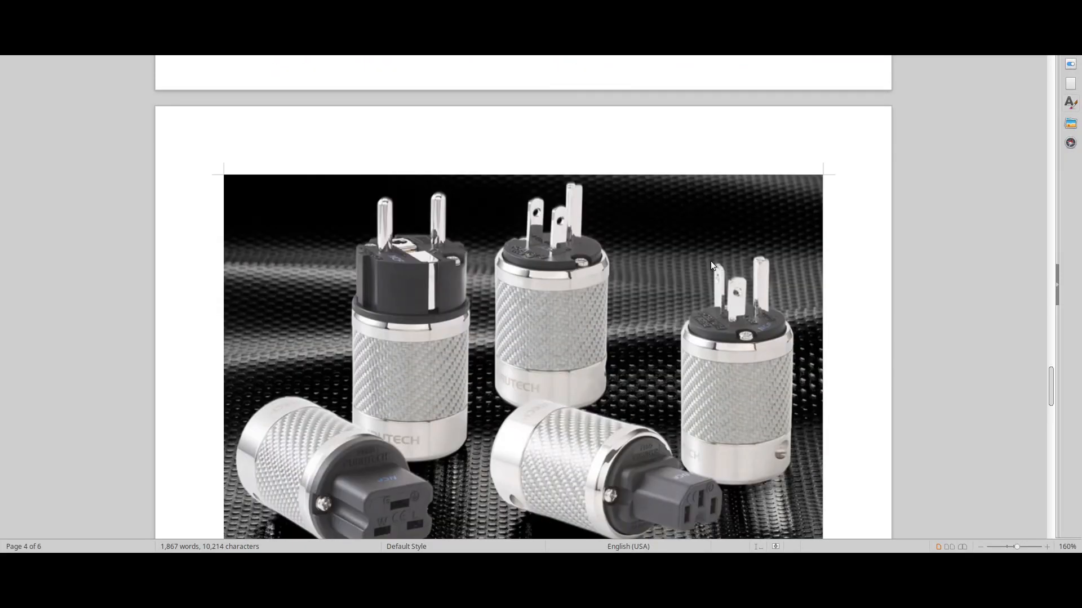
pyautogui.scroll(-3)
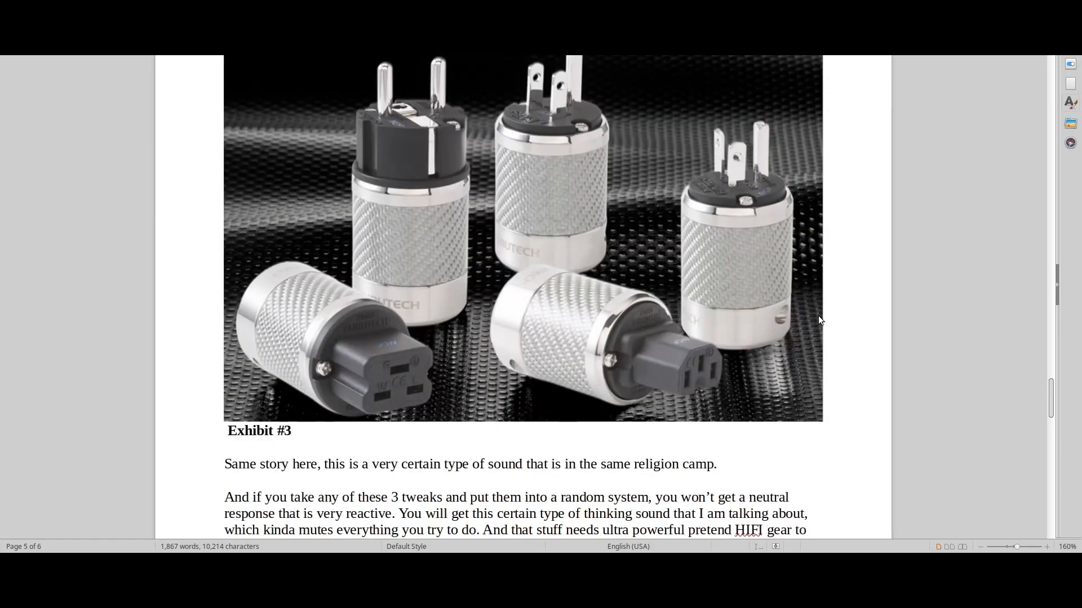
pyautogui.scroll(-3)
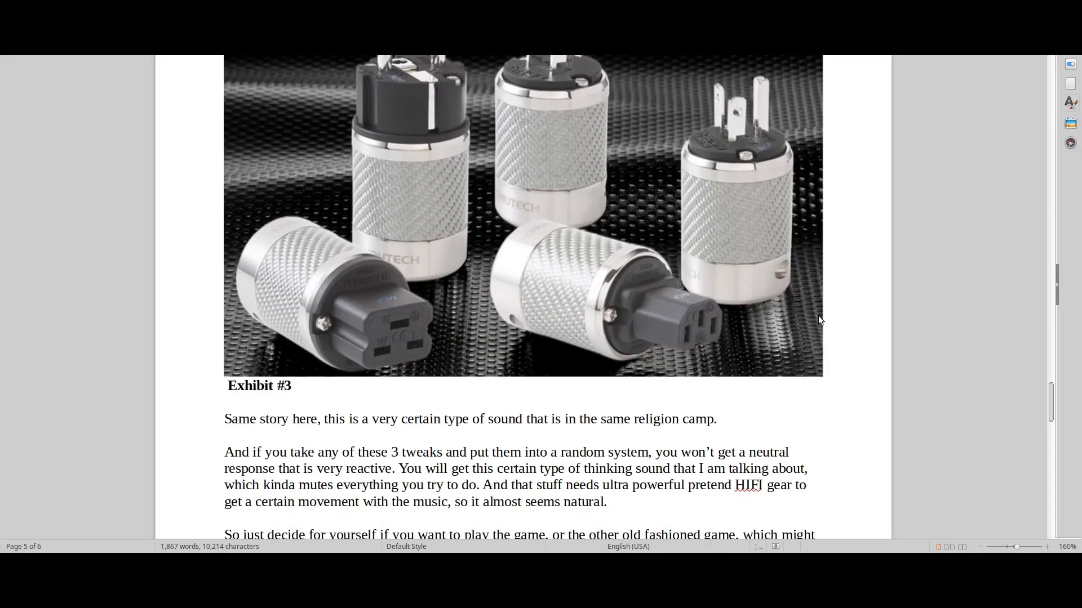
pyautogui.scroll(-3)
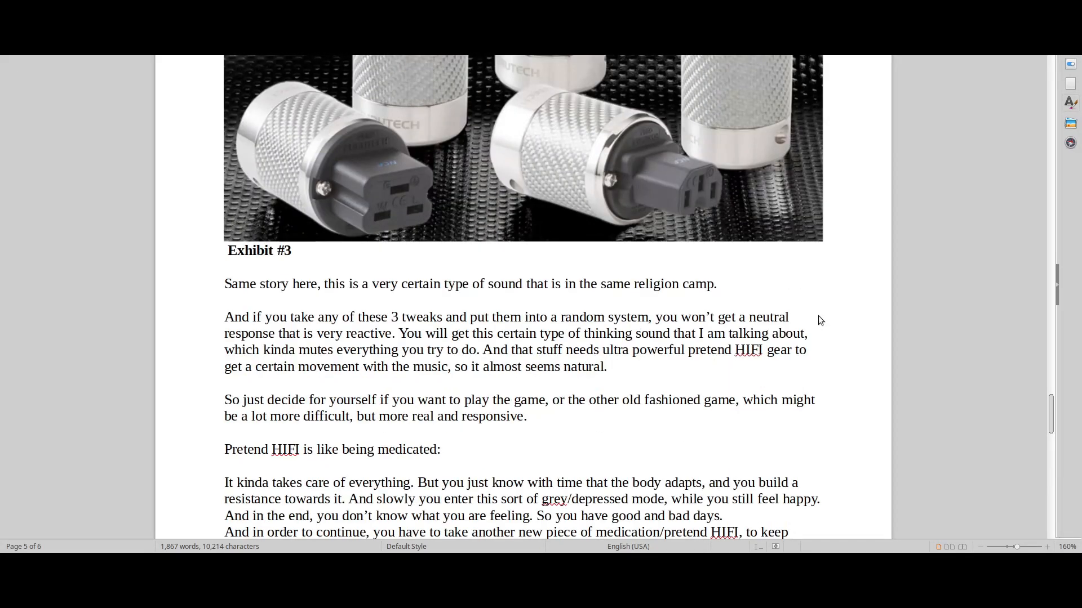
pyautogui.scroll(-3)
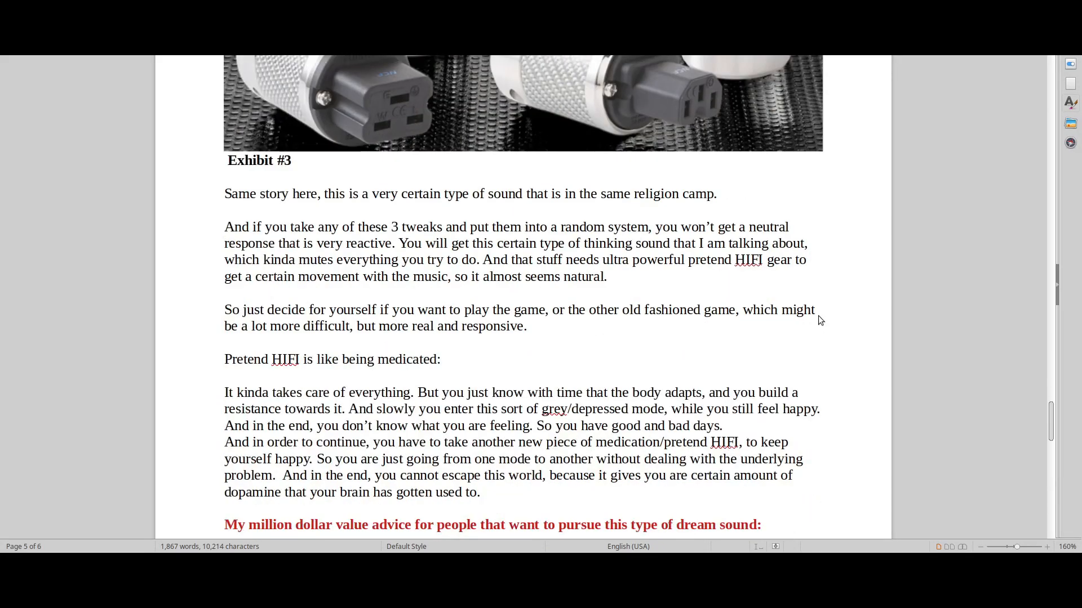
pyautogui.scroll(-3)
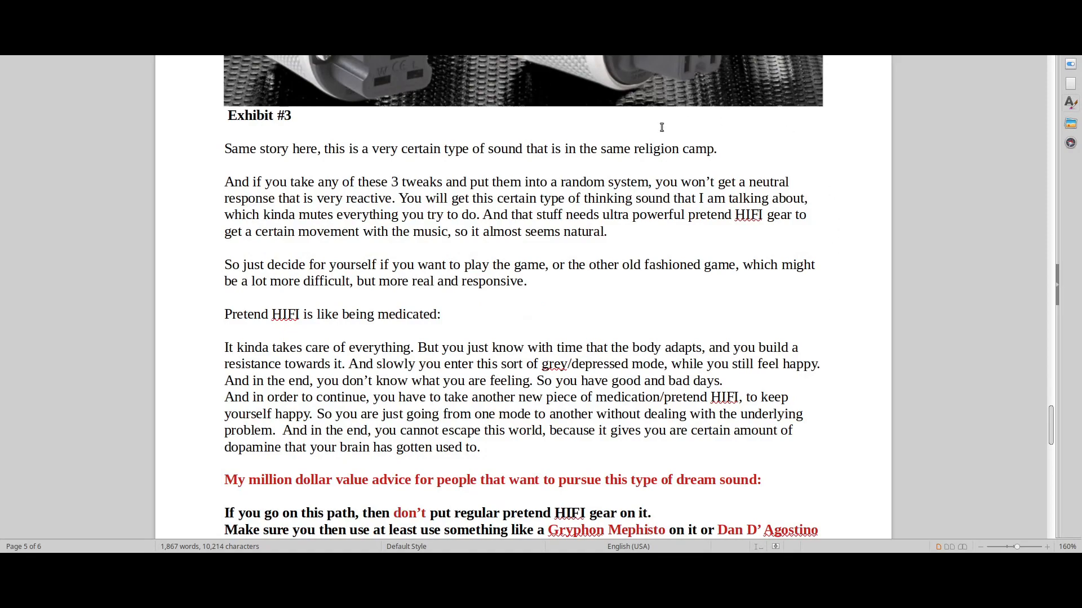
pyautogui.moveTo(774, 218)
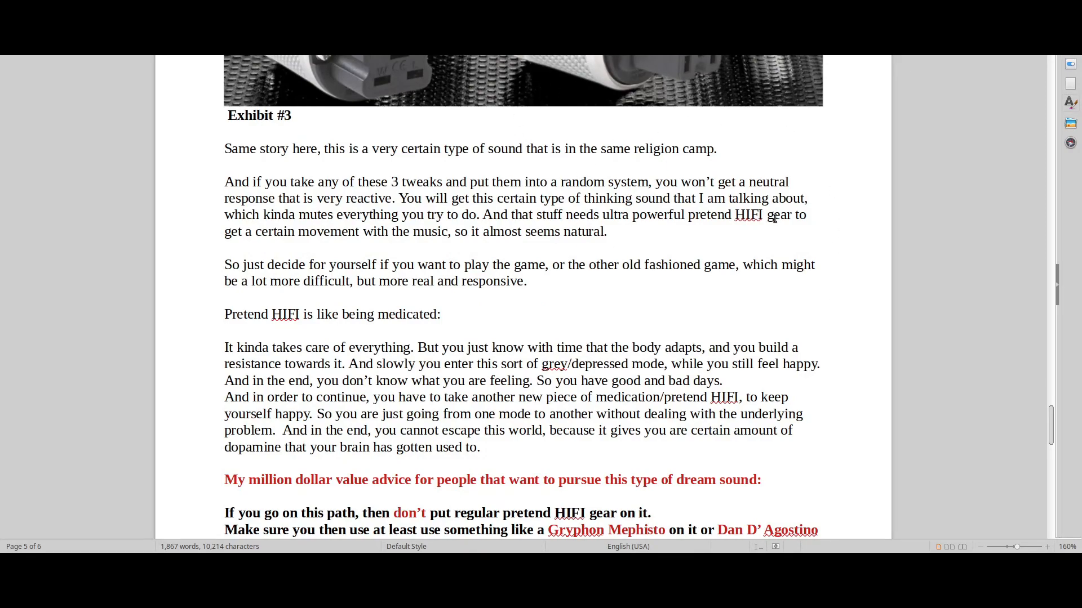
pyautogui.moveTo(814, 263)
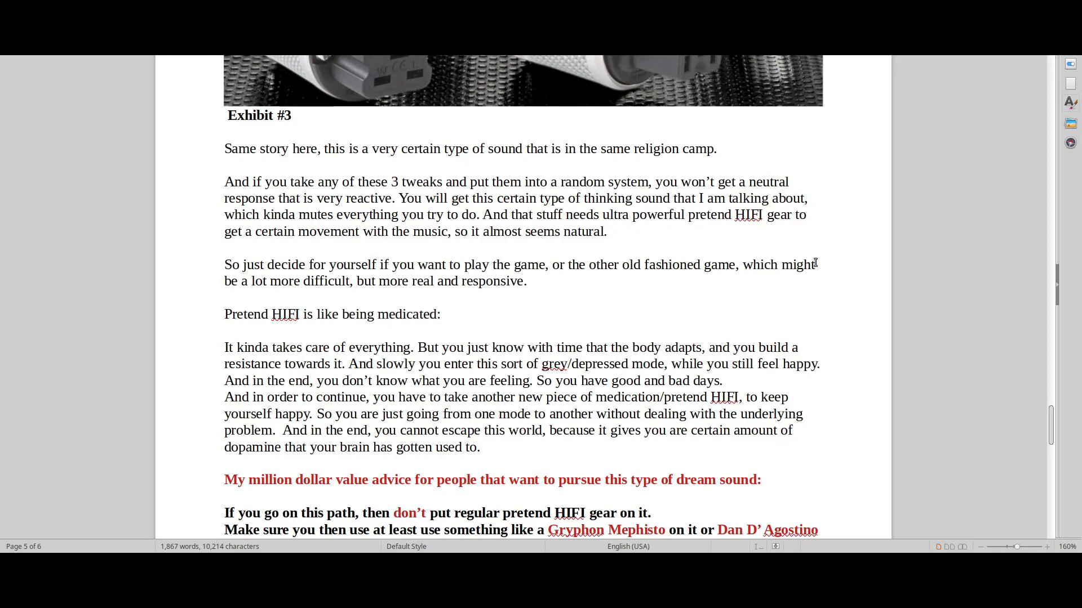
pyautogui.scroll(-3)
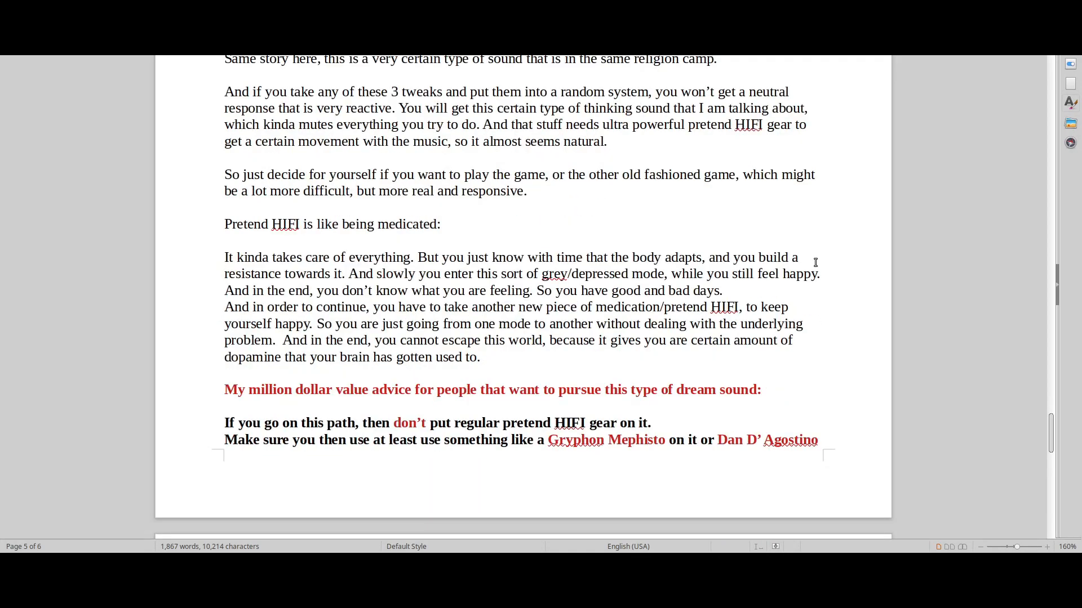
# Step: Scroll through the rest of page 5's gear recommendations to the End note on page 6
pyautogui.scroll(-3)
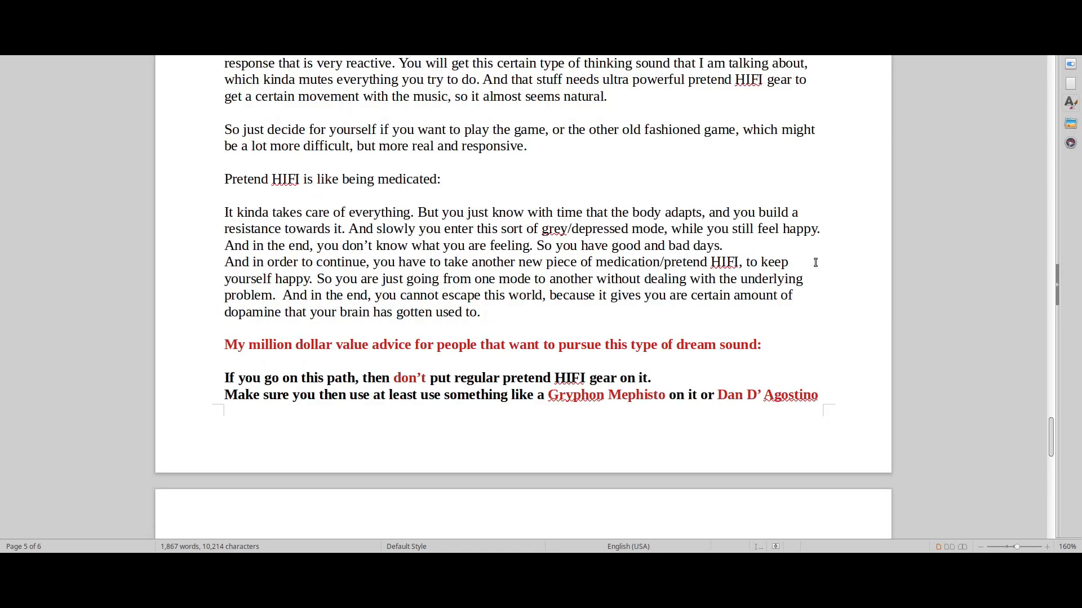
pyautogui.scroll(-3)
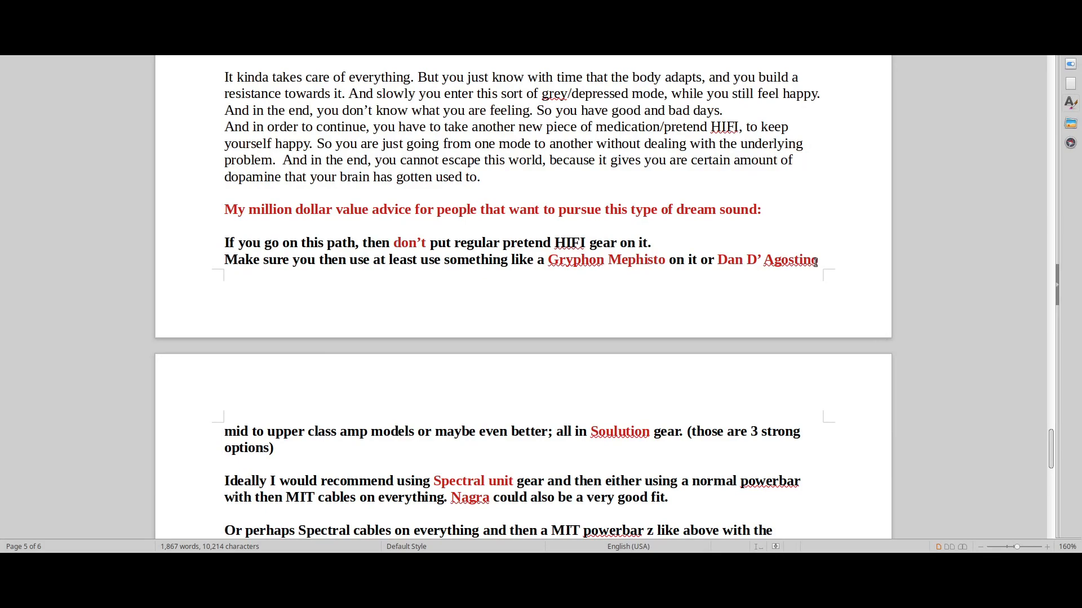
pyautogui.scroll(-3)
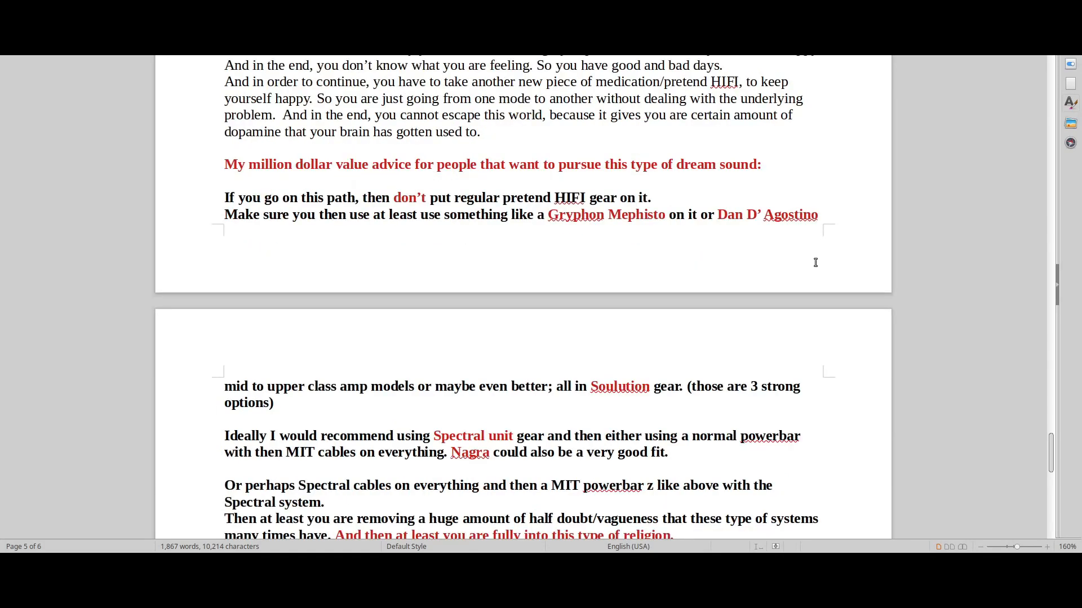
pyautogui.scroll(-3)
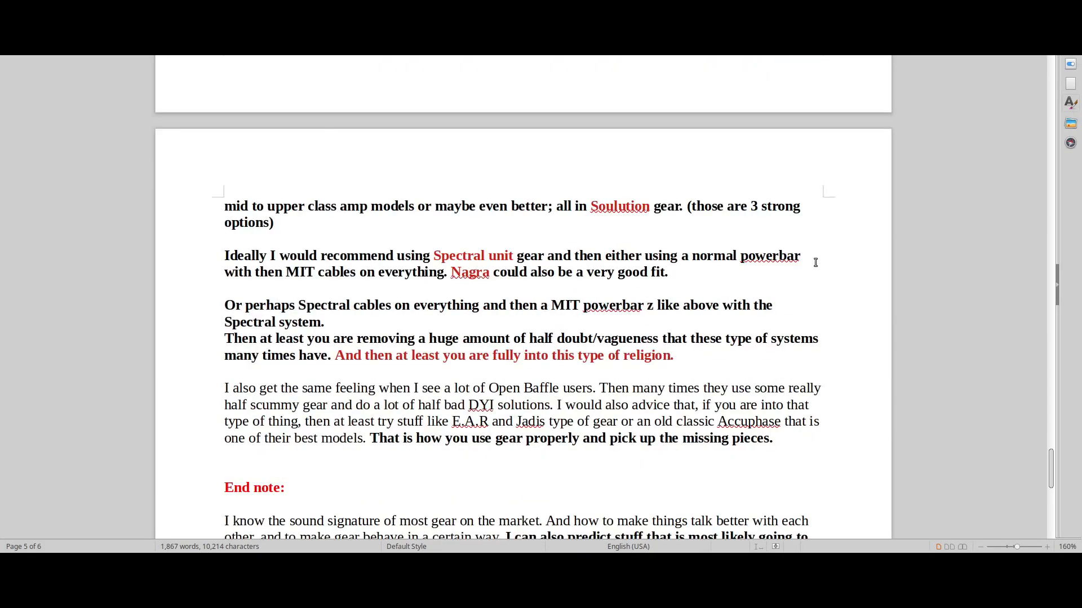
pyautogui.scroll(-3)
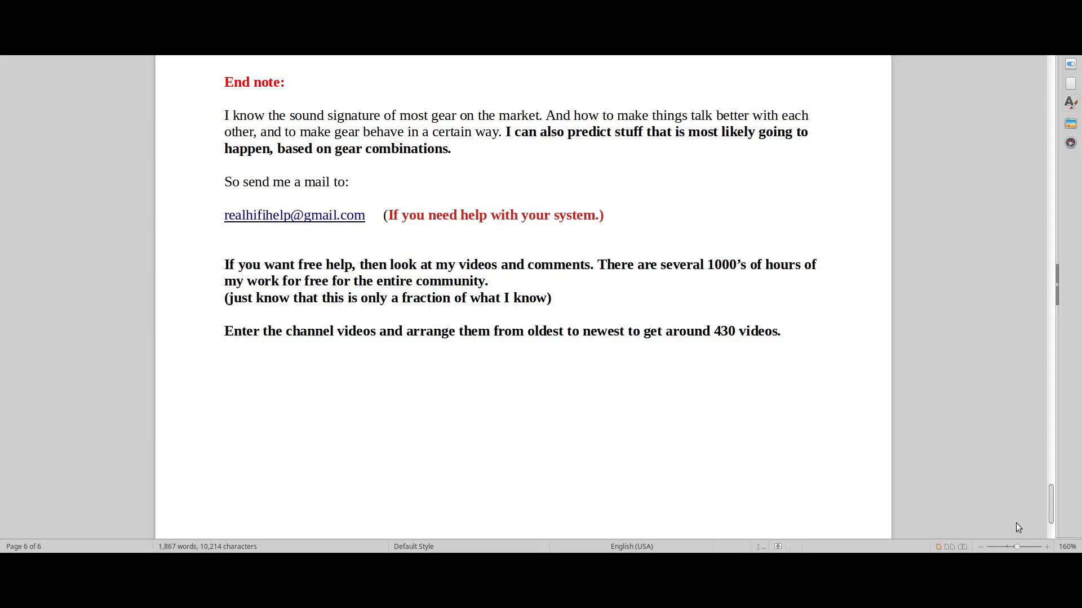
pyautogui.scroll(3)
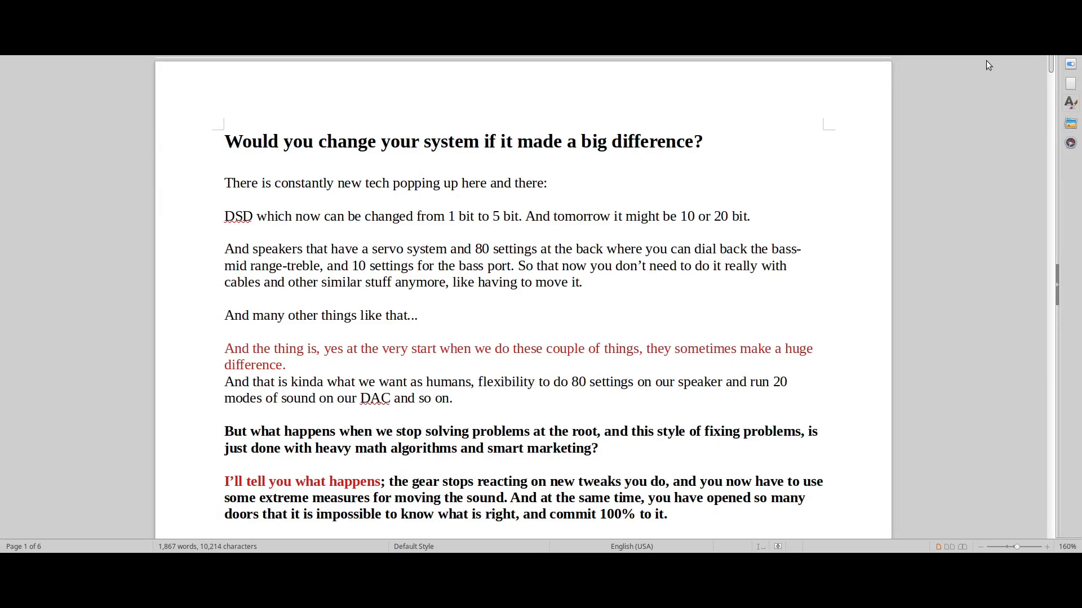
pyautogui.moveTo(881, 93)
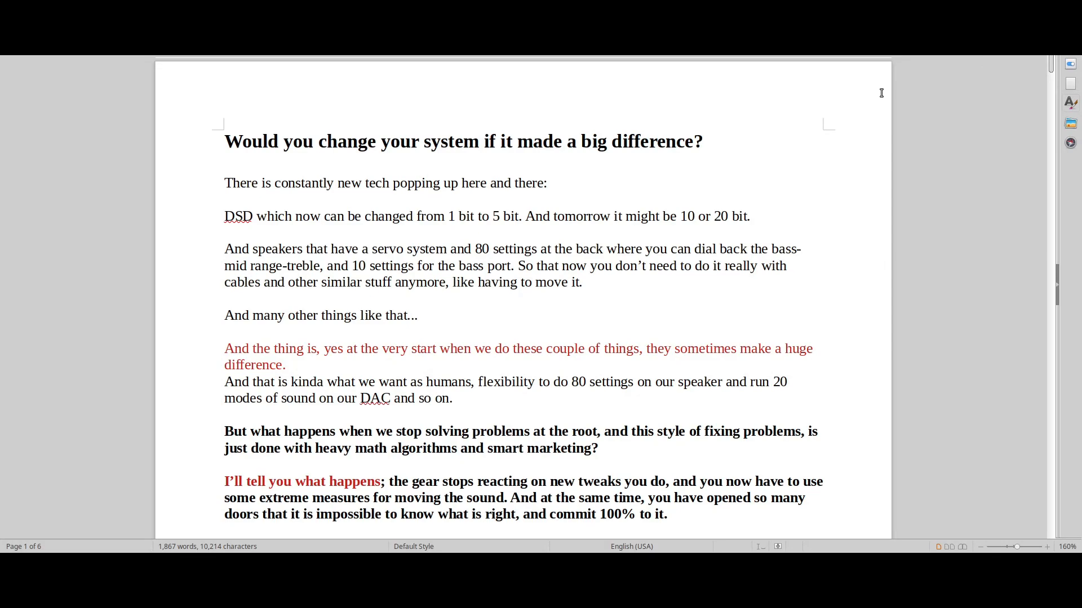
pyautogui.moveTo(864, 104)
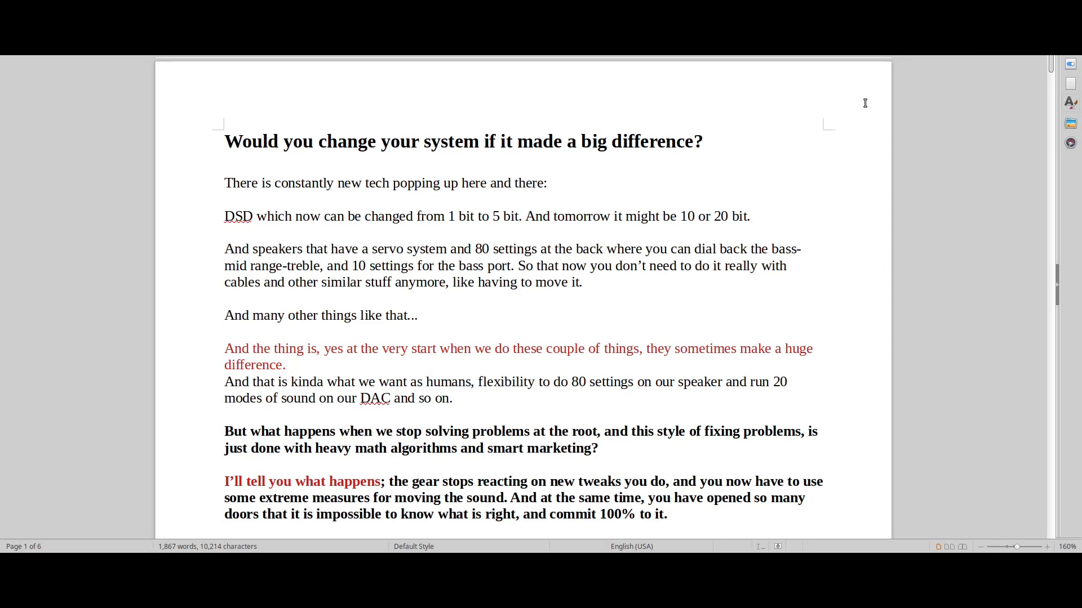
pyautogui.moveTo(411, 67)
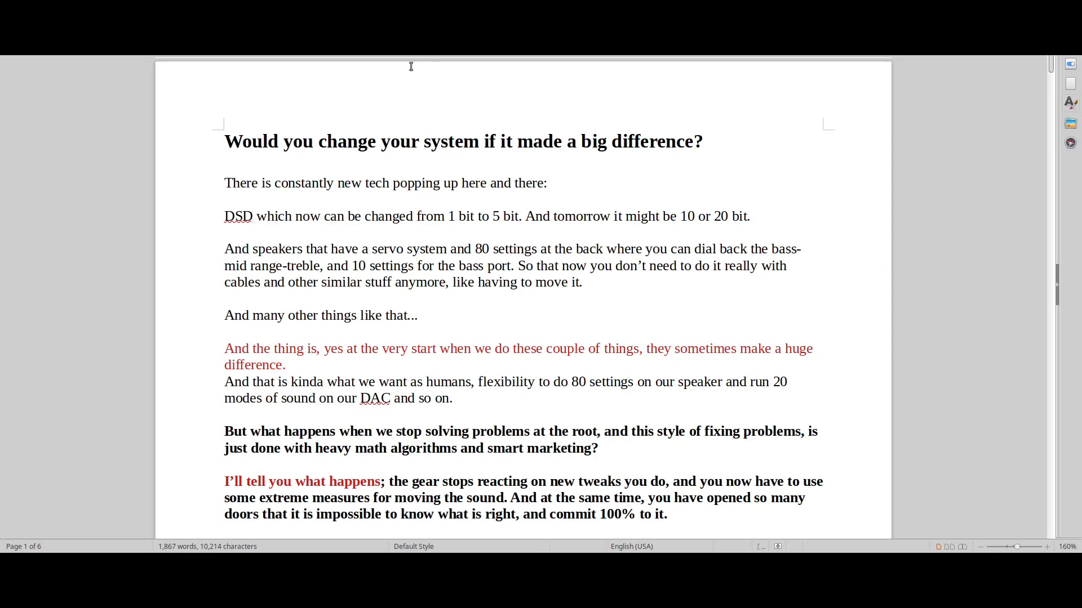